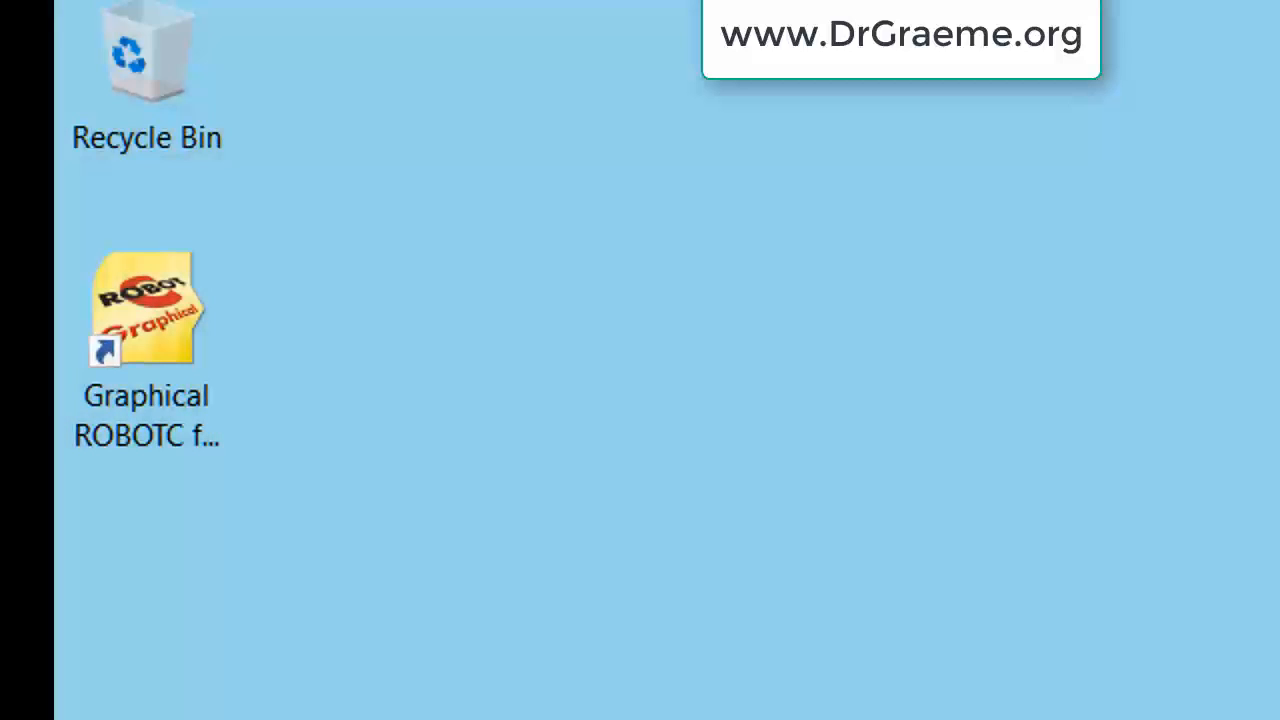
Launch Graphical ROBOTC and check the Robot > Platform Type setting
left_click(147, 305)
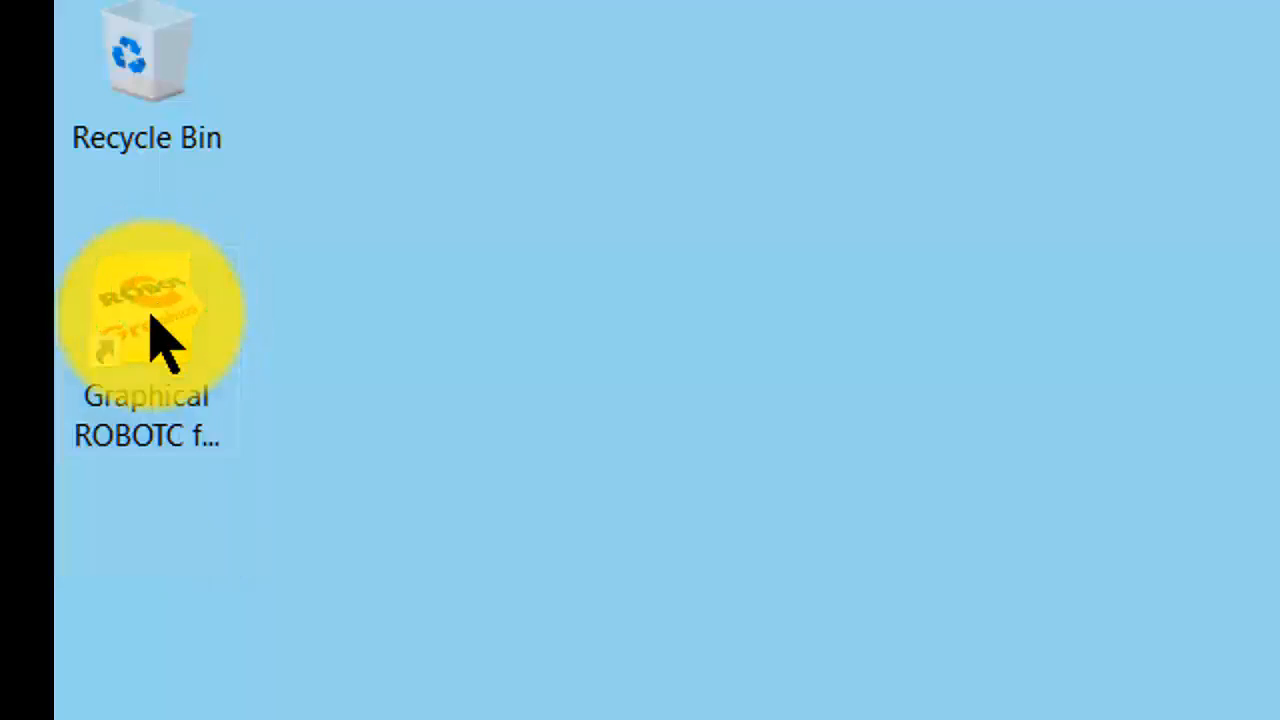
double_click(146, 310)
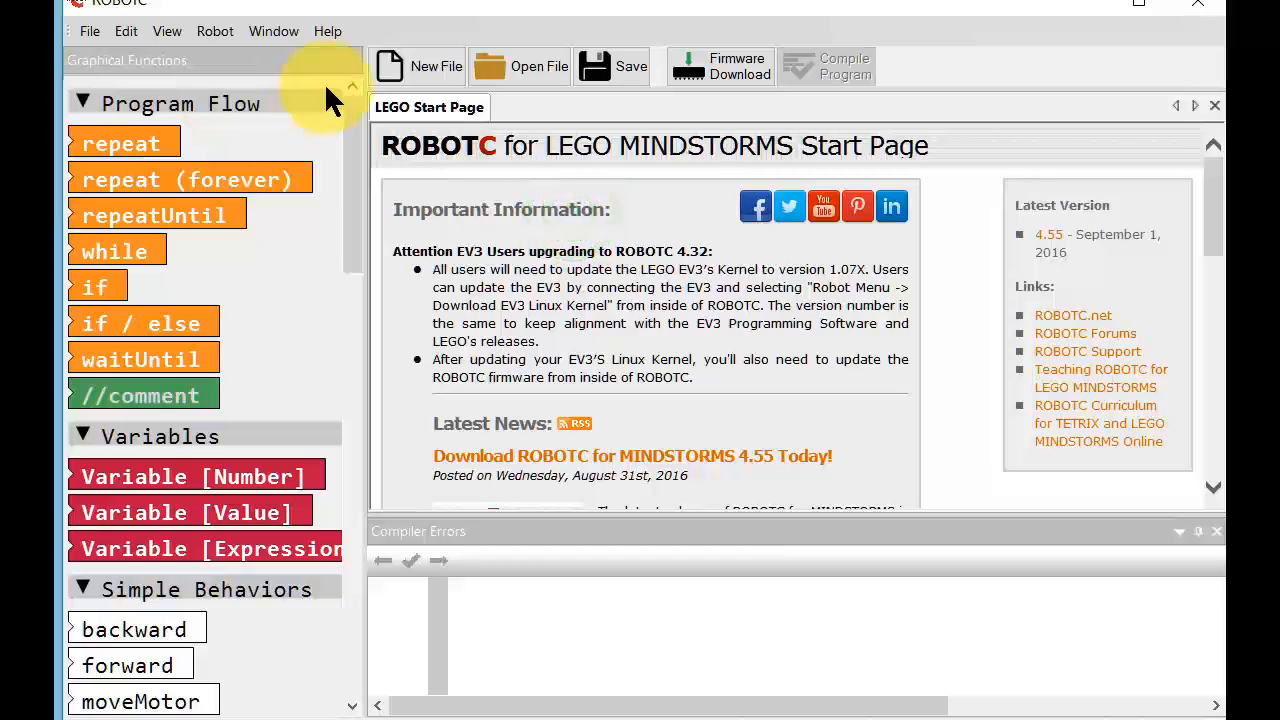
left_click(215, 31)
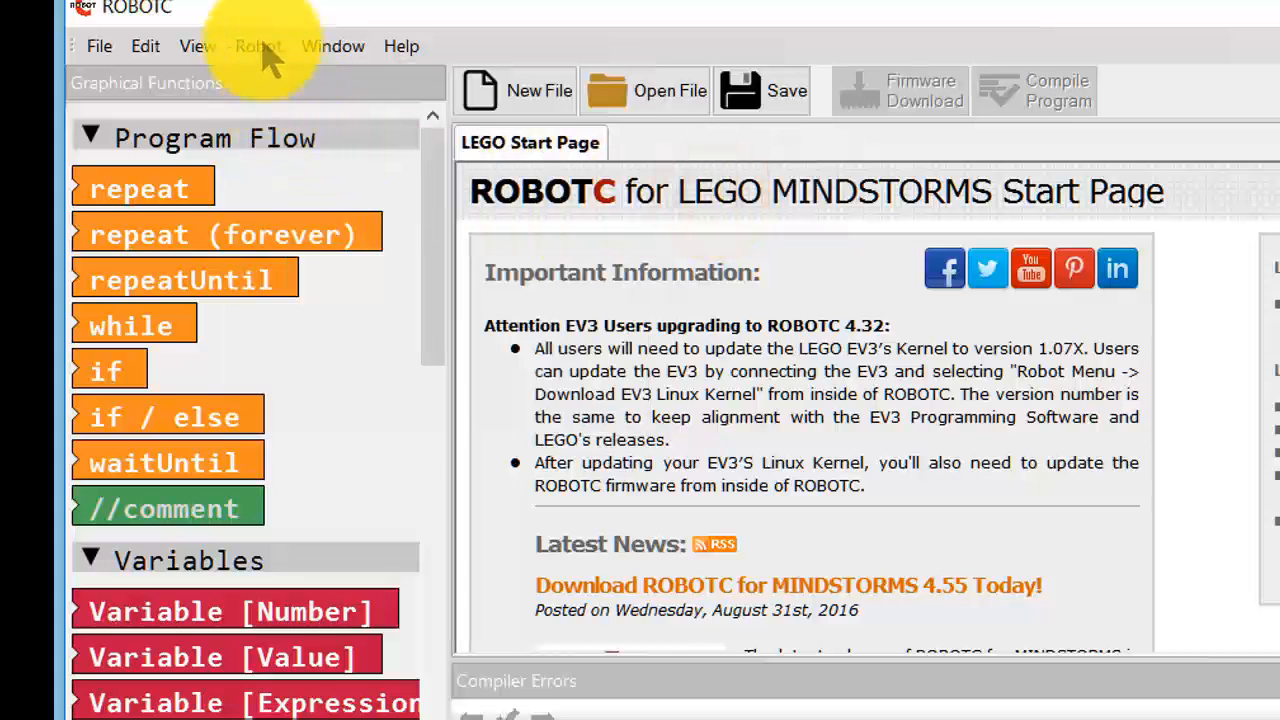
left_click(258, 46)
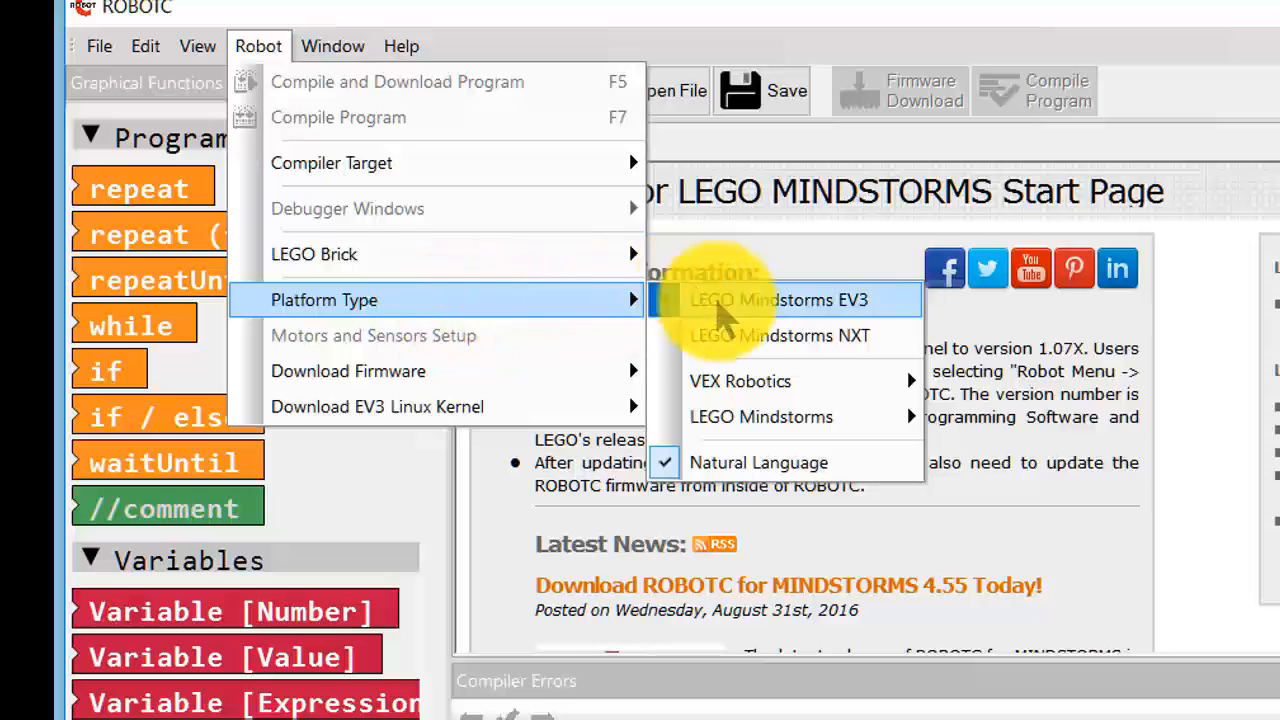
mouse_move(761, 417)
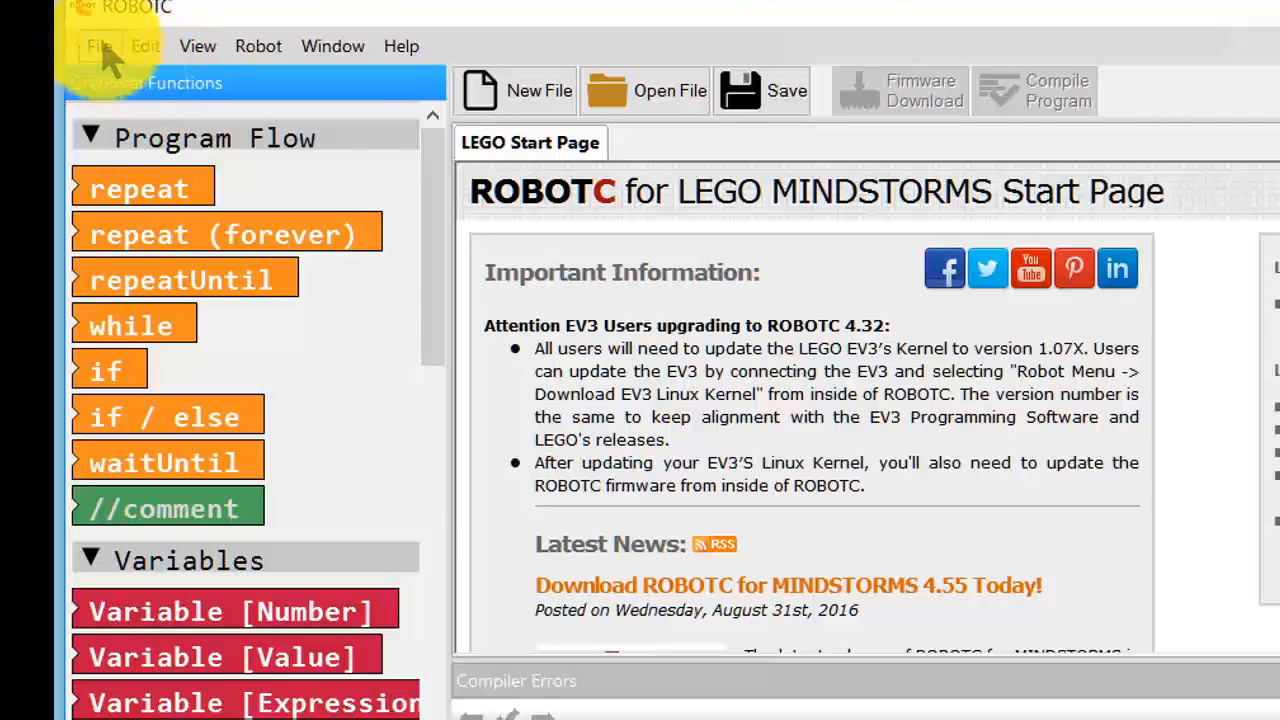
Open the Forward and Backward.rbg sample from the Simple Behaviors folder
left_click(99, 46)
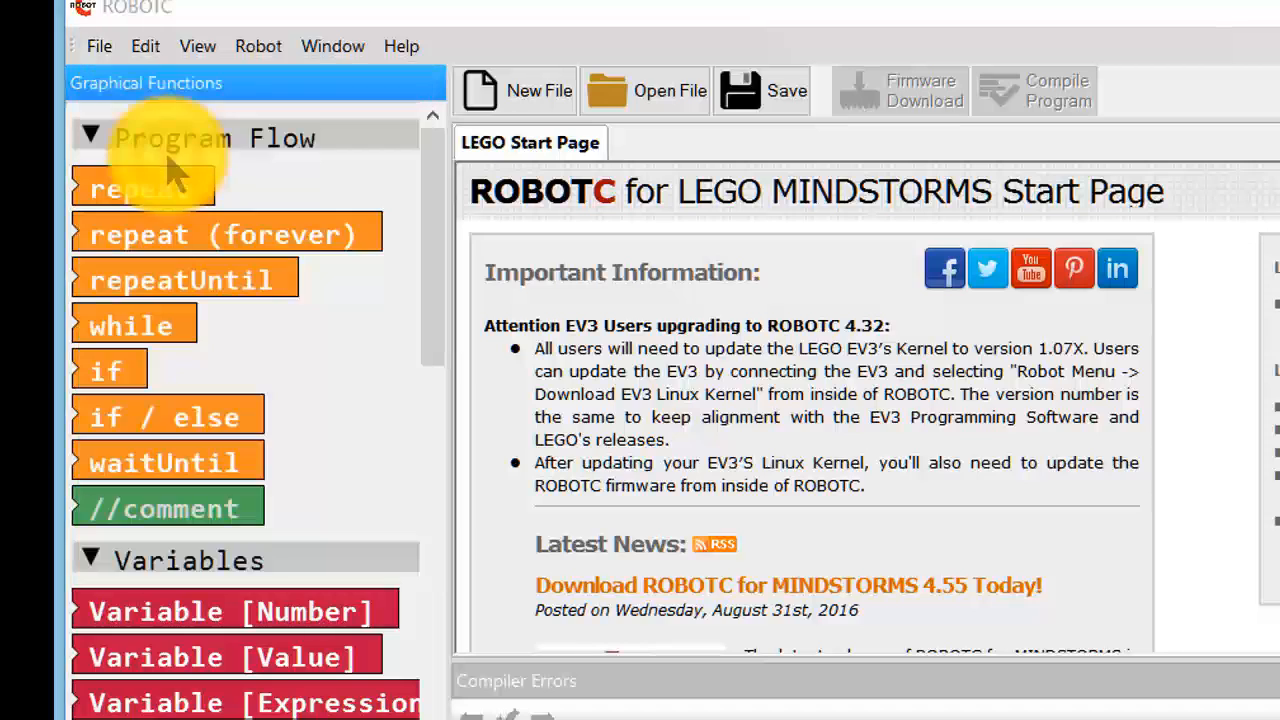
left_click(645, 90)
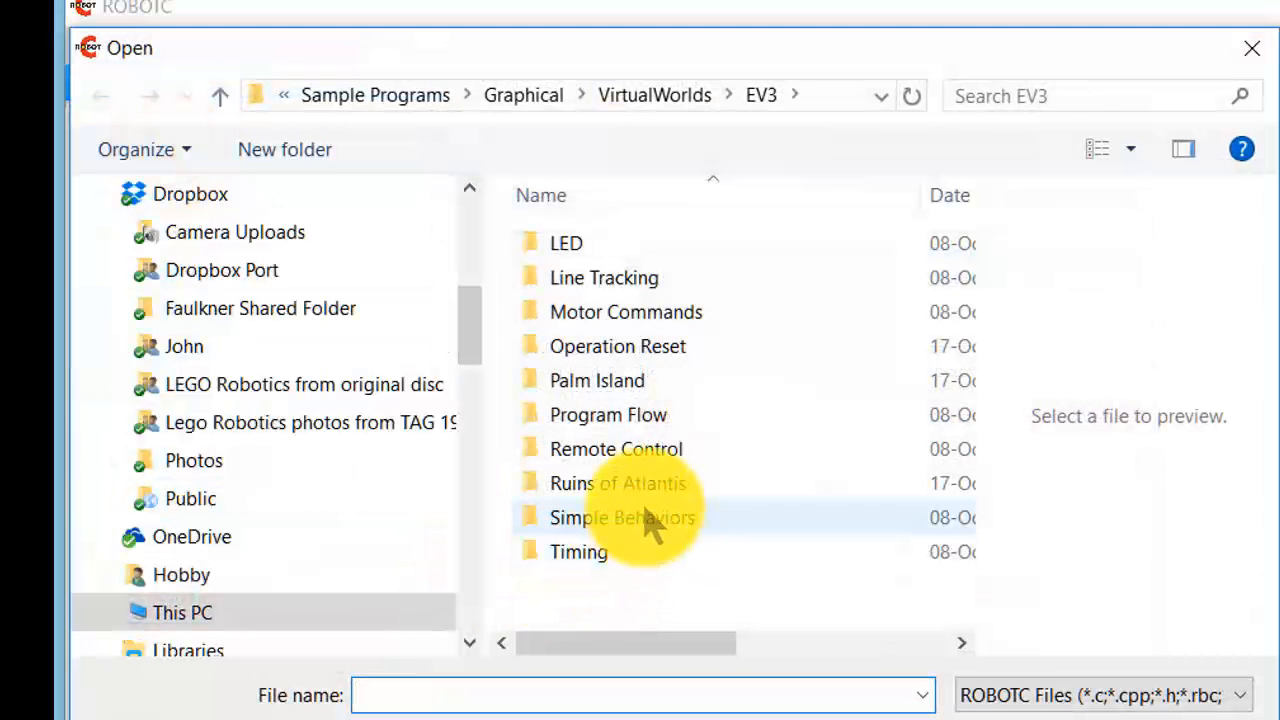
left_click(621, 517)
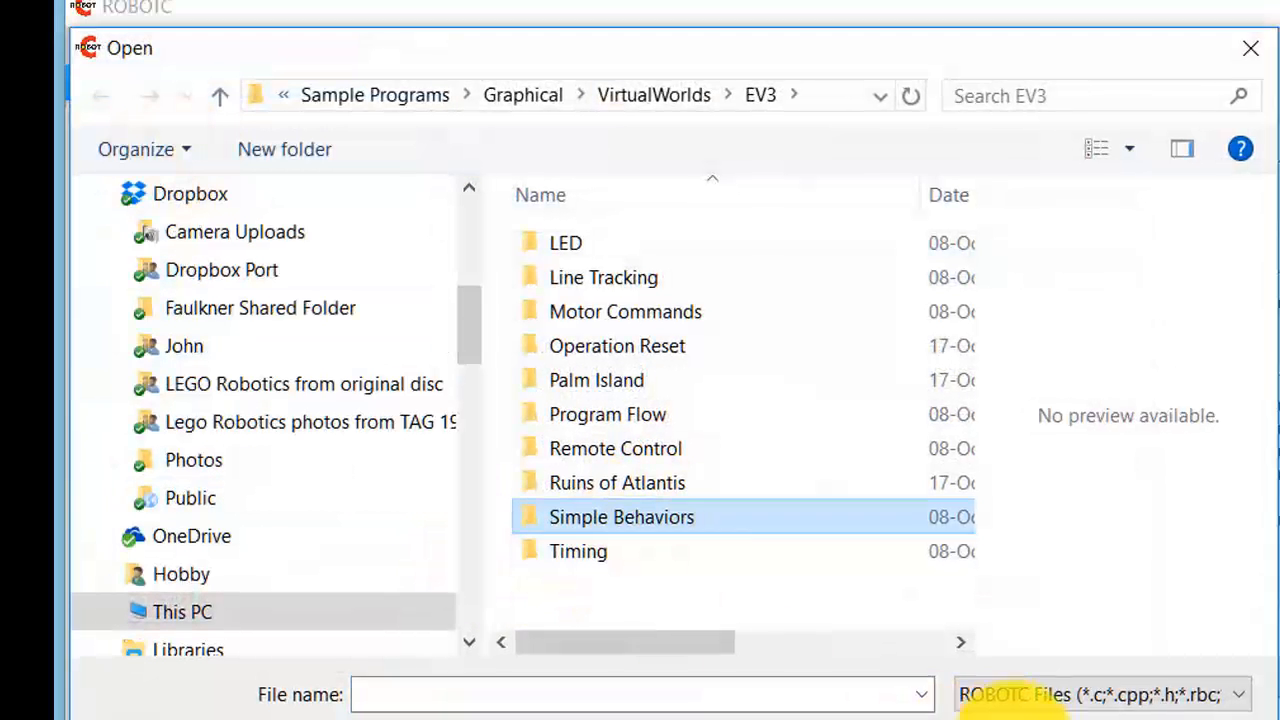
double_click(621, 517)
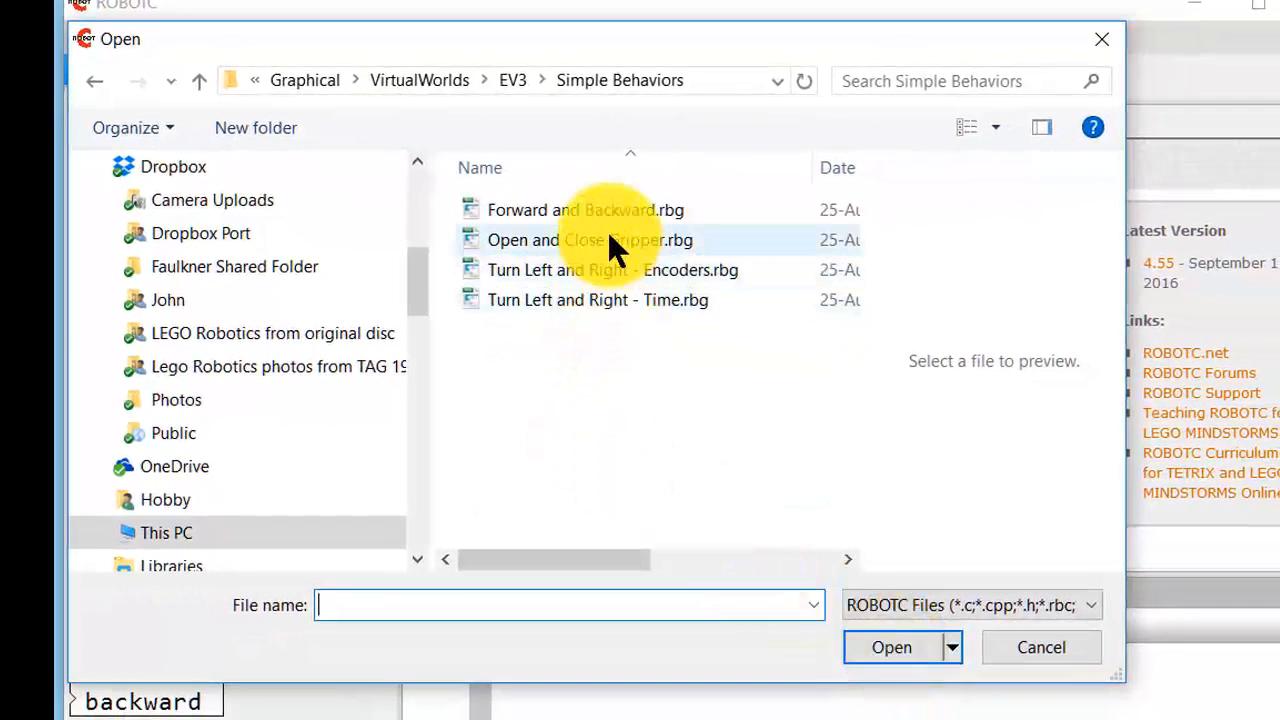
left_click(585, 210)
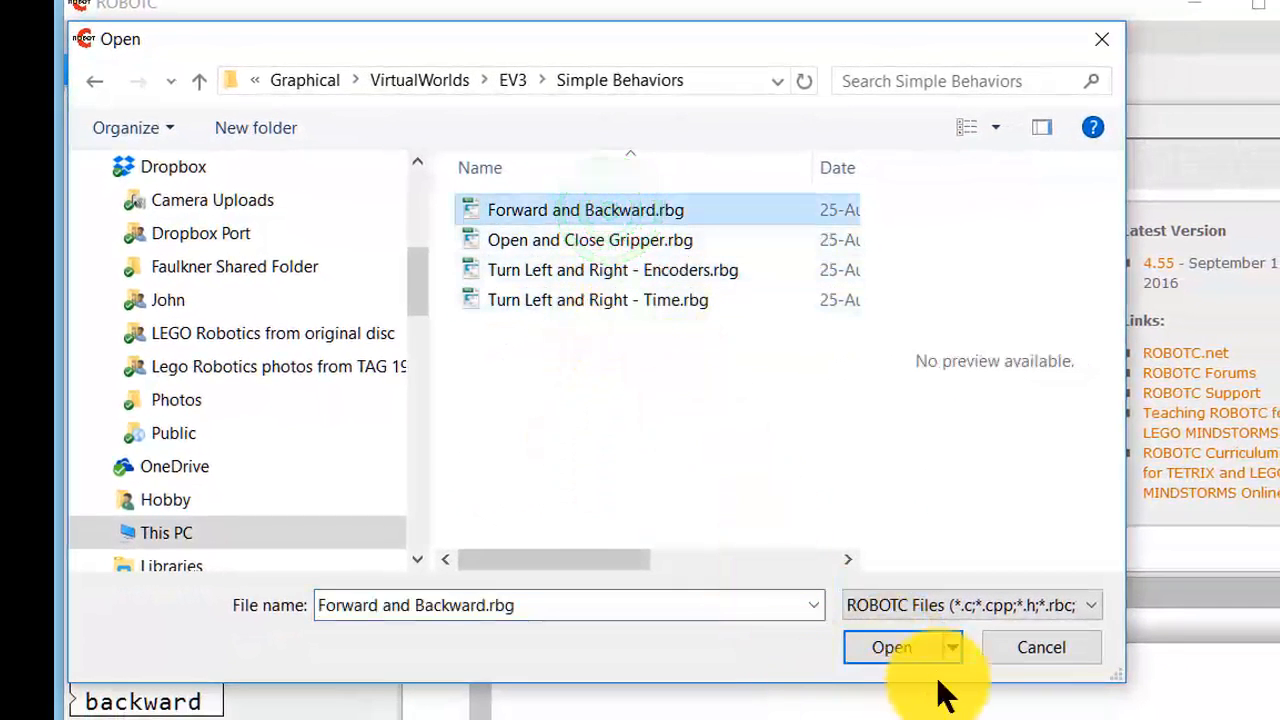
left_click(890, 647)
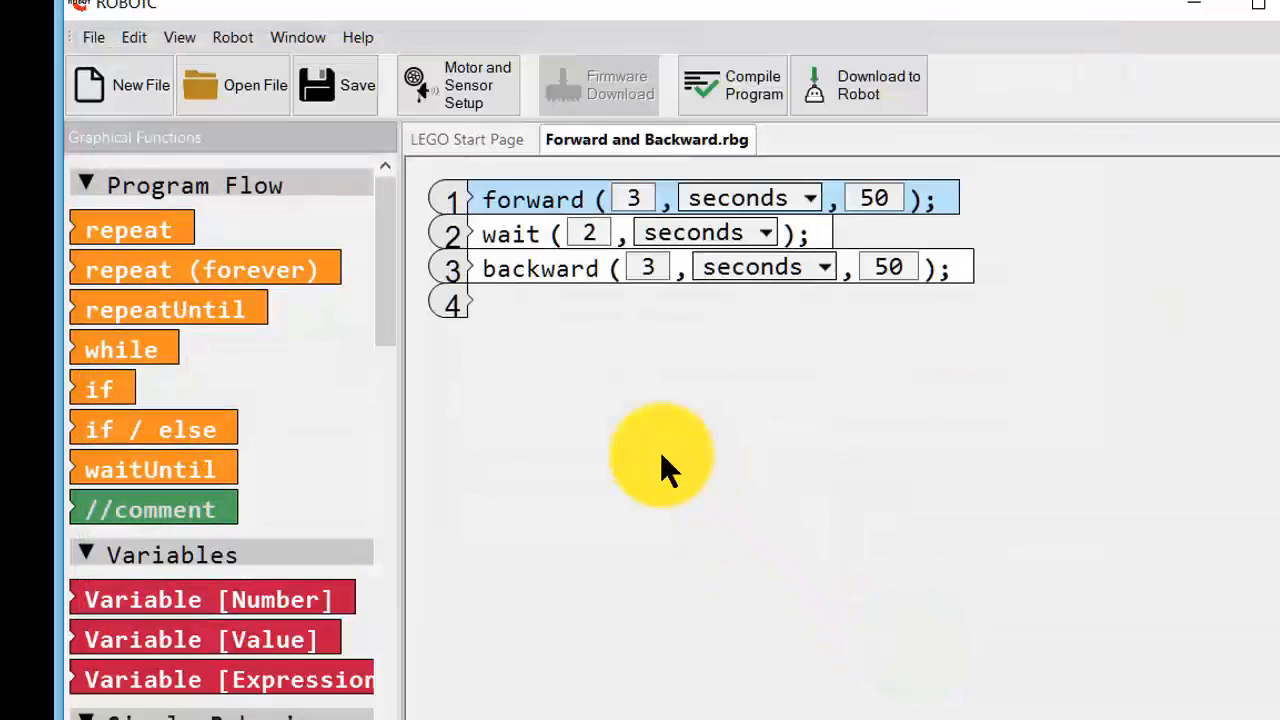
mouse_move(640, 485)
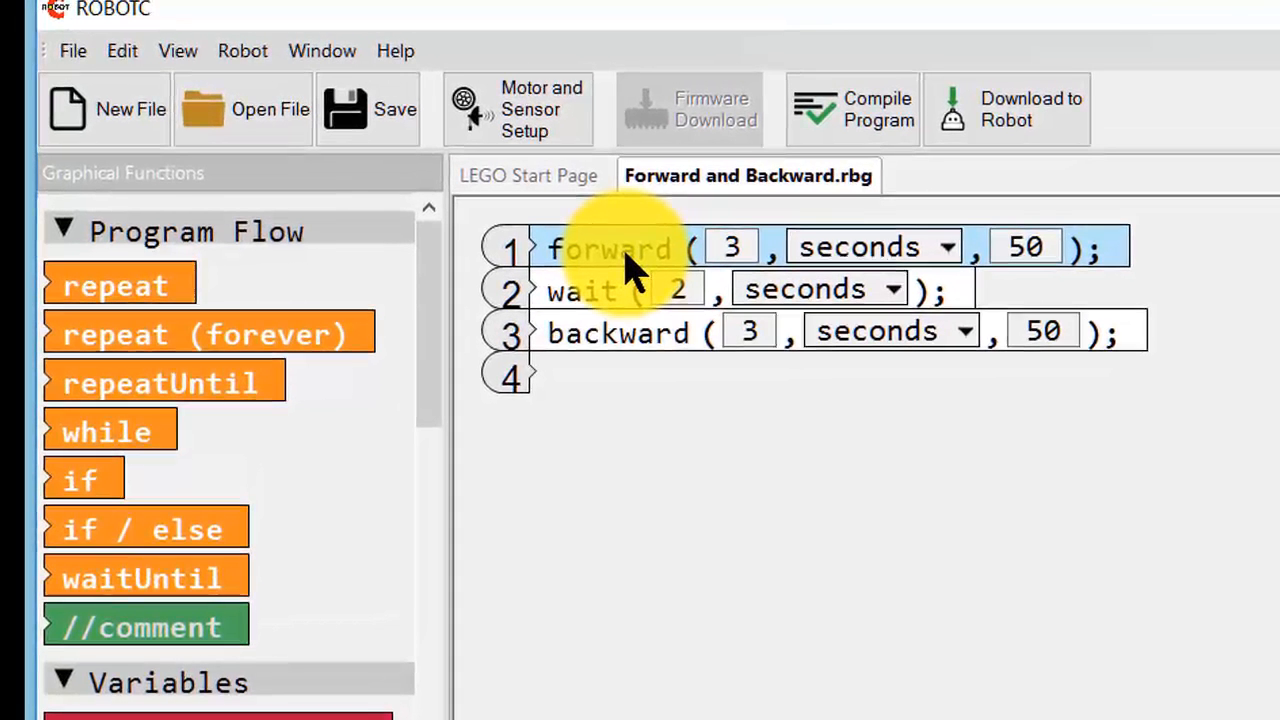
mouse_move(860, 248)
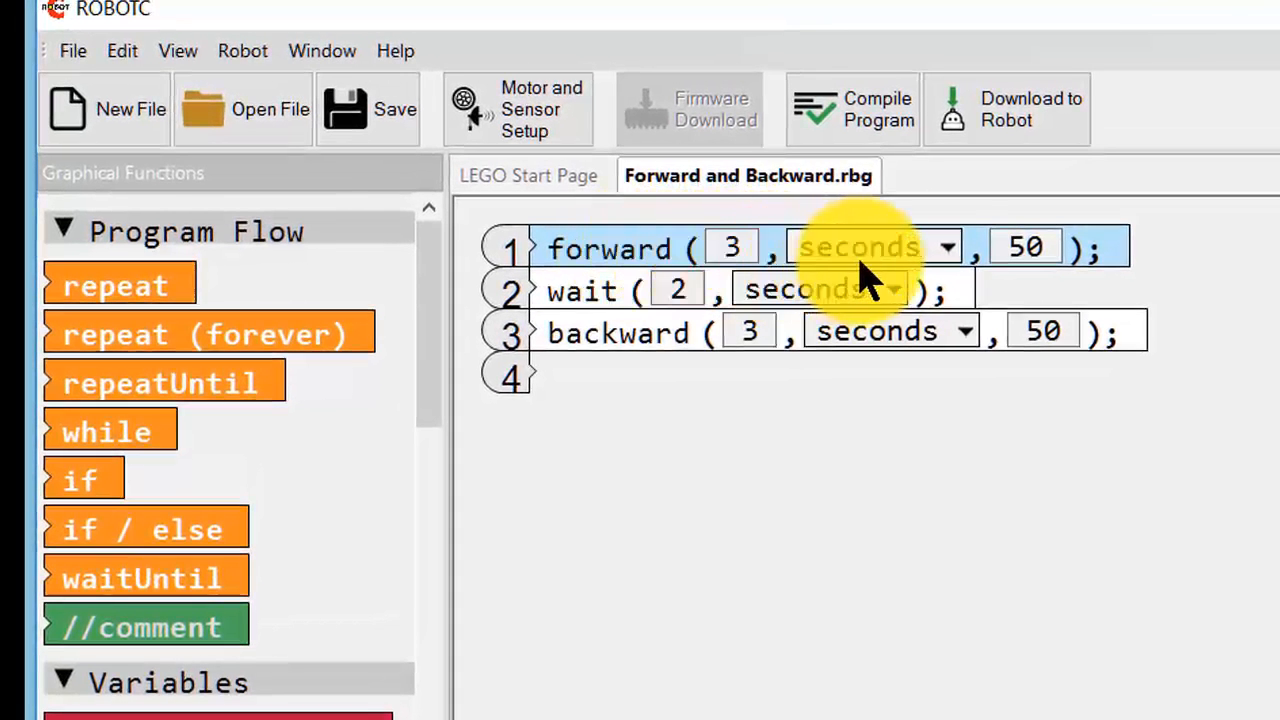
mouse_move(665, 310)
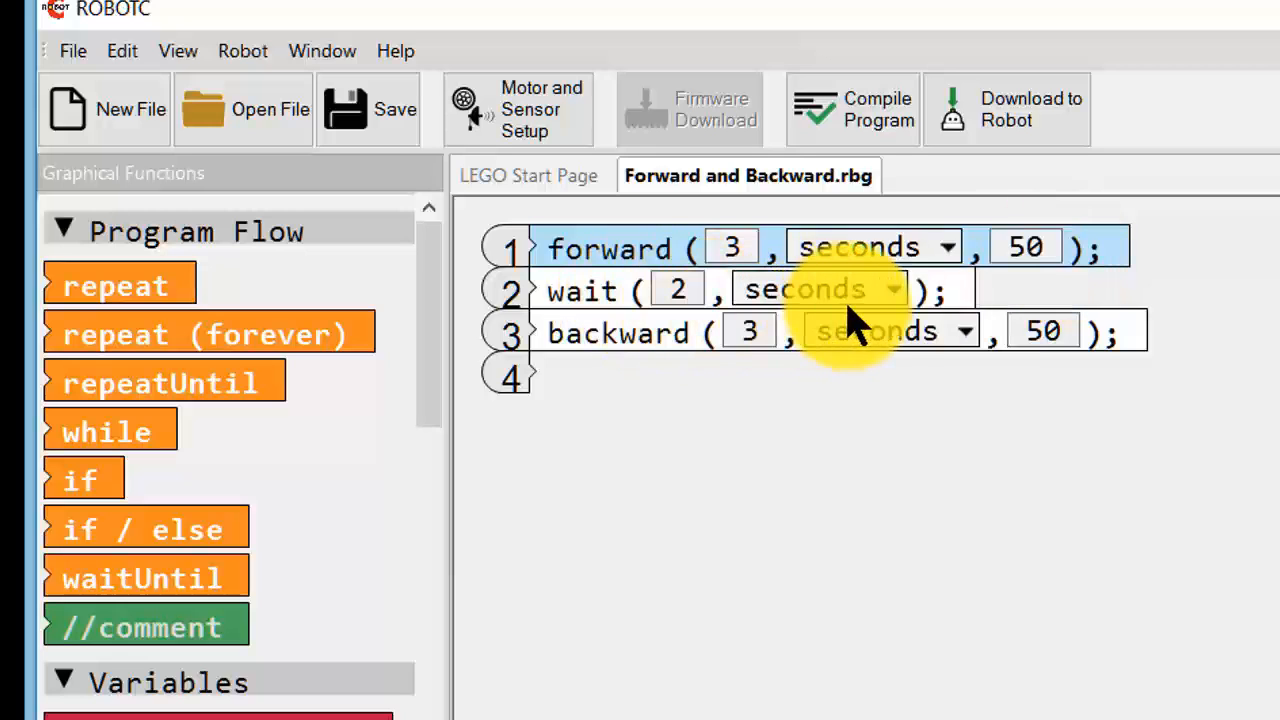
mouse_move(620, 350)
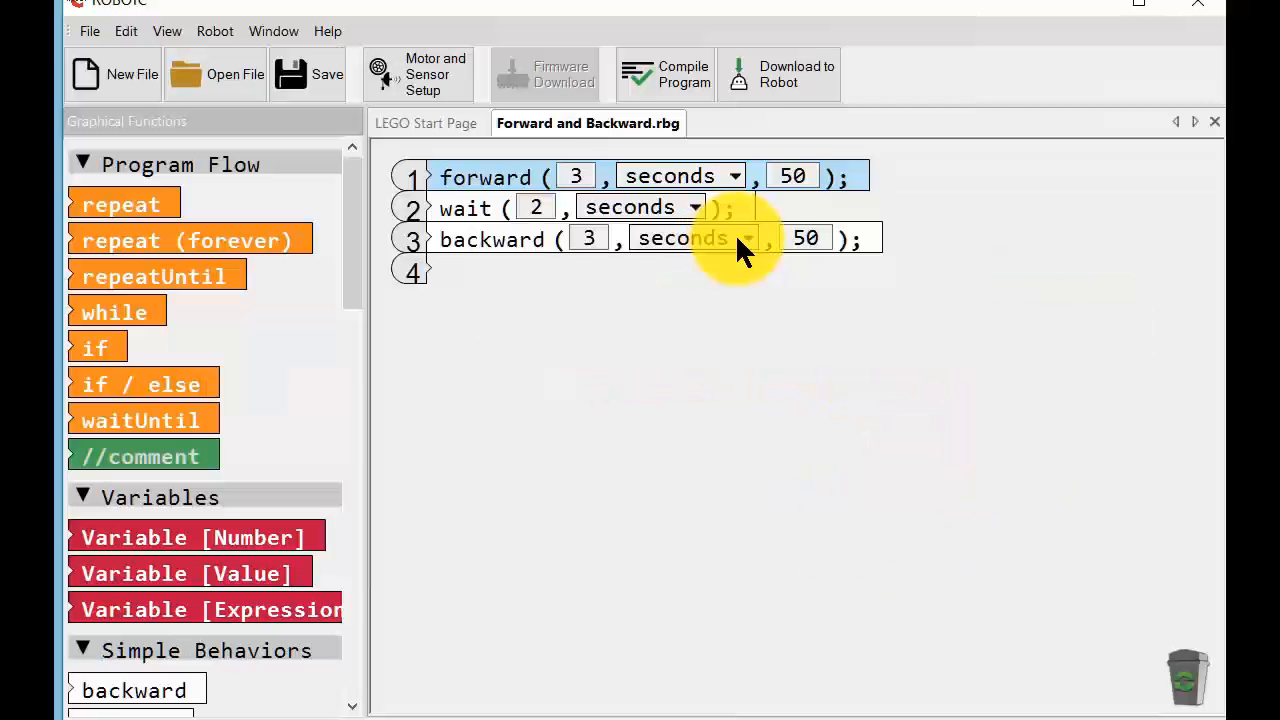
mouse_move(510, 245)
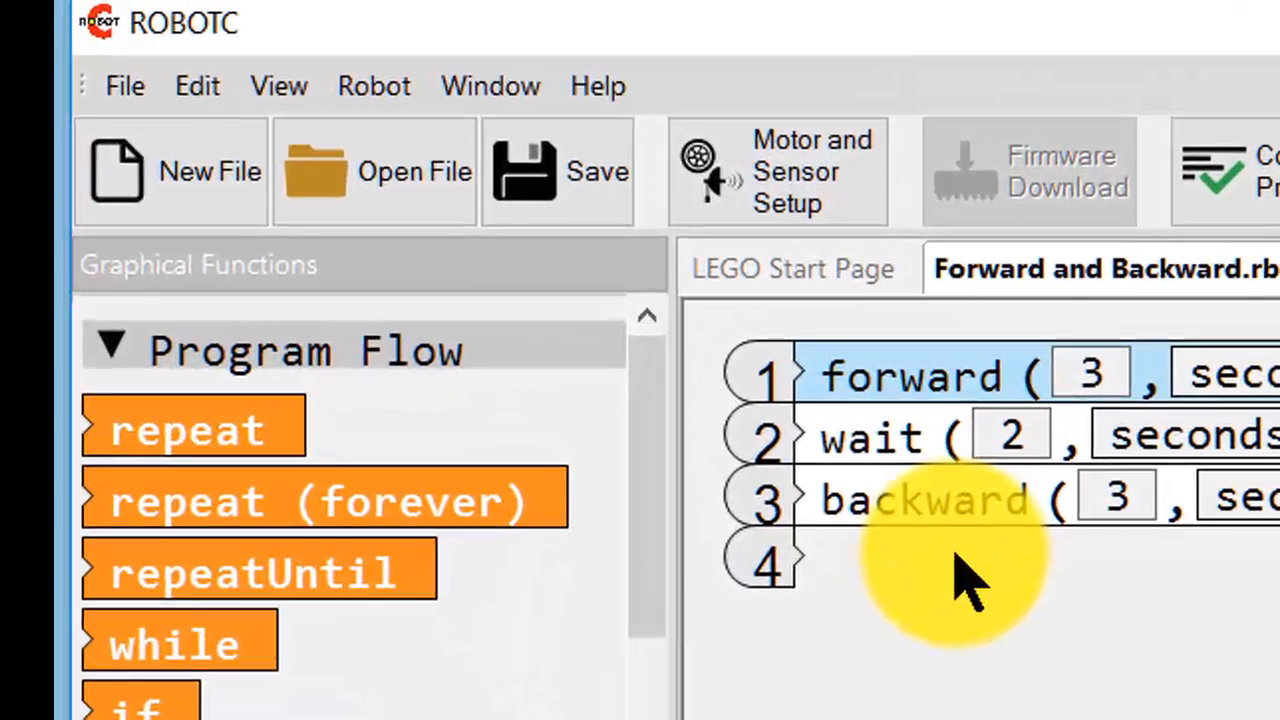
mouse_move(280, 140)
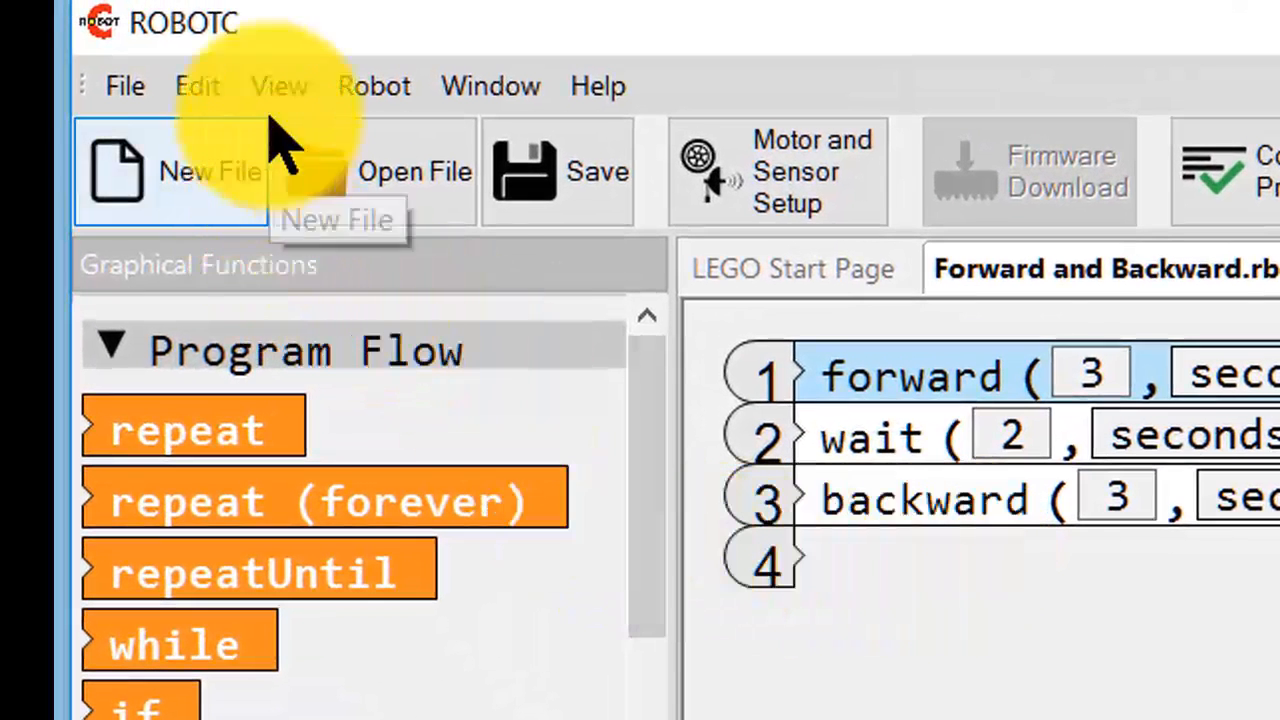
Convert the graphical program to text, producing Forward and Backward.c
left_click(279, 85)
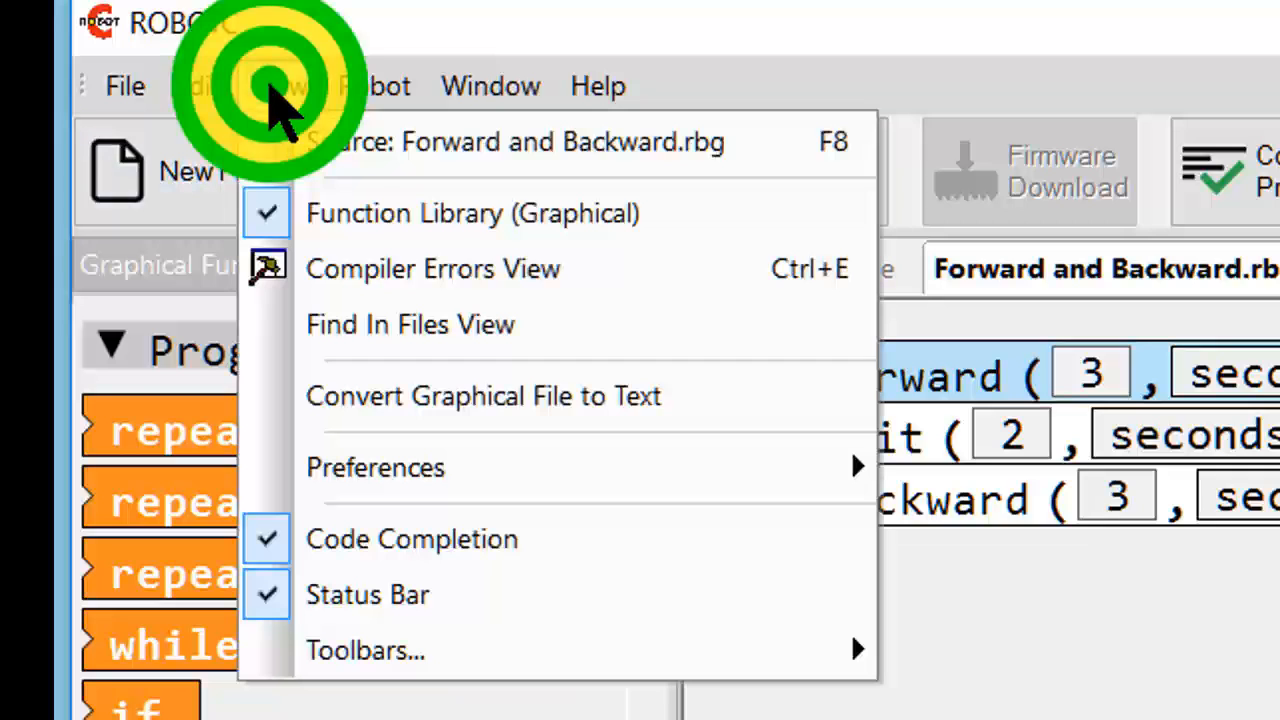
mouse_move(410, 396)
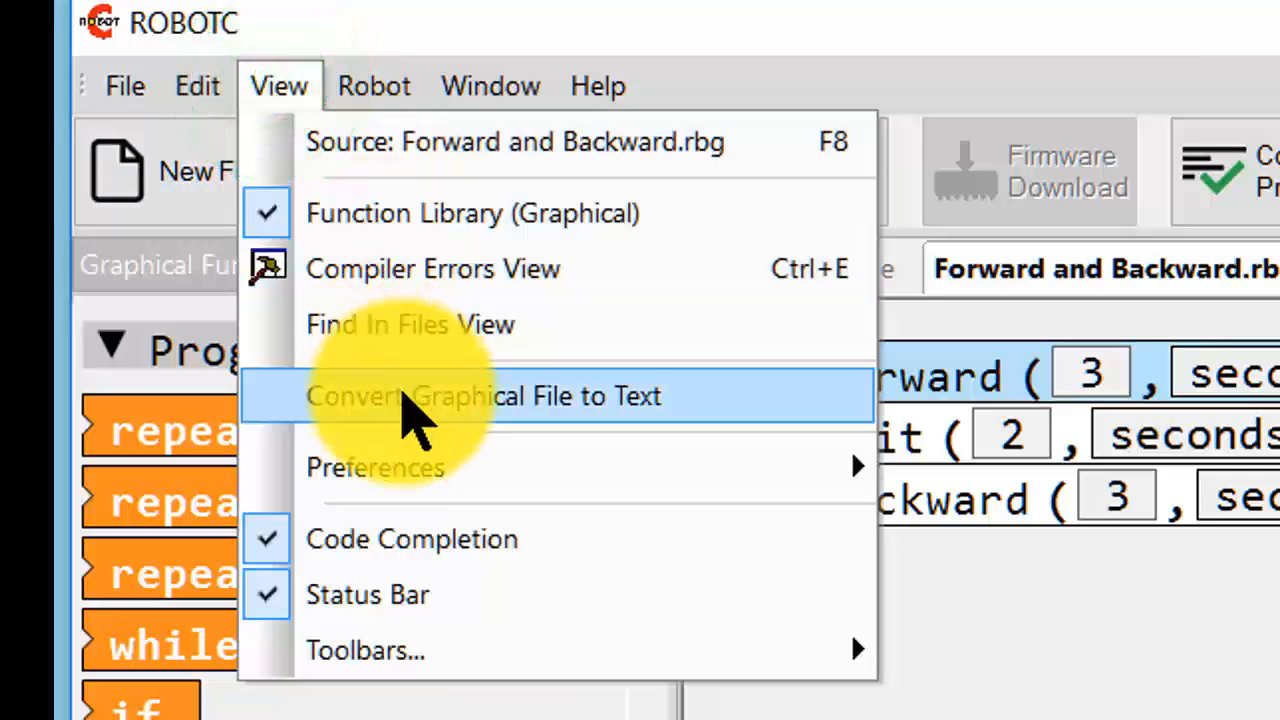
mouse_move(415, 410)
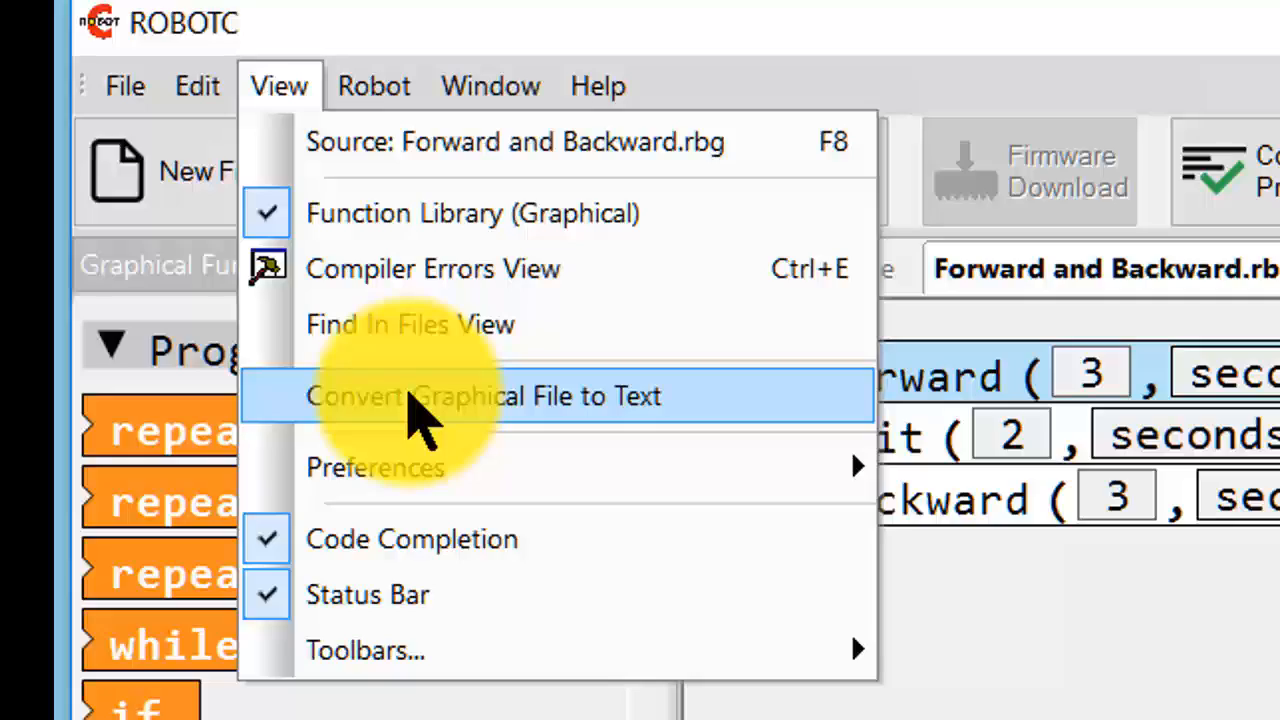
left_click(484, 396)
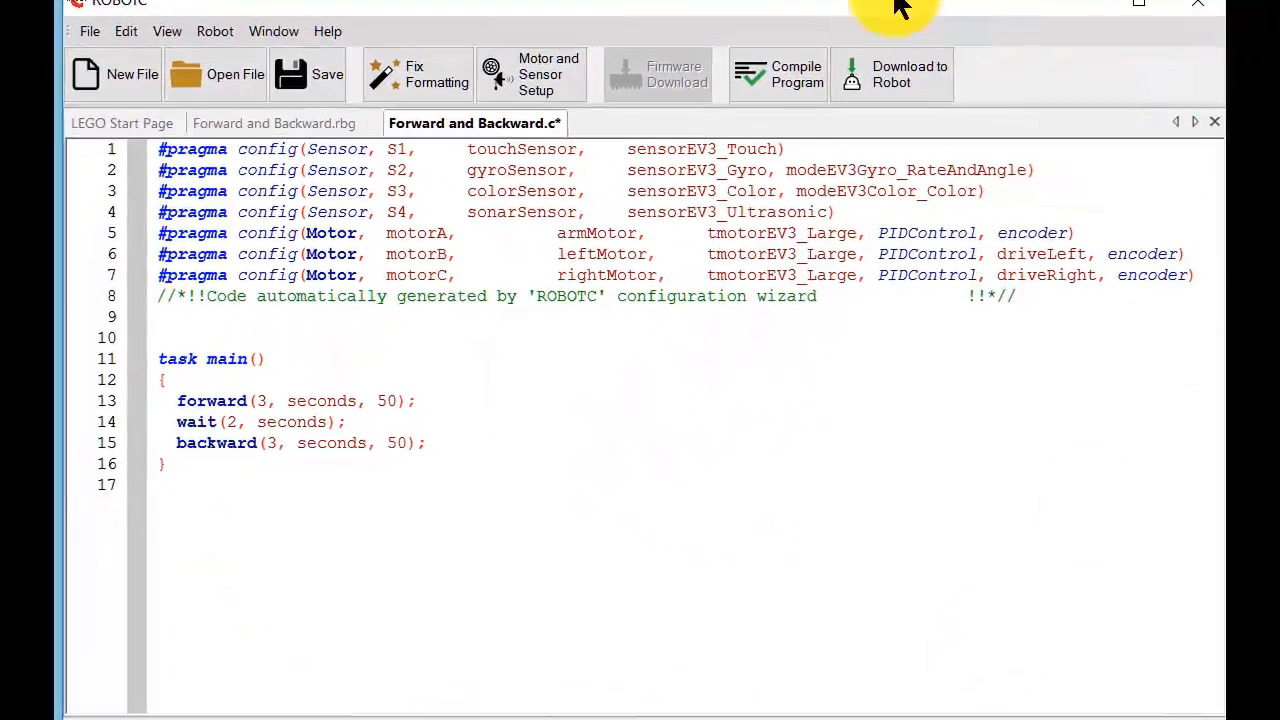
mouse_move(447, 334)
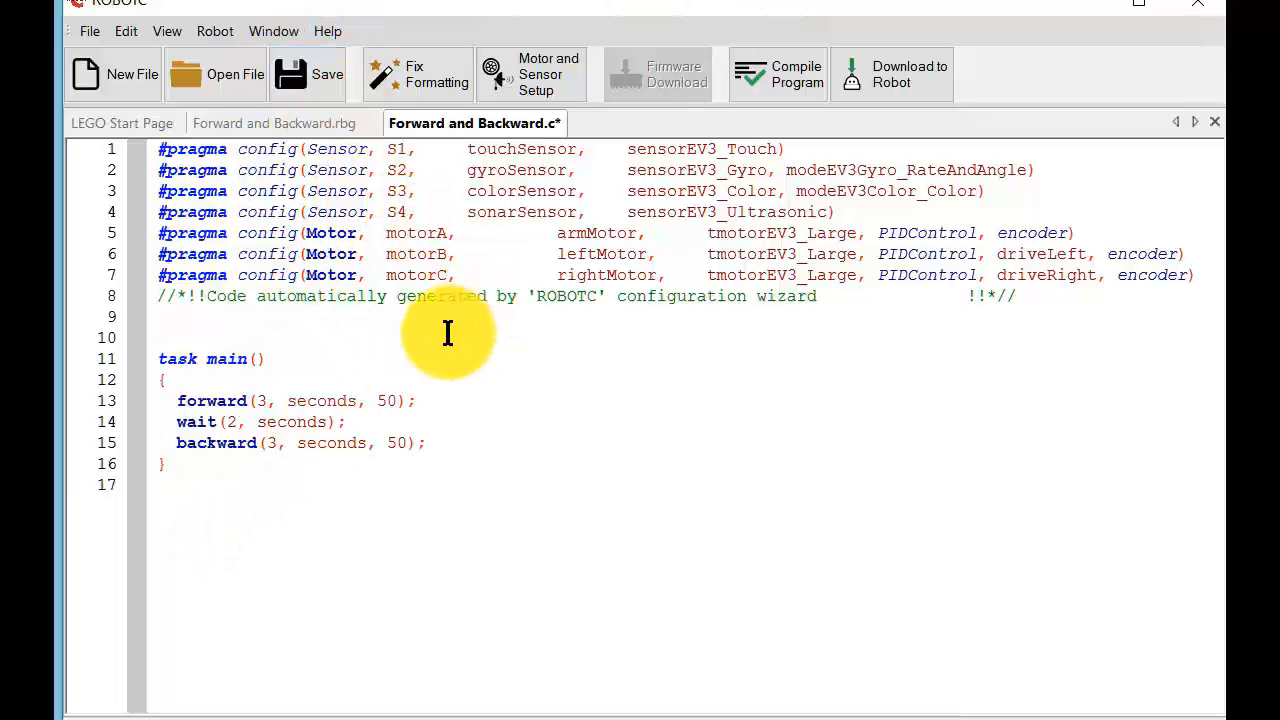
mouse_move(535, 150)
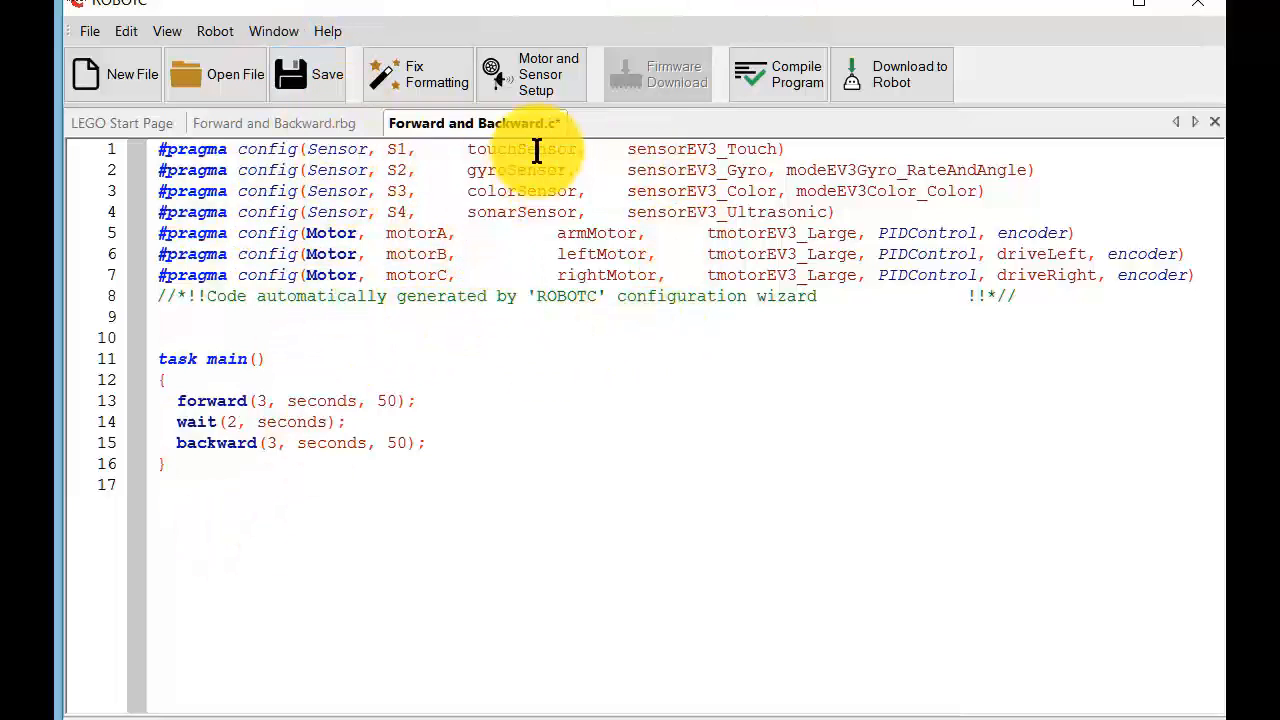
mouse_move(603, 175)
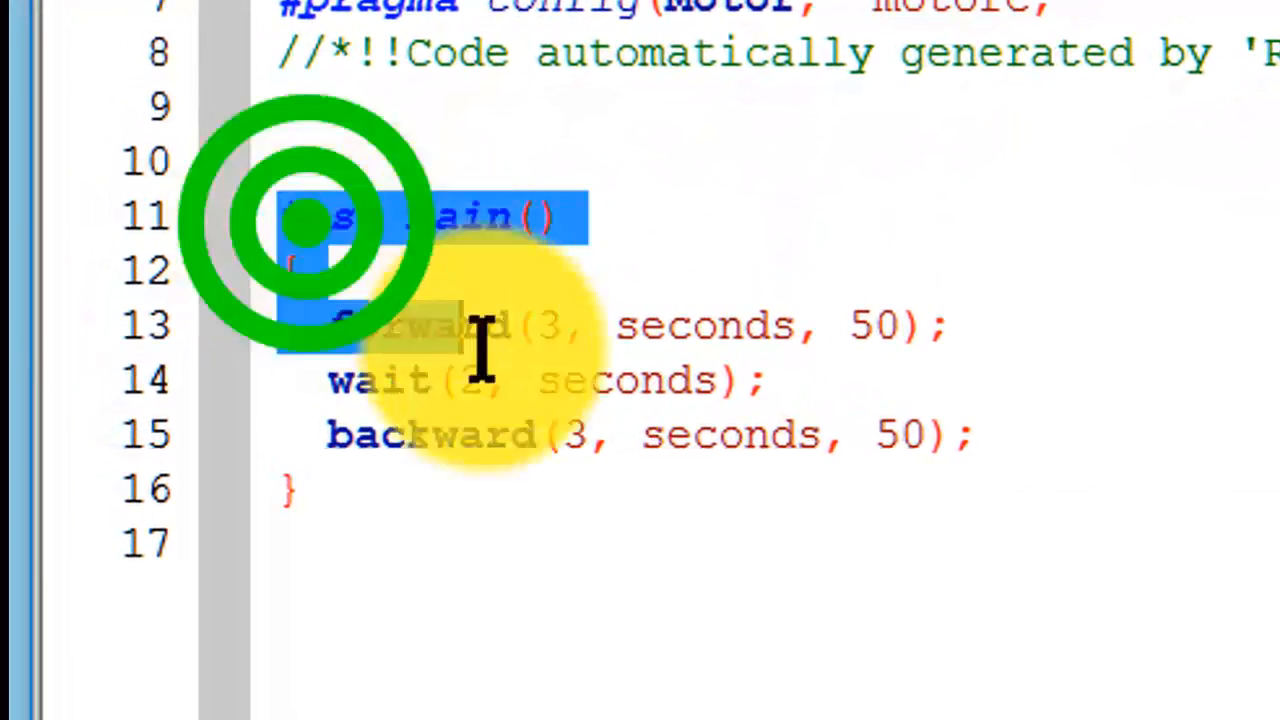
Highlight the start of the task main code in the editor
left_click_drag(290, 215, 300, 510)
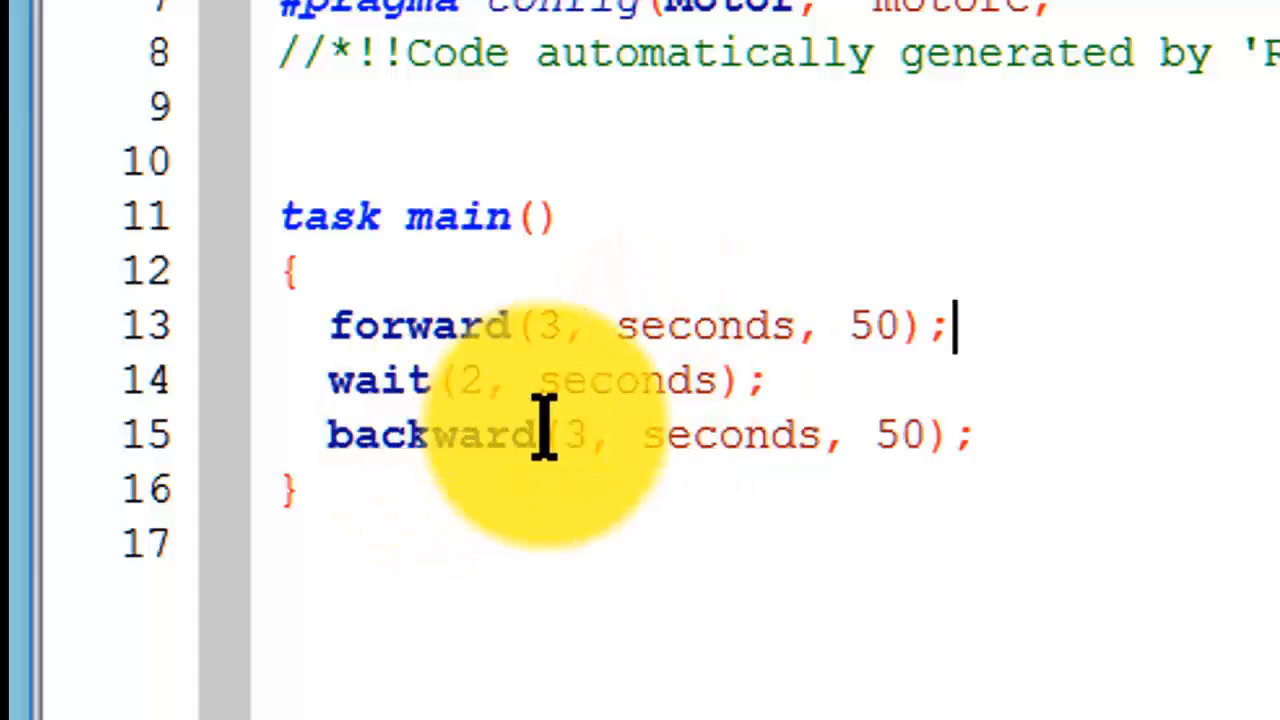
mouse_move(895, 445)
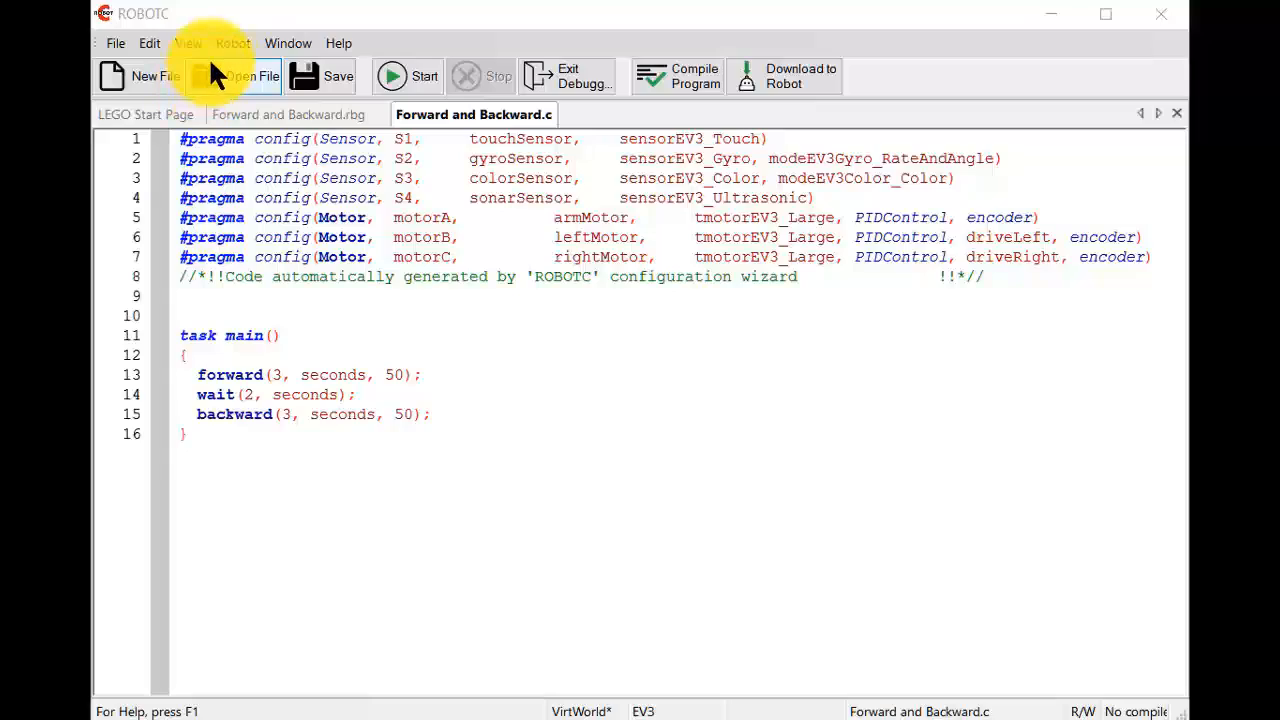
Confirm the LEGO Mindstorms EV3 platform and the Challenge Pack for EV3 virtual world
left_click(232, 43)
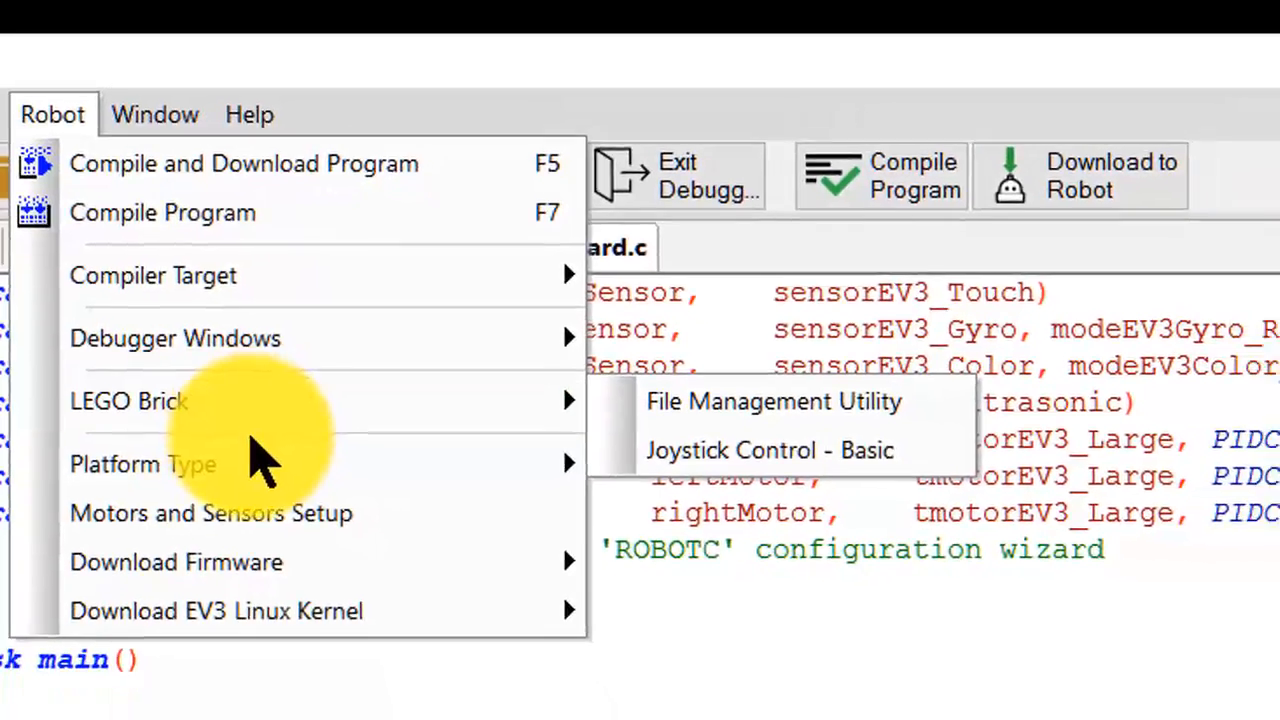
left_click(143, 463)
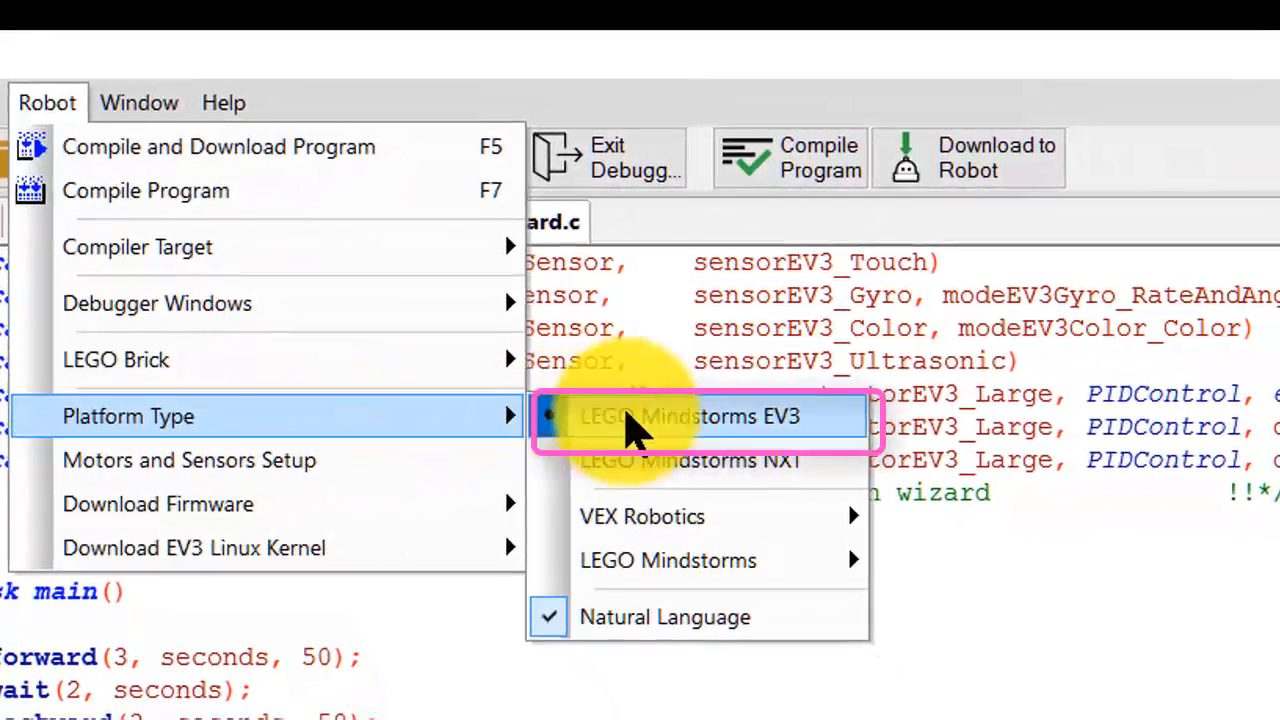
mouse_move(116, 359)
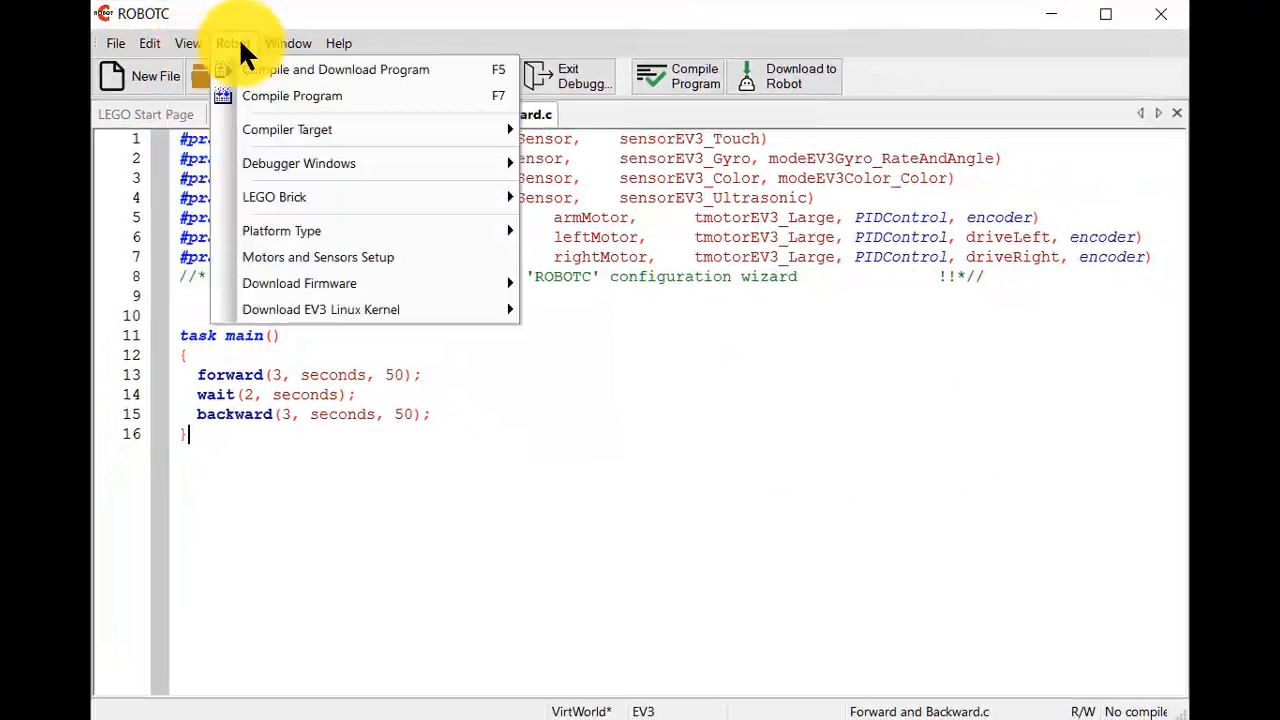
left_click(288, 43)
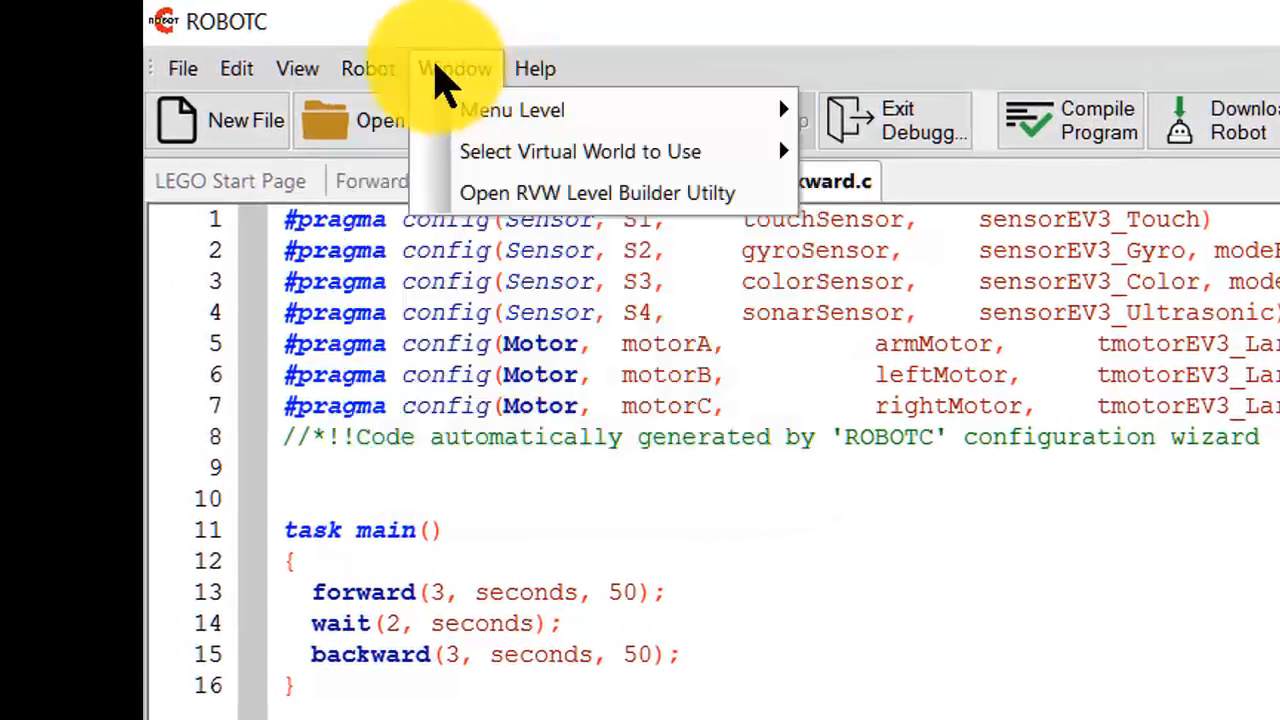
mouse_move(465, 85)
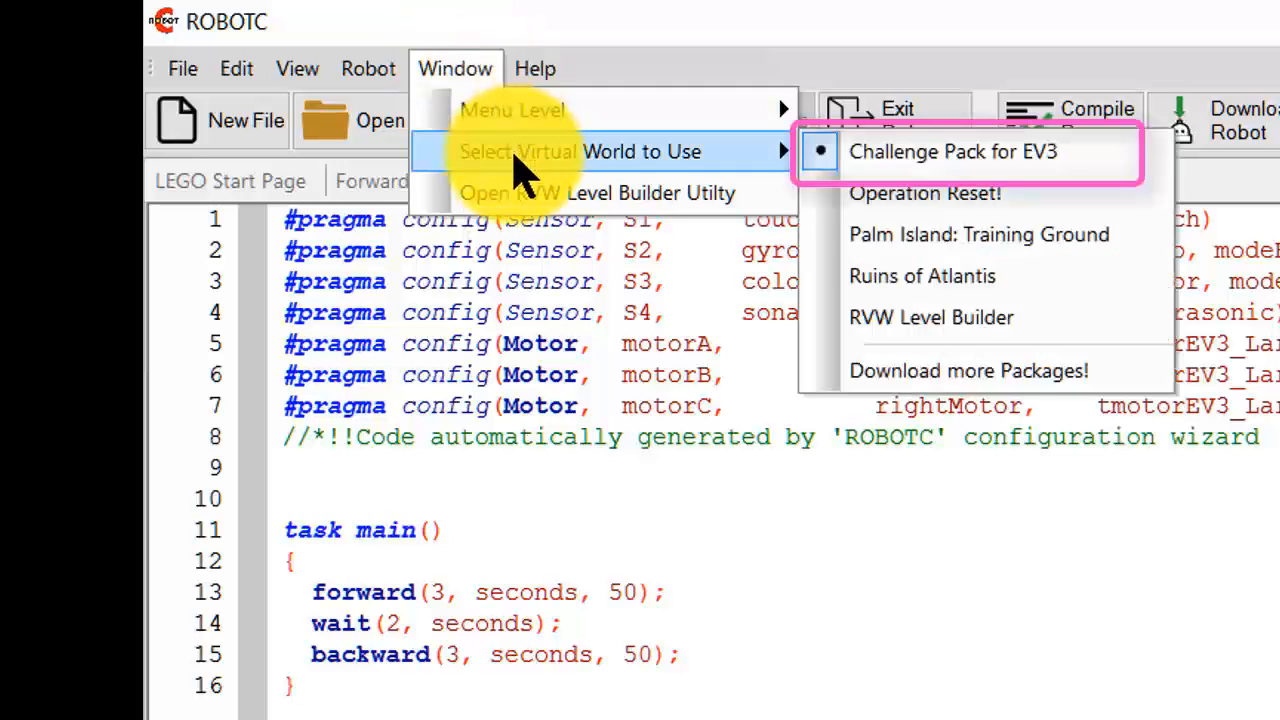
mouse_move(910, 151)
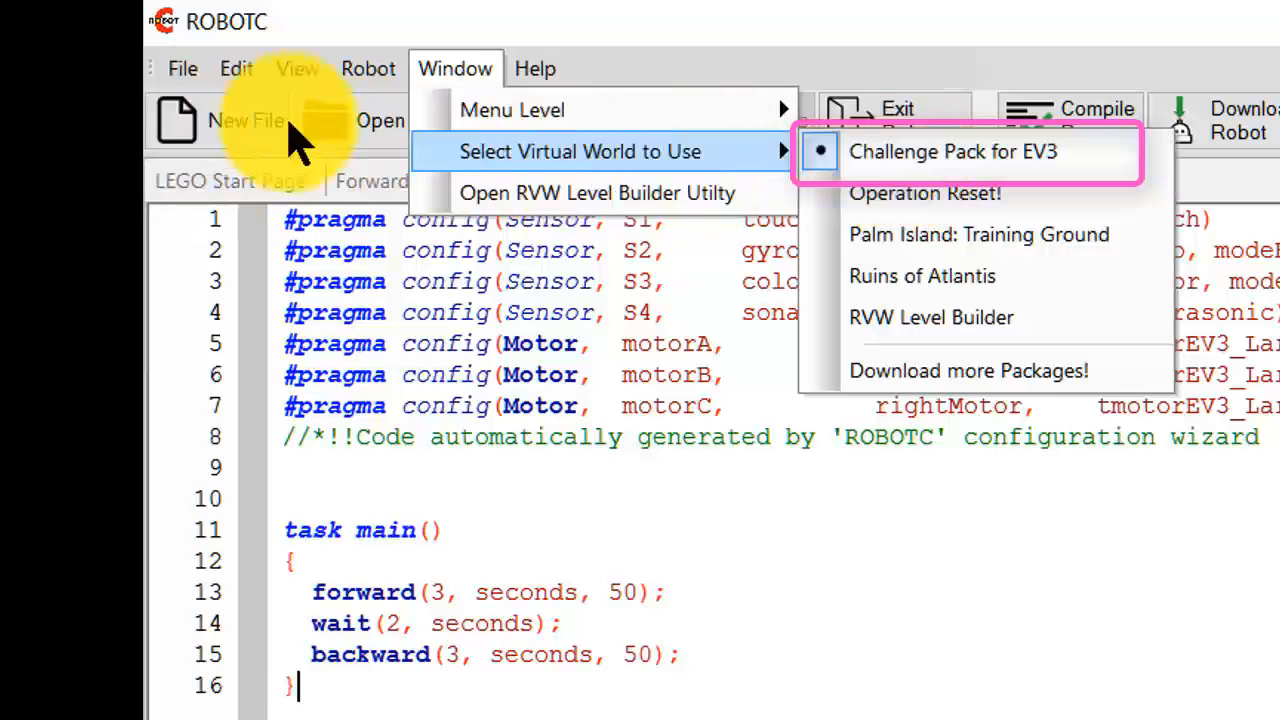
left_click(368, 68)
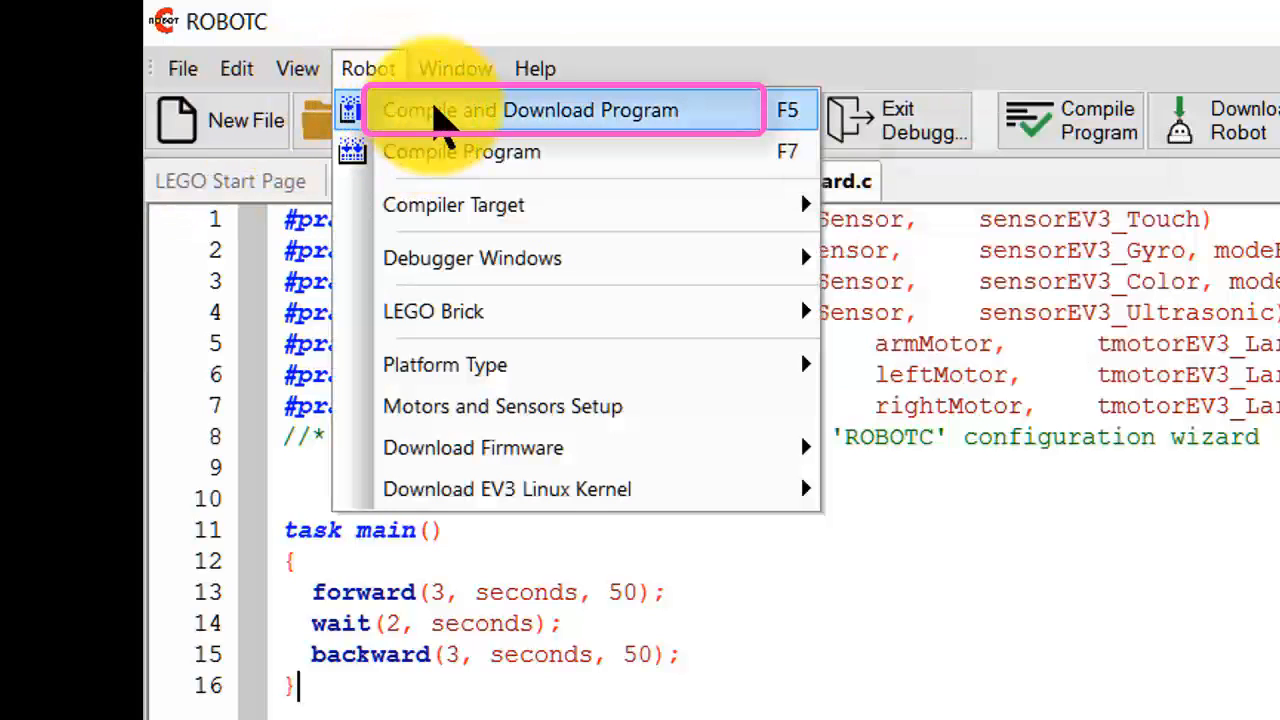
Compile and download the program, then log in locally to the Challenge Pack
left_click(534, 110)
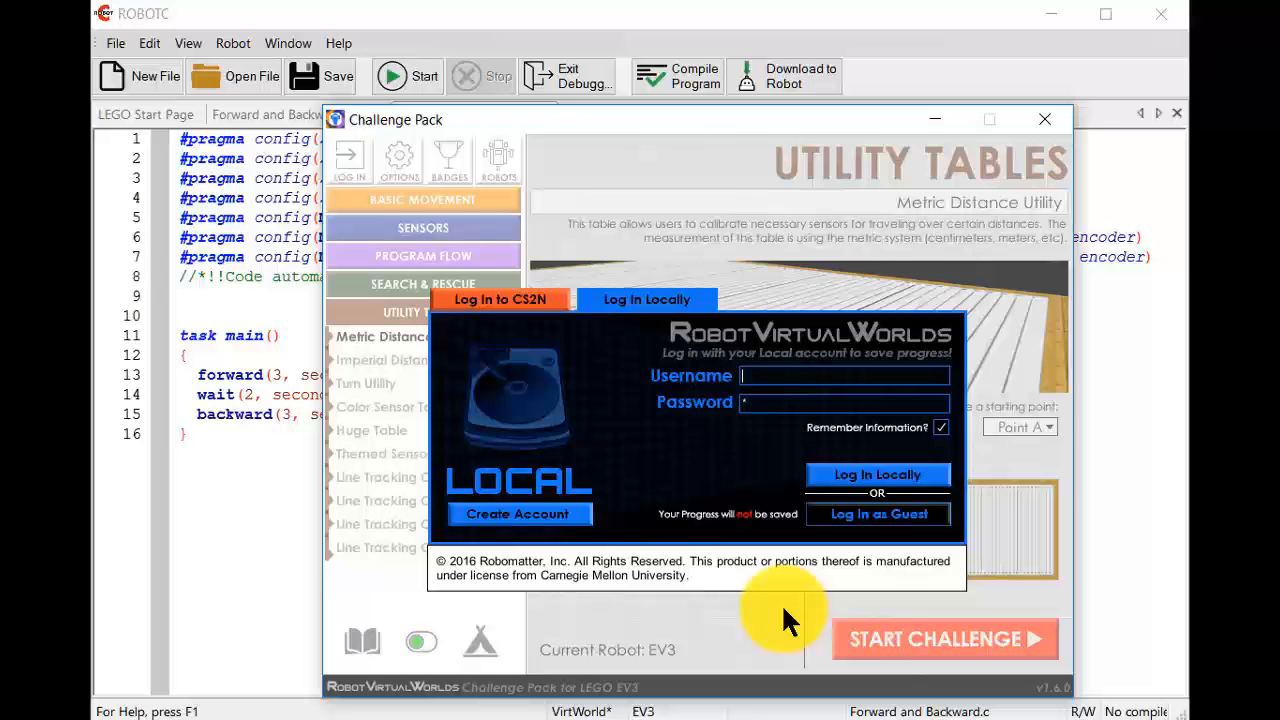
mouse_move(730, 400)
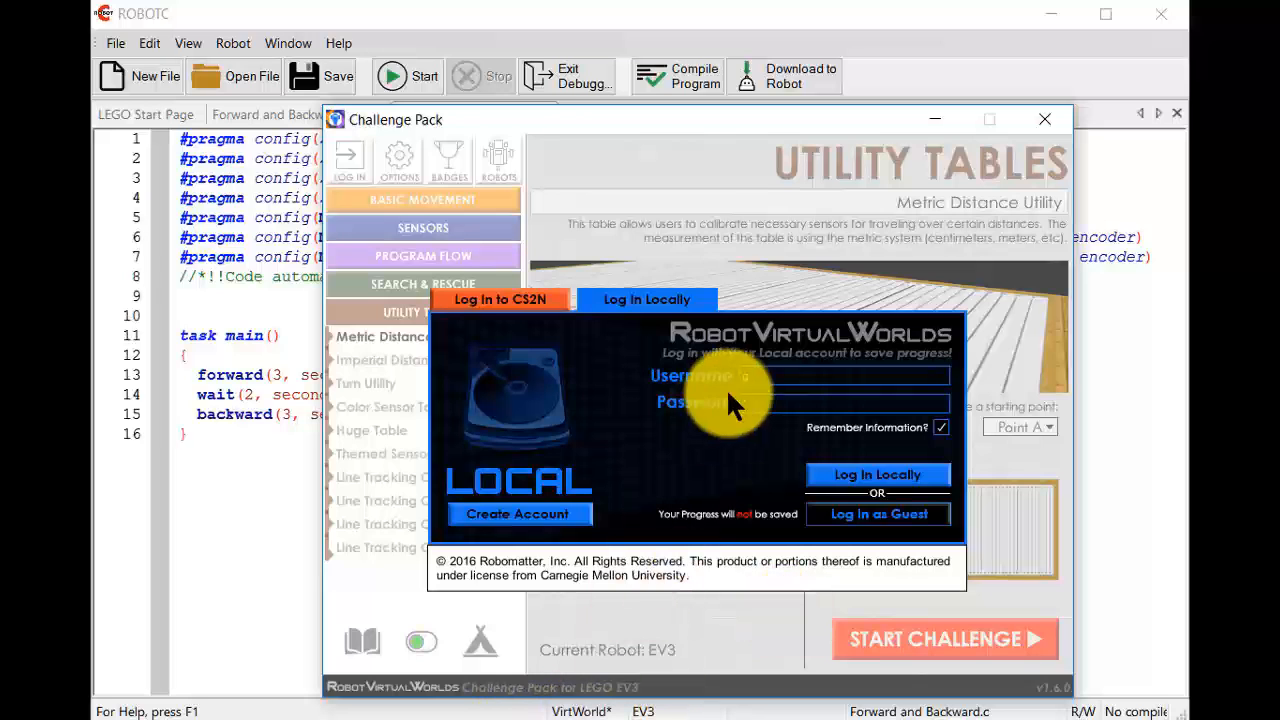
mouse_move(755, 410)
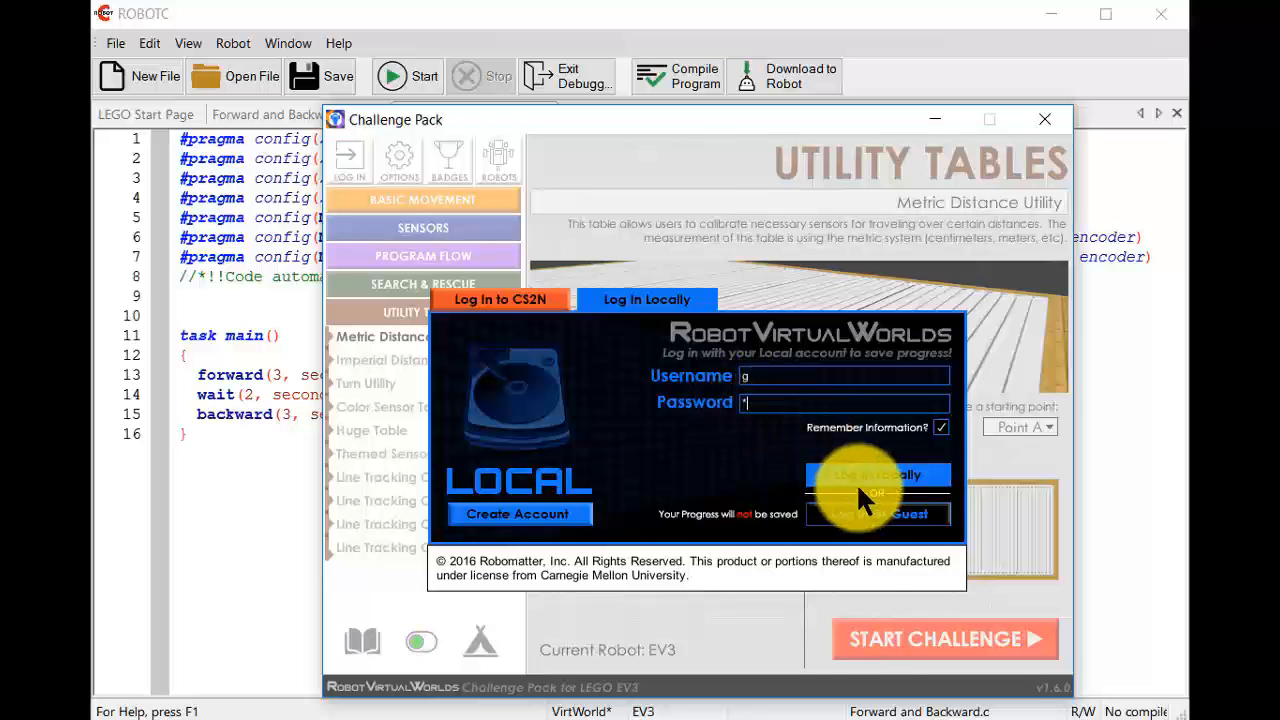
left_click(876, 475)
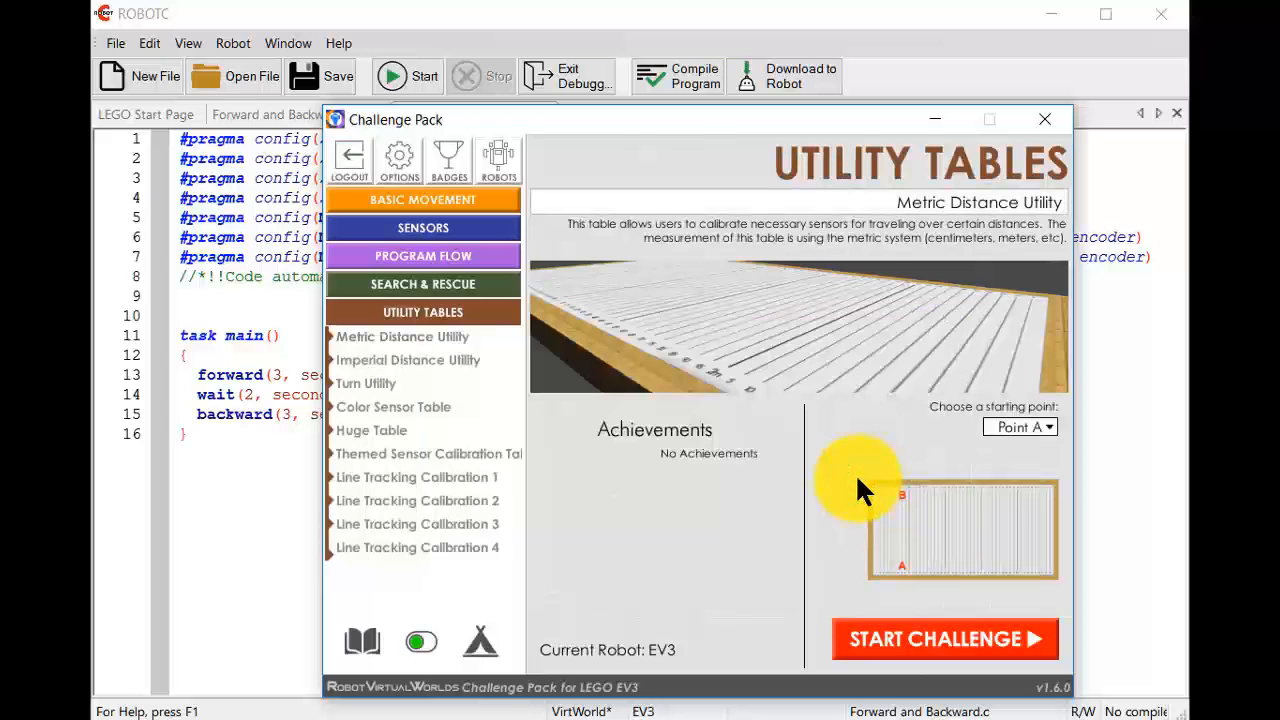
mouse_move(660, 435)
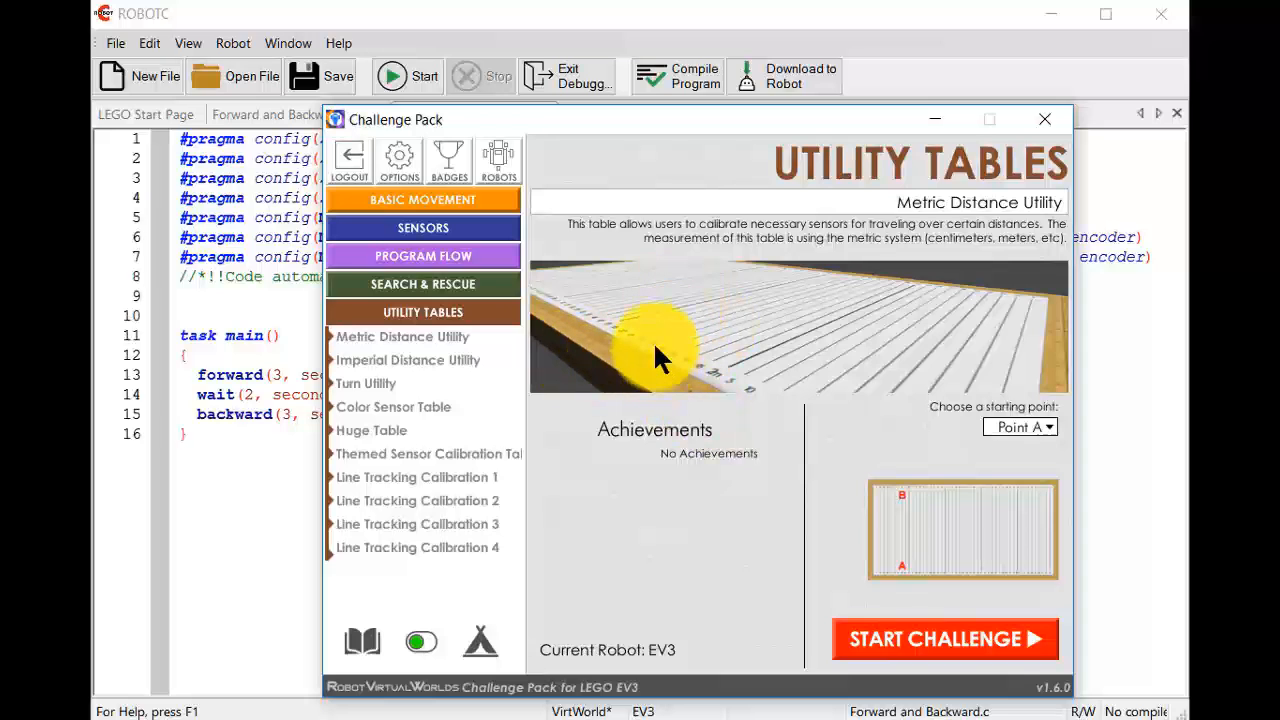
mouse_move(430, 320)
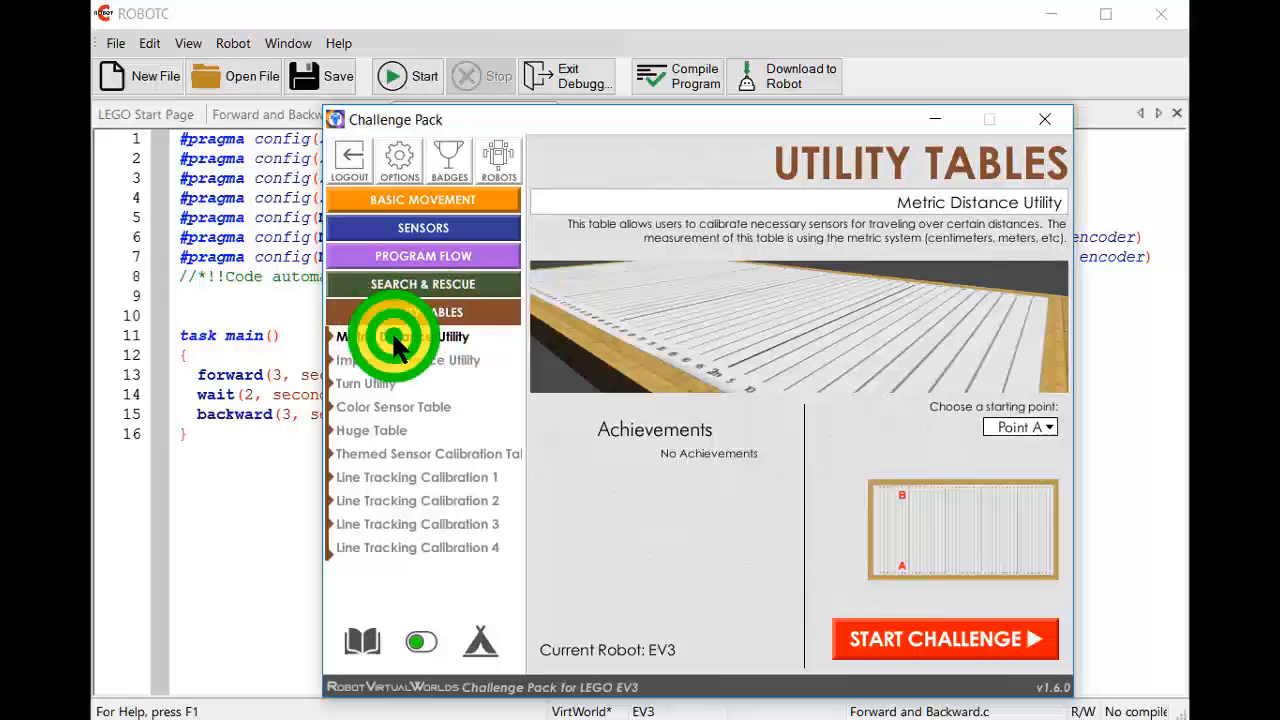
mouse_move(1030, 515)
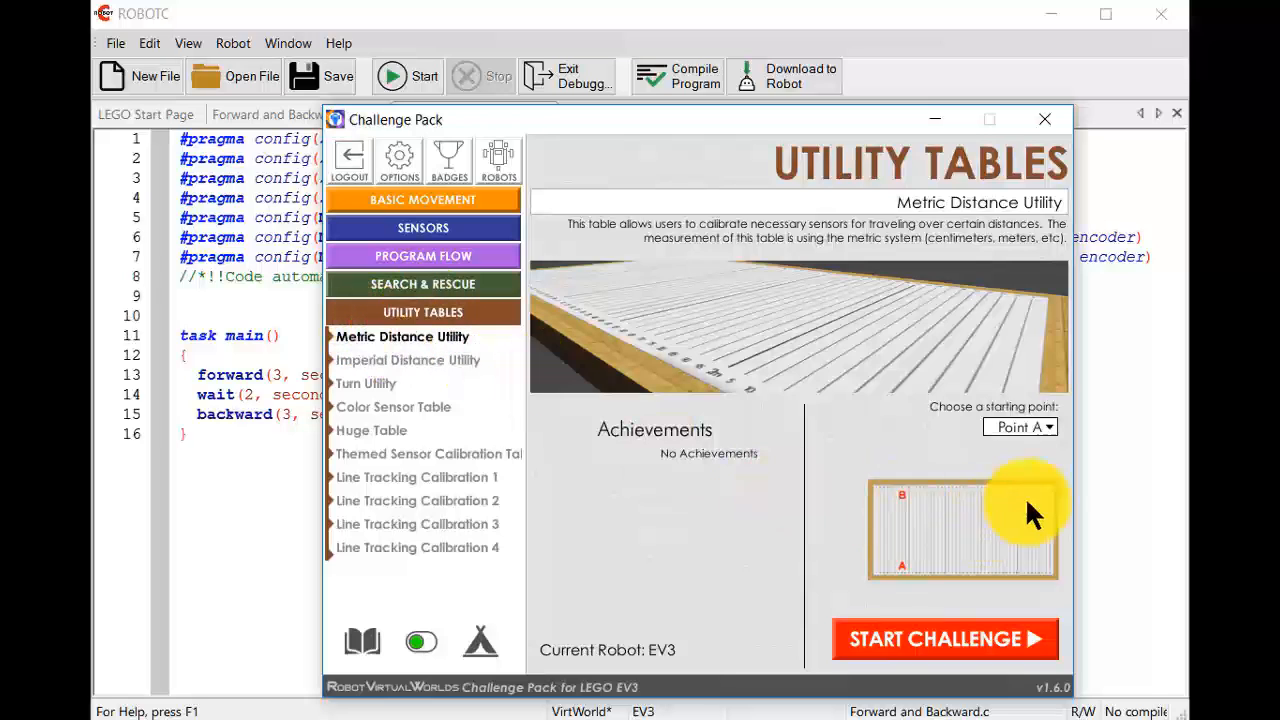
mouse_move(838, 615)
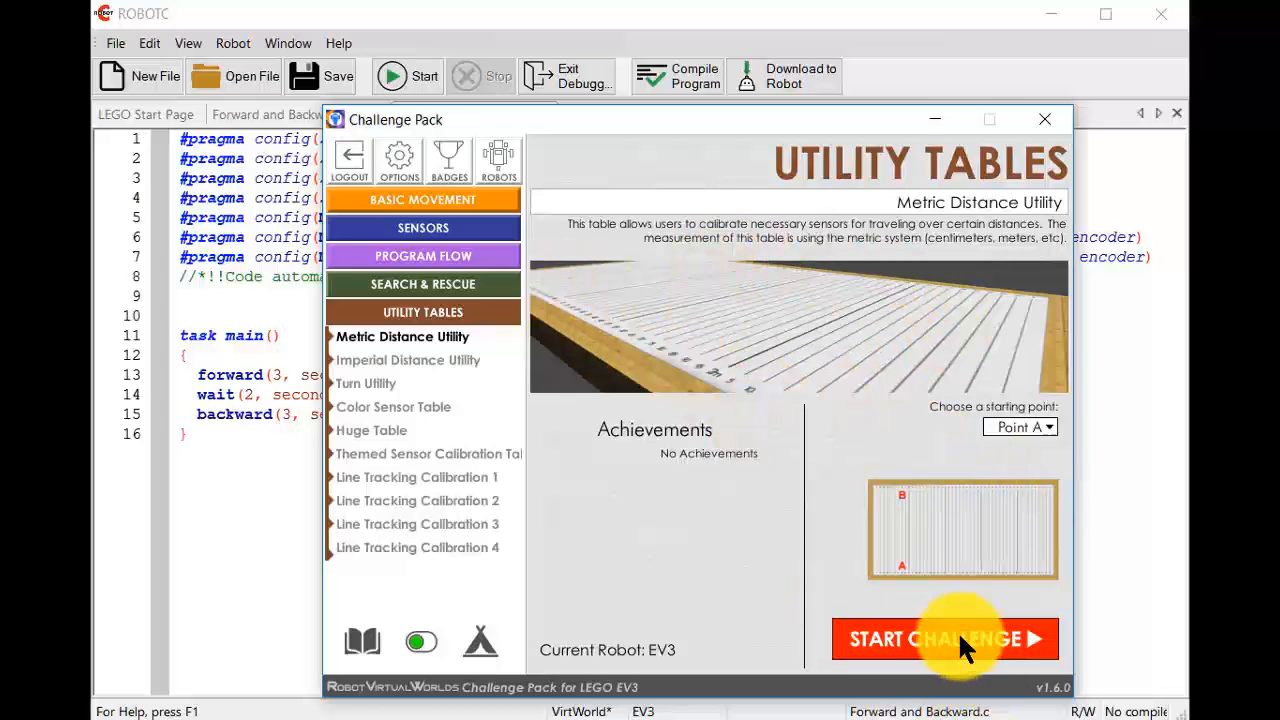
Start the Metric Distance Utility challenge with the EV3 at Point A
left_click(944, 639)
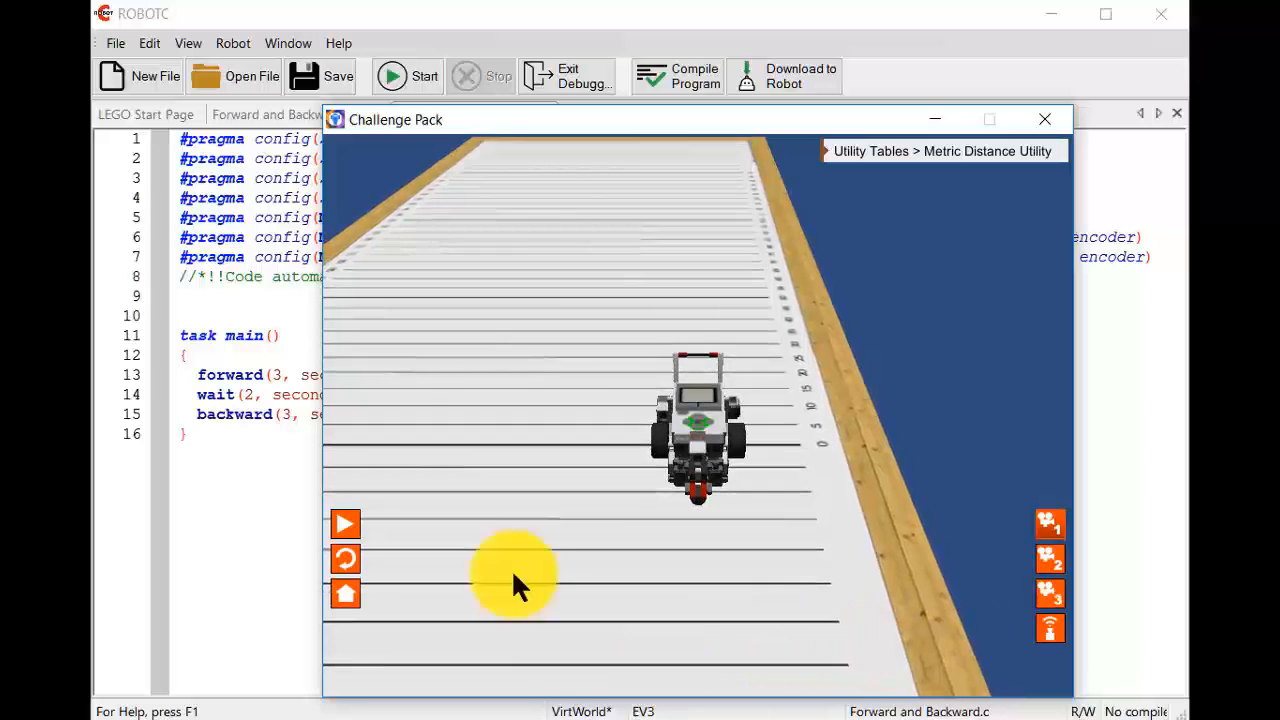
mouse_move(660, 570)
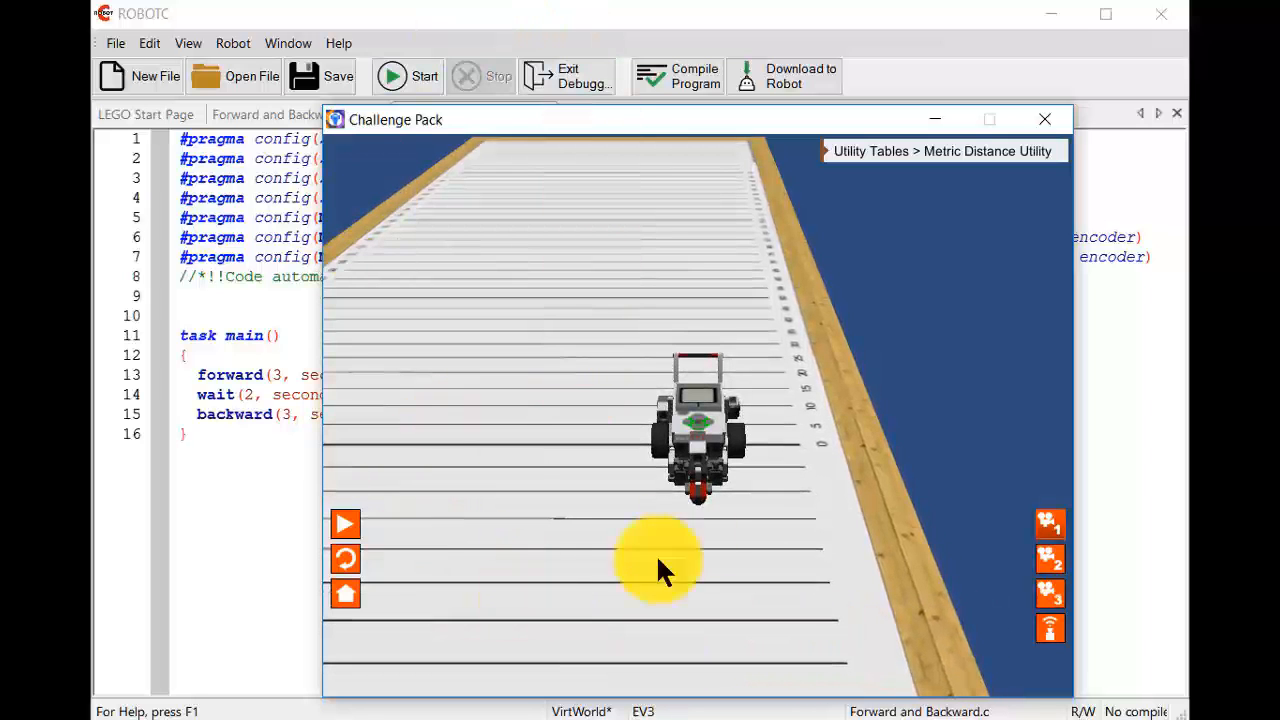
mouse_move(345, 523)
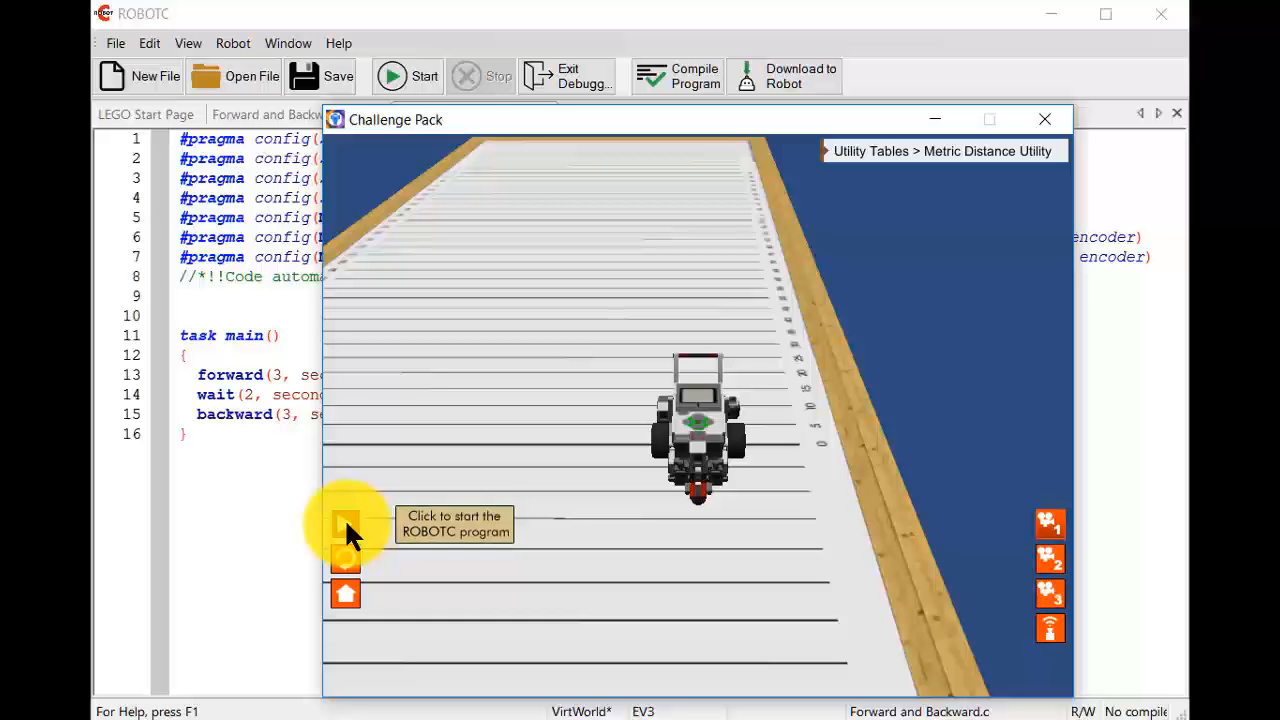
Run the program on the virtual EV3 and move the simulation window back up
left_click(345, 525)
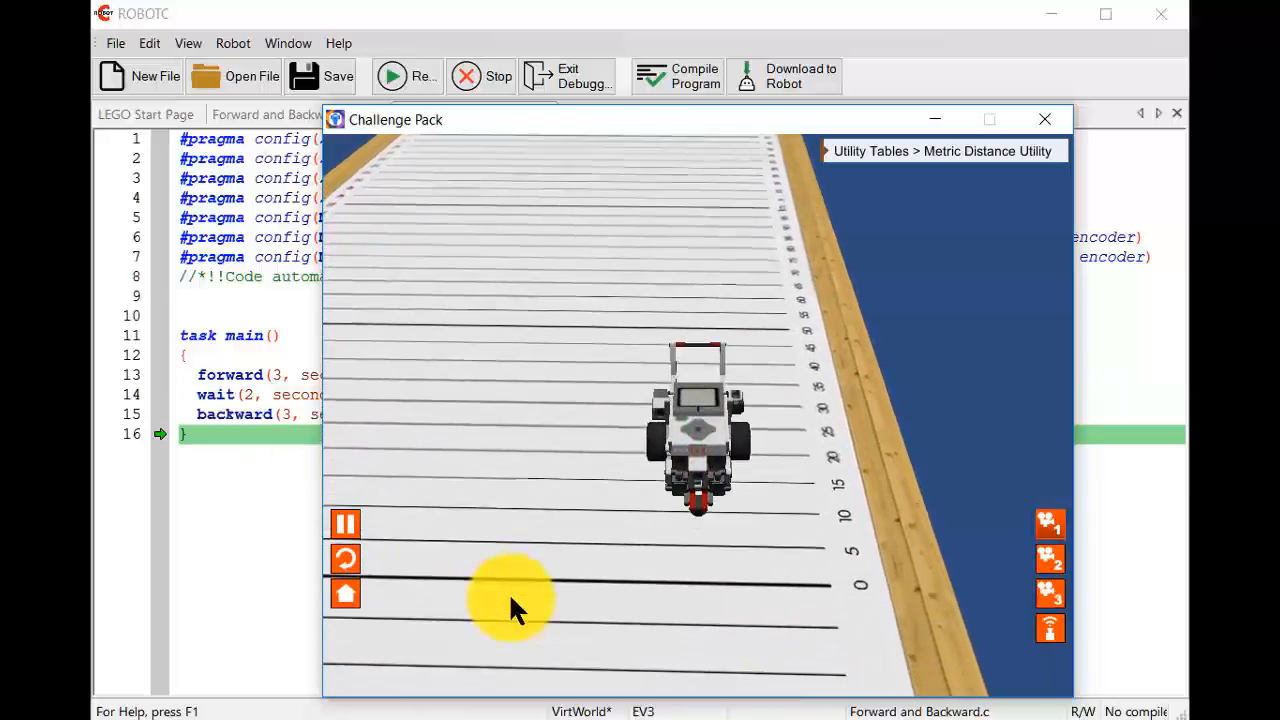
left_click(345, 523)
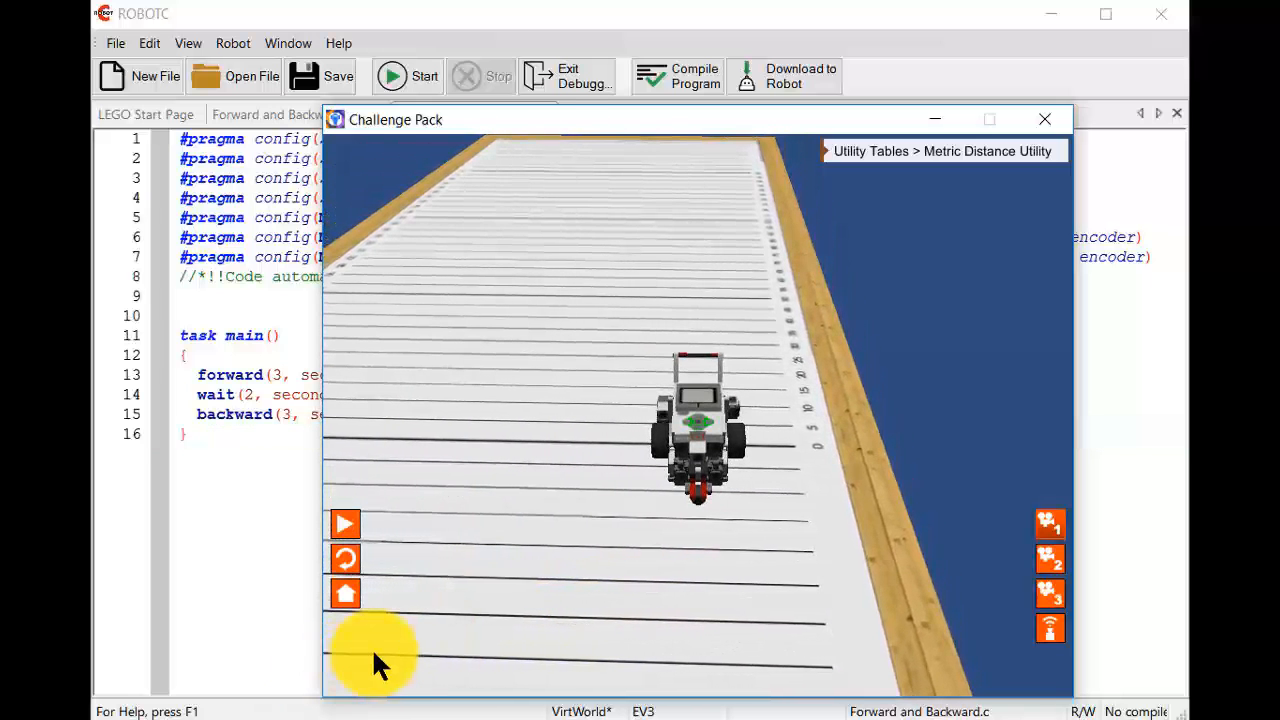
mouse_move(570, 415)
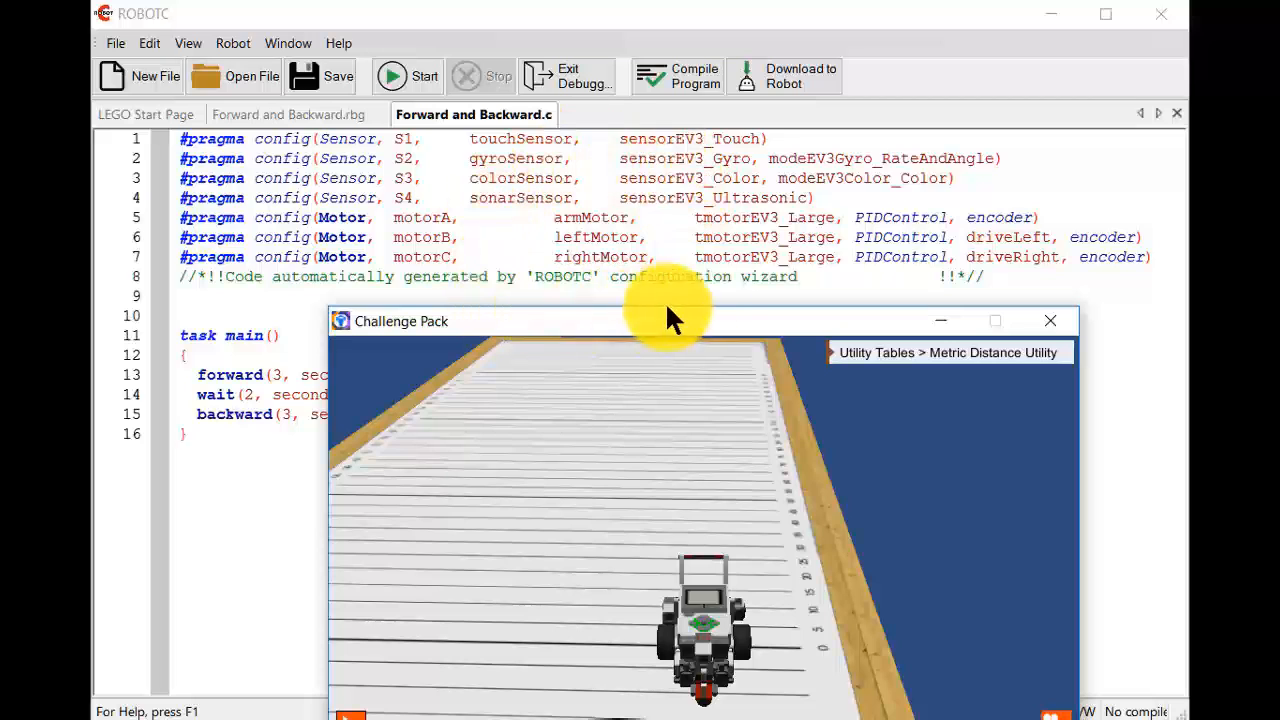
mouse_move(705, 675)
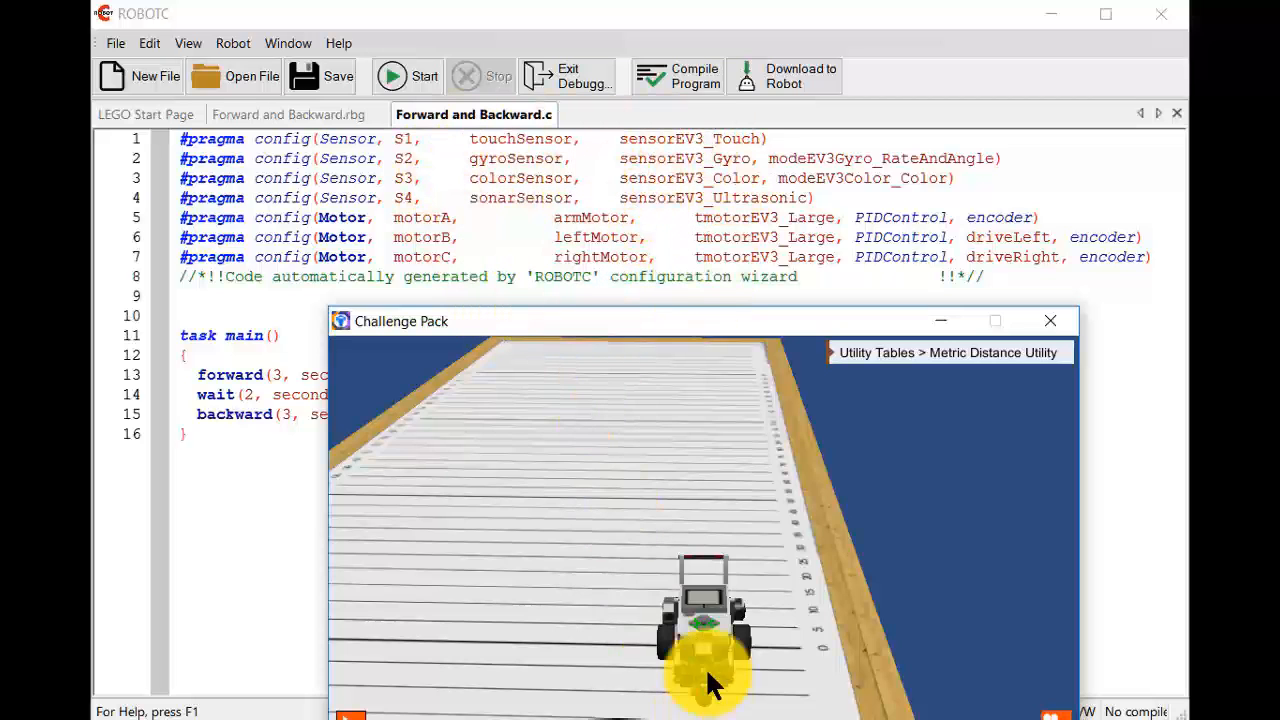
mouse_move(710, 330)
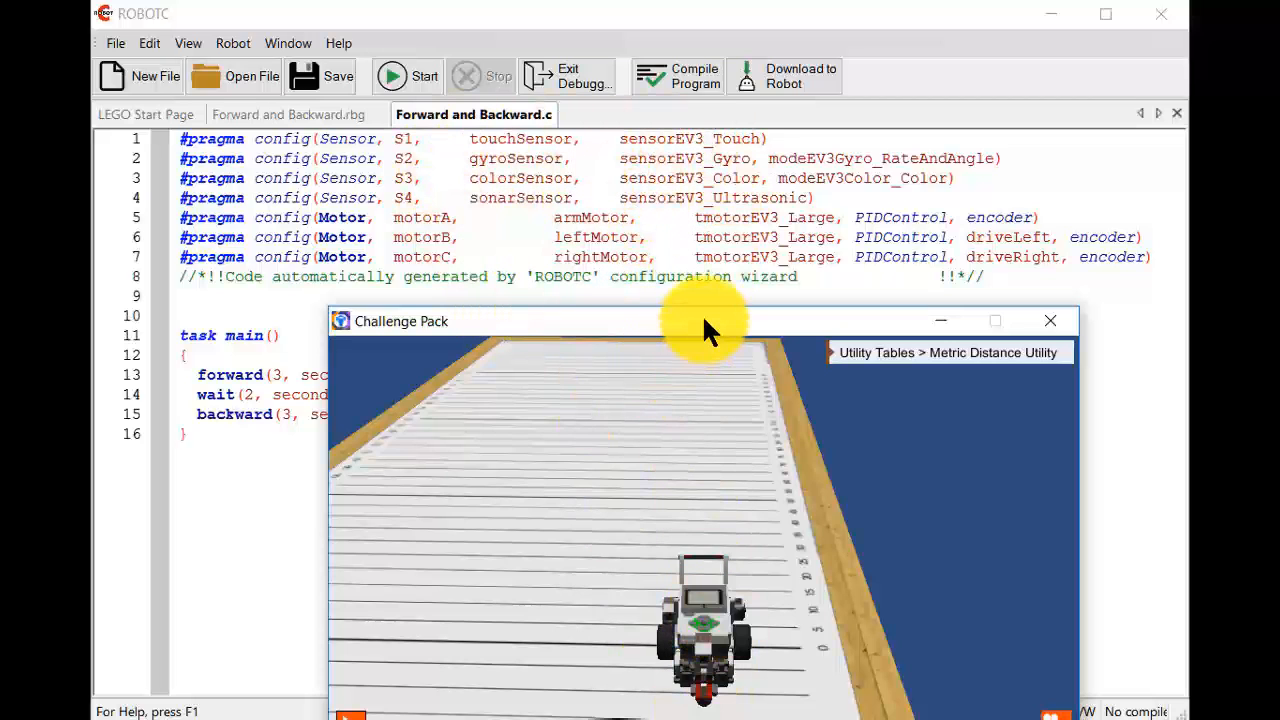
left_click_drag(700, 321, 680, 151)
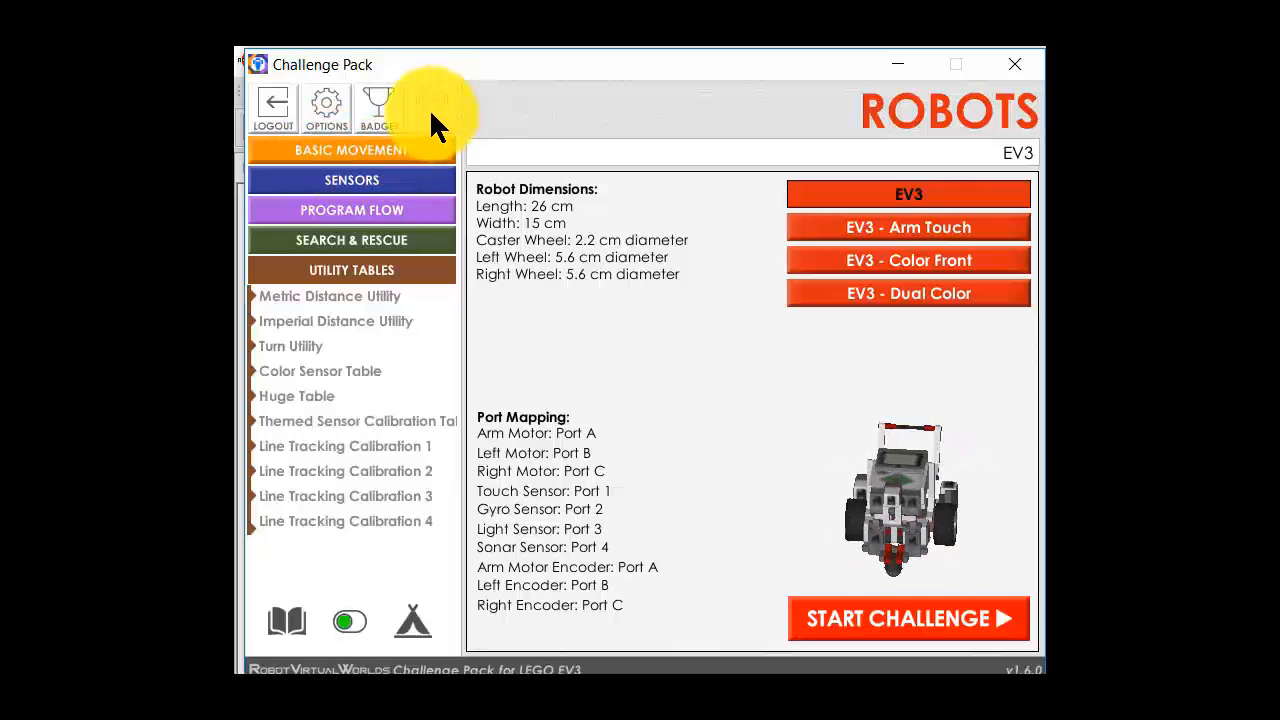
Show the EV3 robot's dimensions and port mapping on the Robots page
left_click(432, 105)
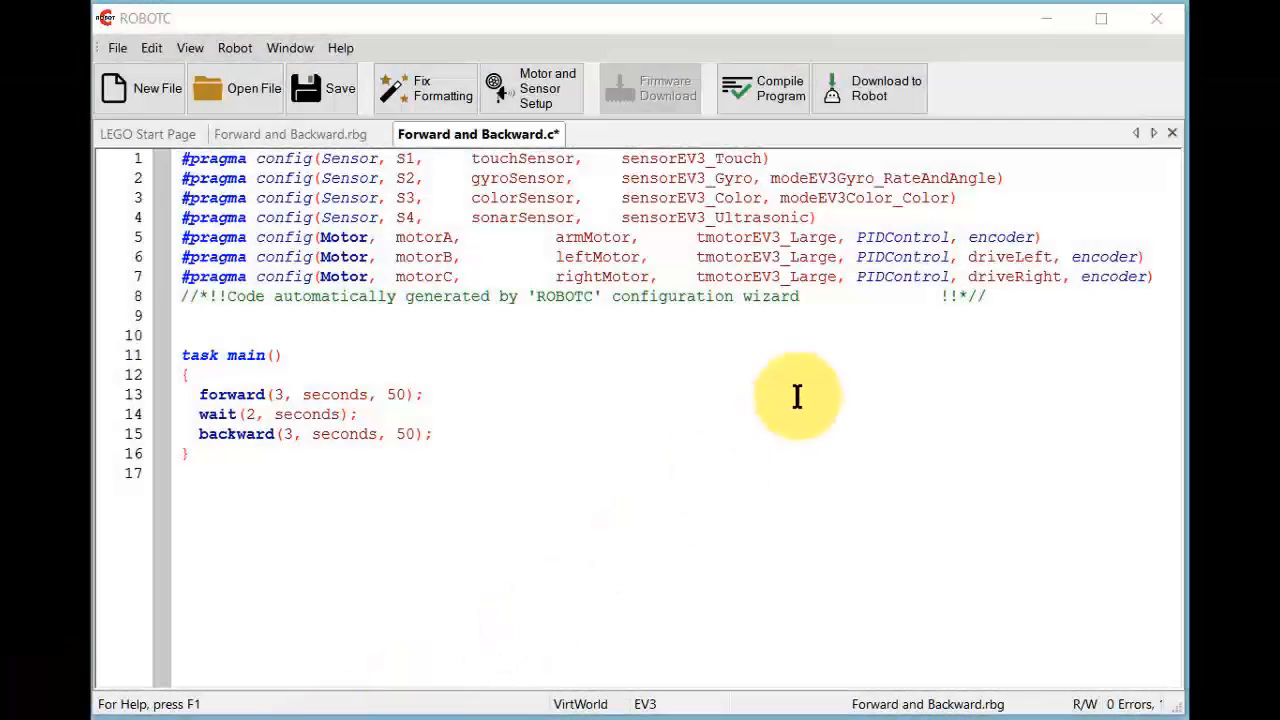
mouse_move(830, 280)
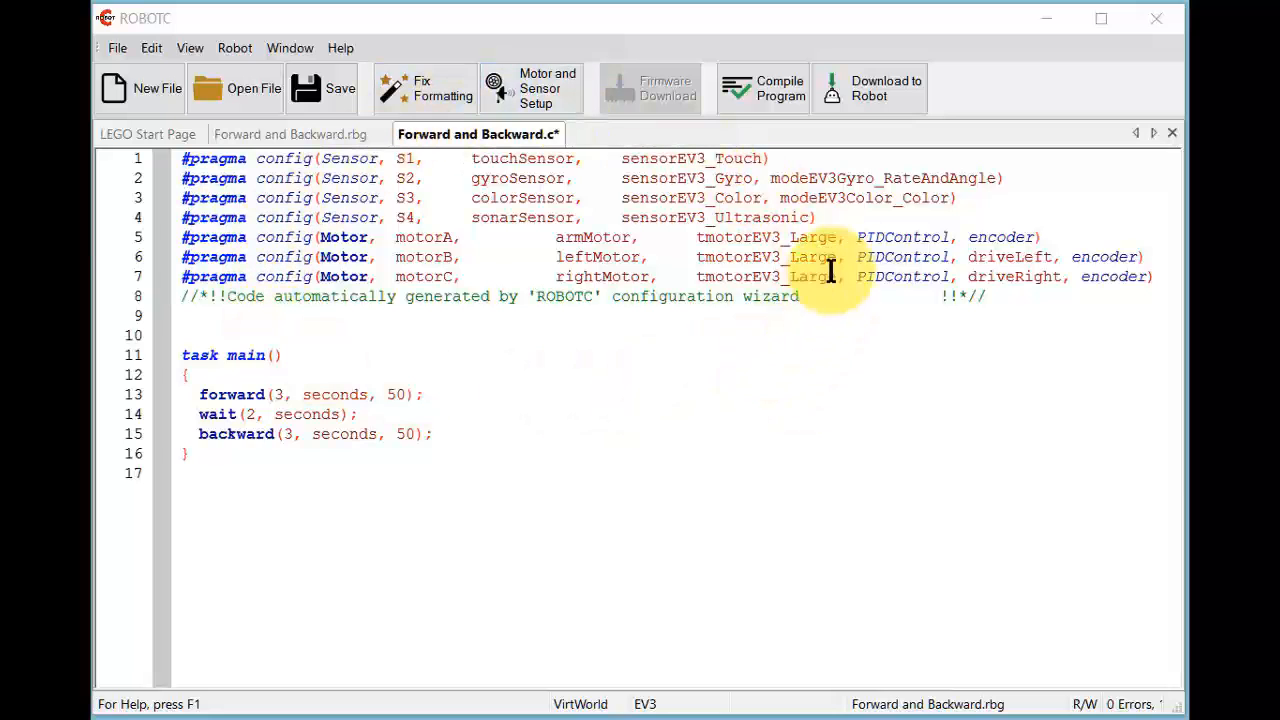
mouse_move(370, 295)
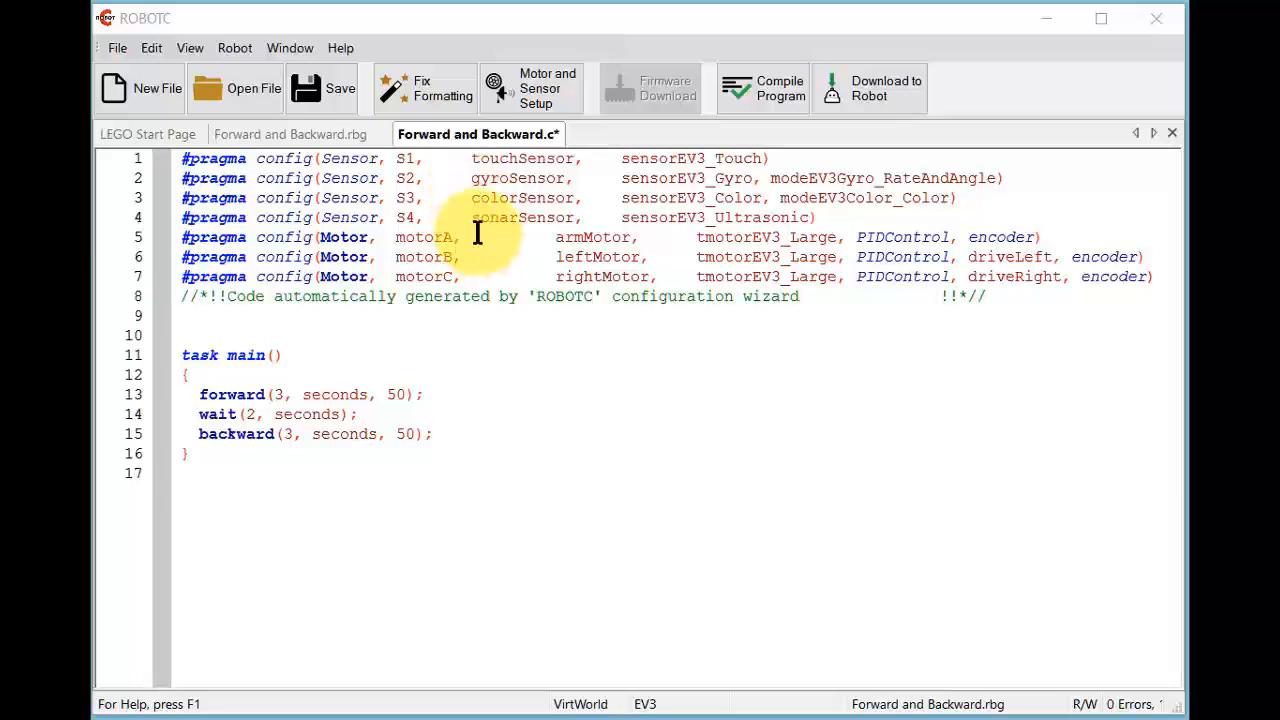
mouse_move(770, 328)
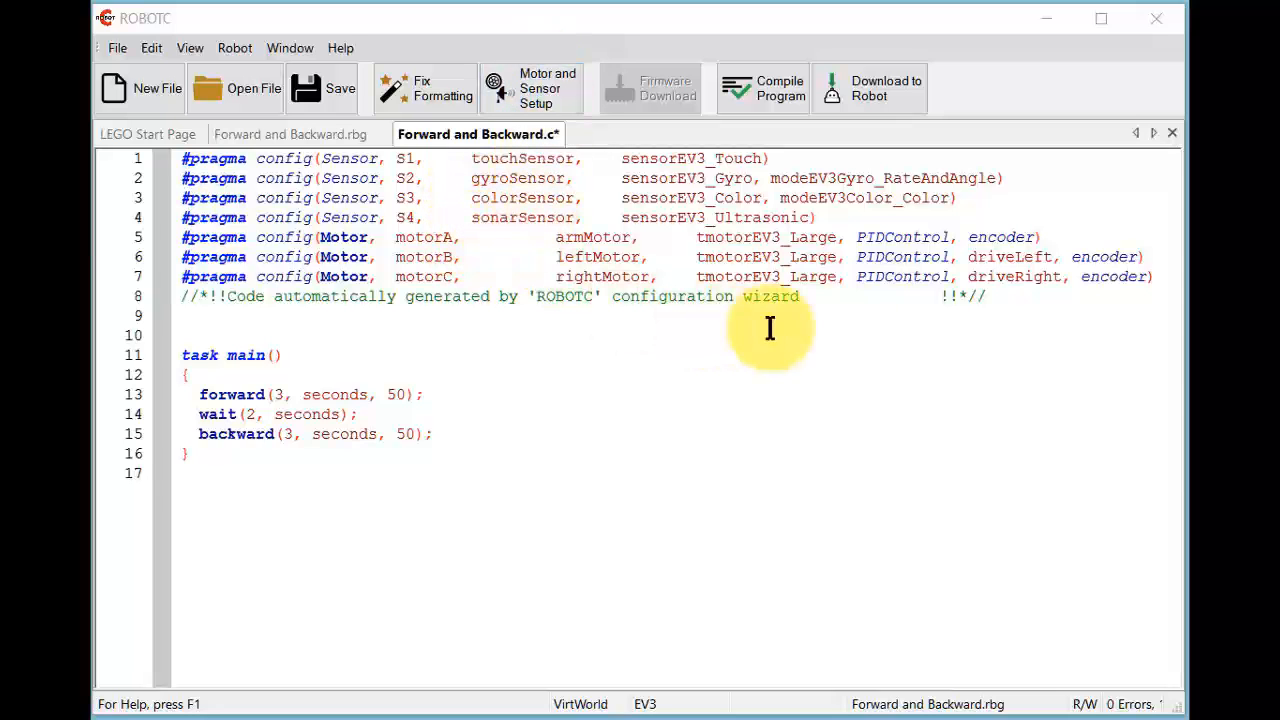
mouse_move(508, 272)
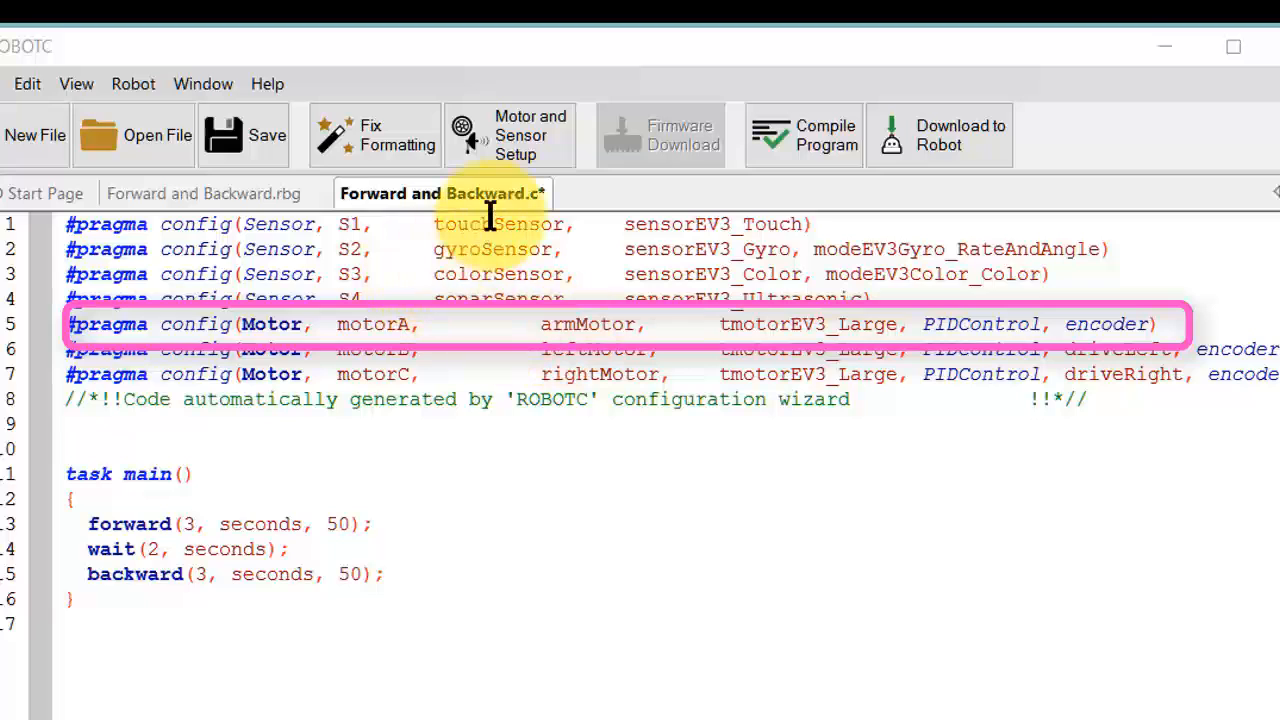
mouse_move(578, 250)
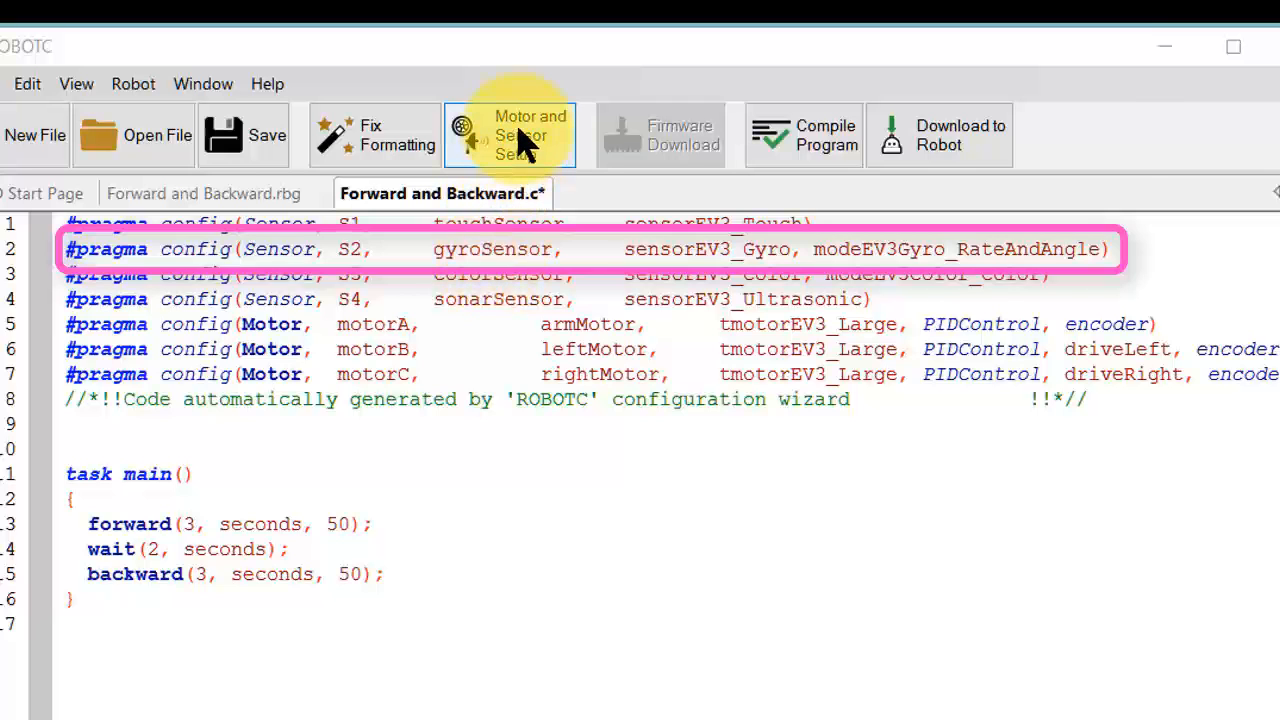
In Motors and Sensors Setup, set motorA to No motor and rename it noMotor
left_click(510, 135)
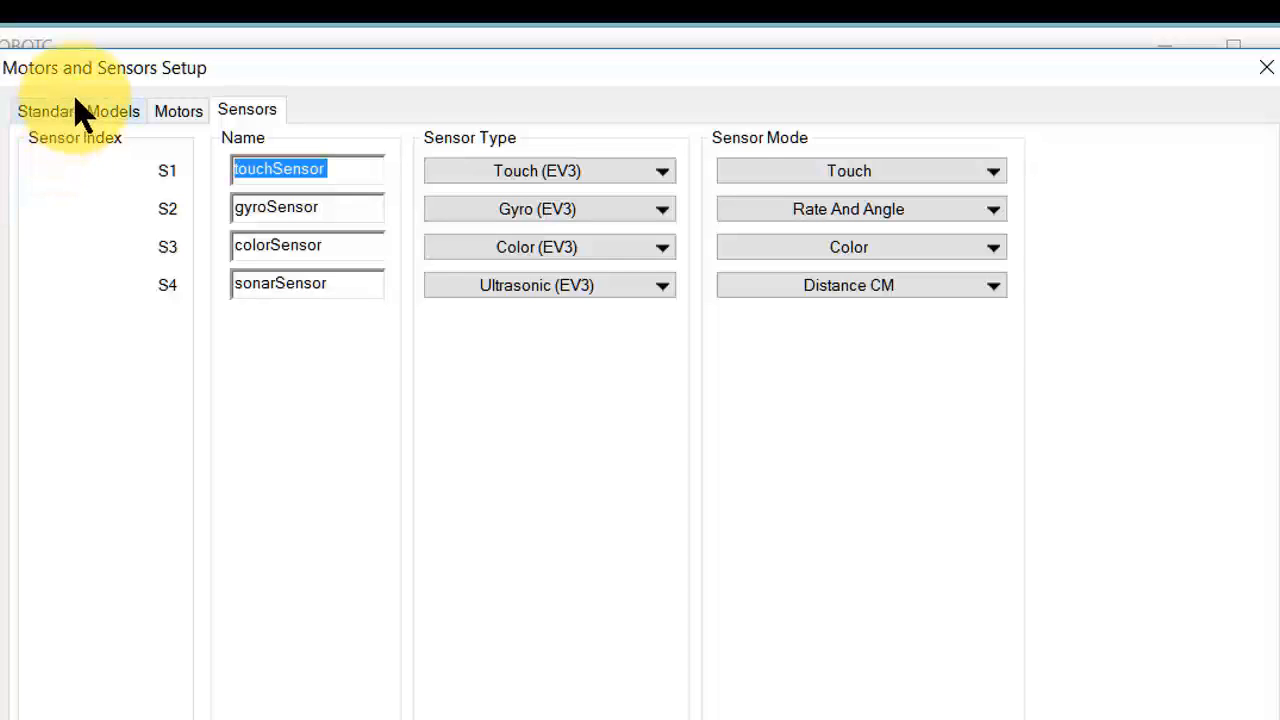
left_click(78, 110)
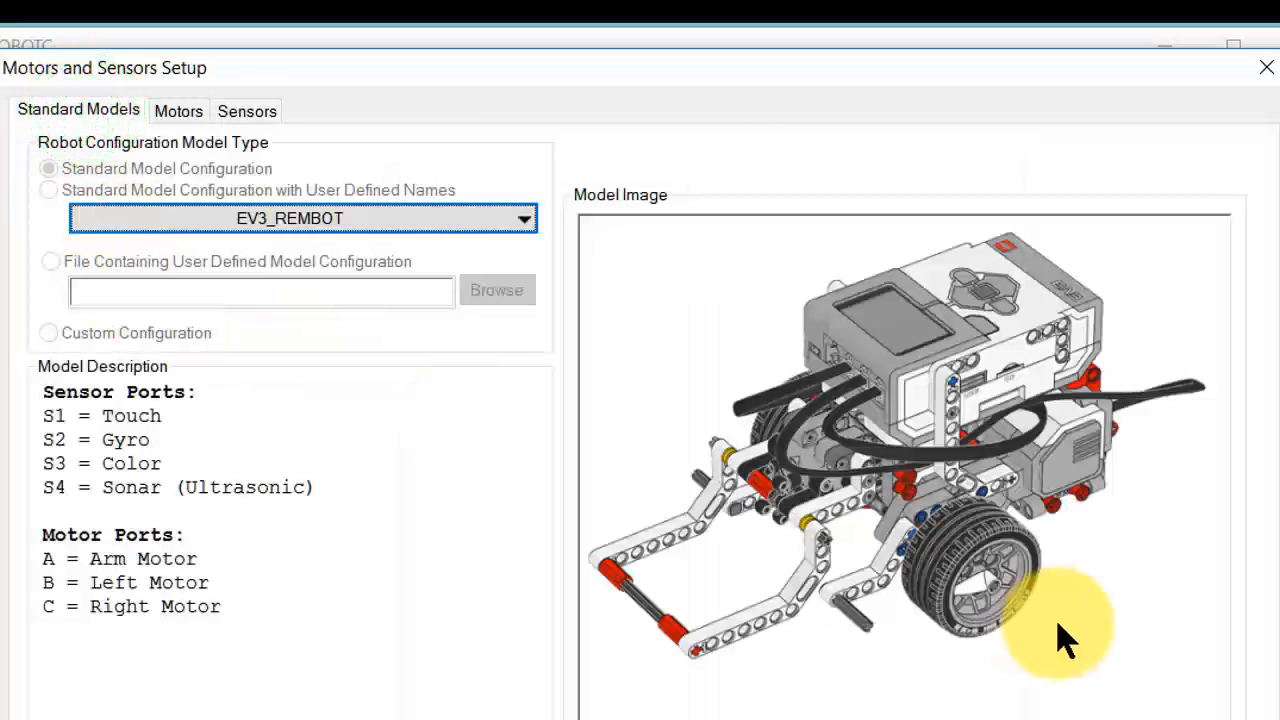
mouse_move(790, 300)
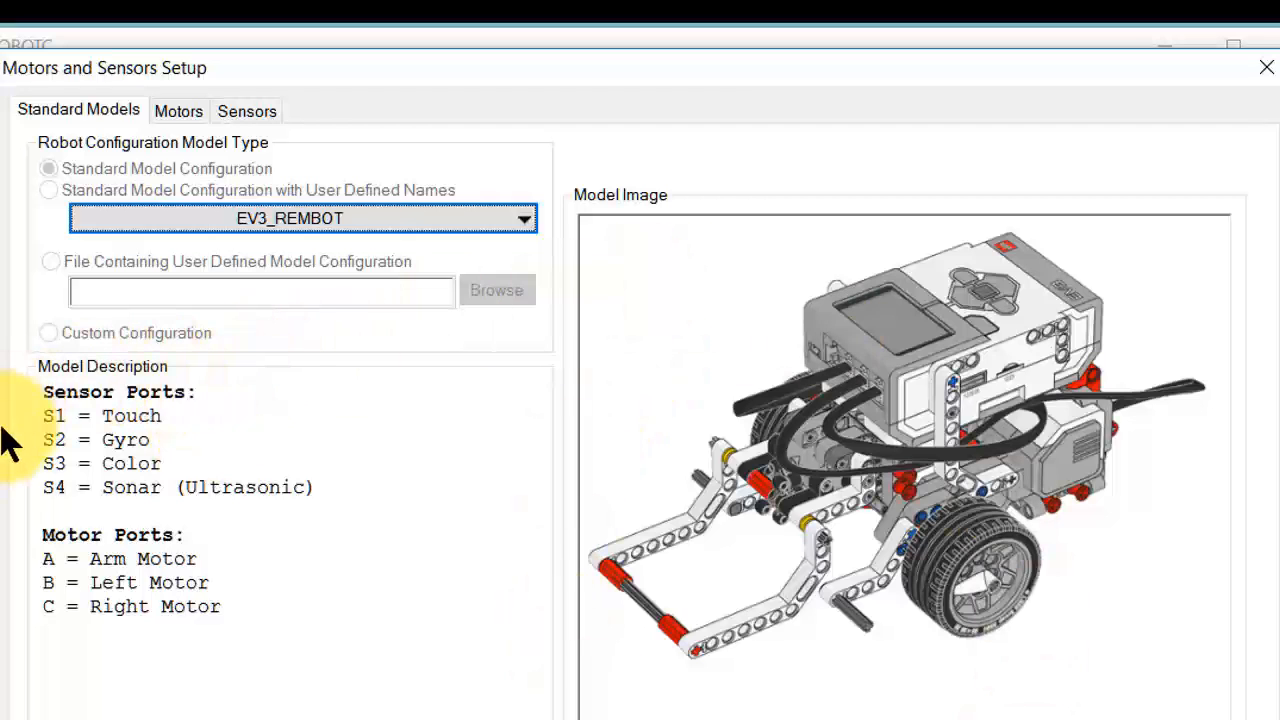
mouse_move(178, 111)
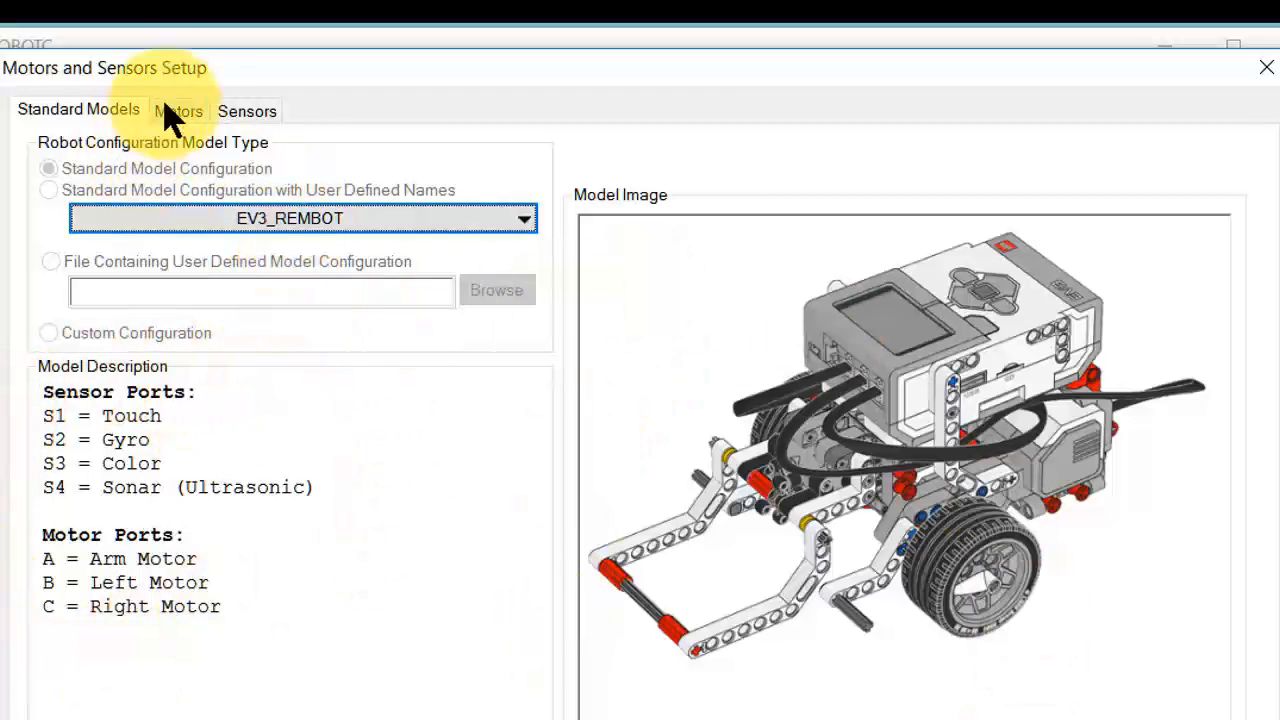
left_click(178, 111)
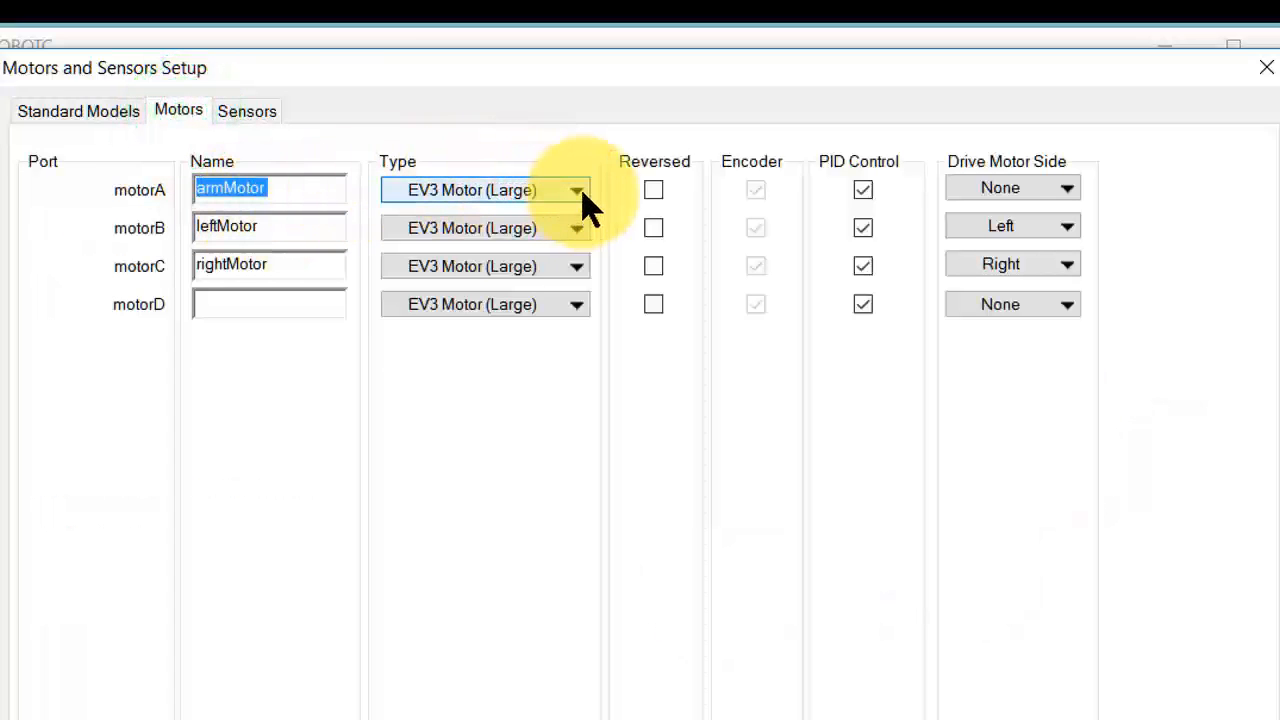
left_click(576, 190)
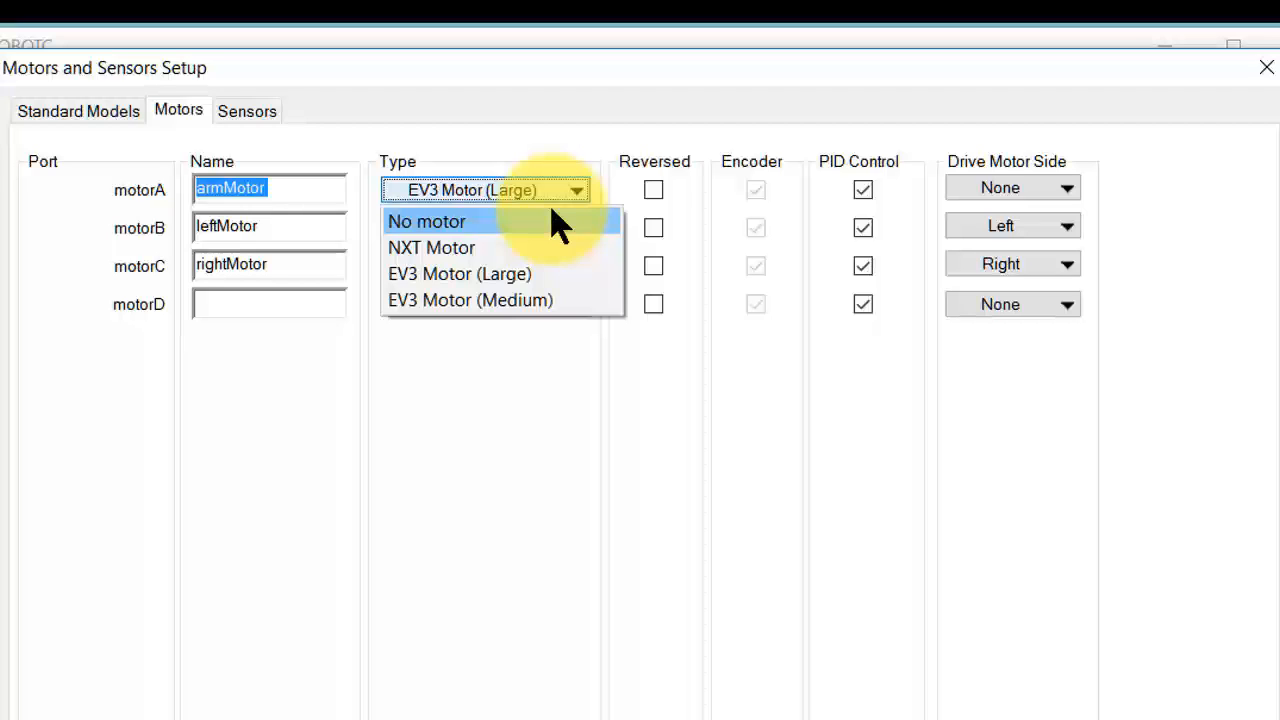
left_click(427, 221)
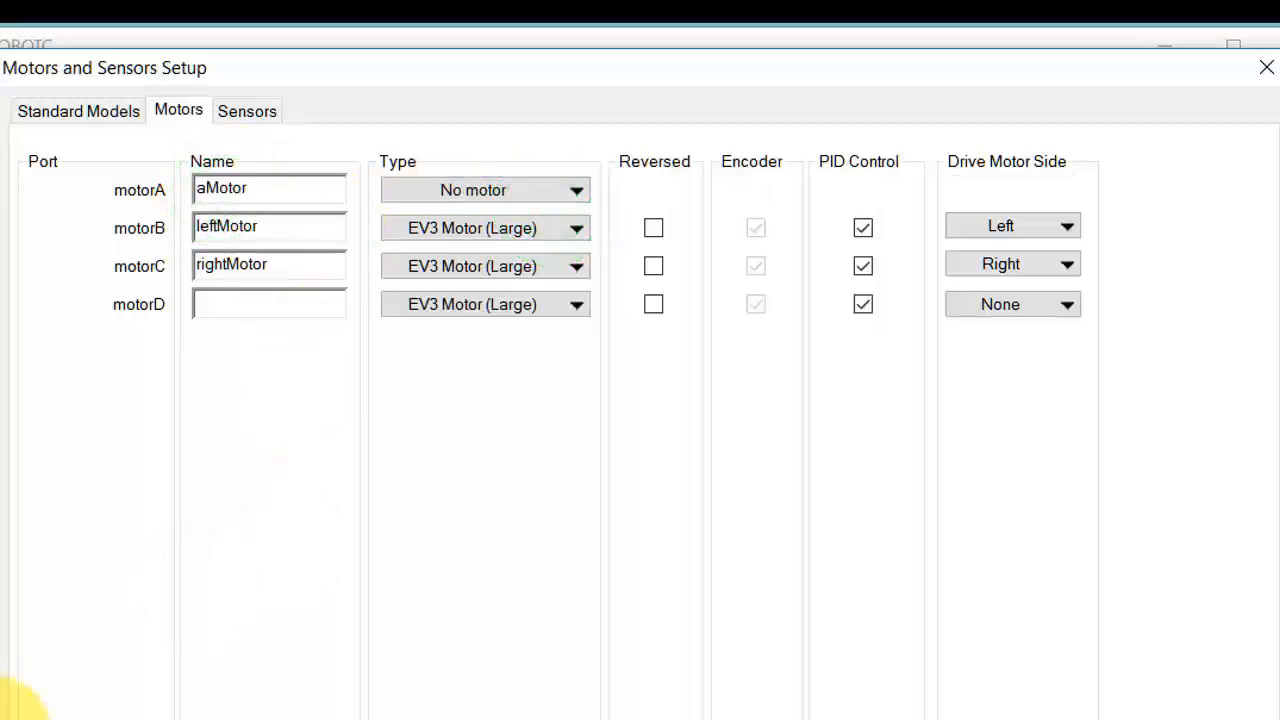
type("no")
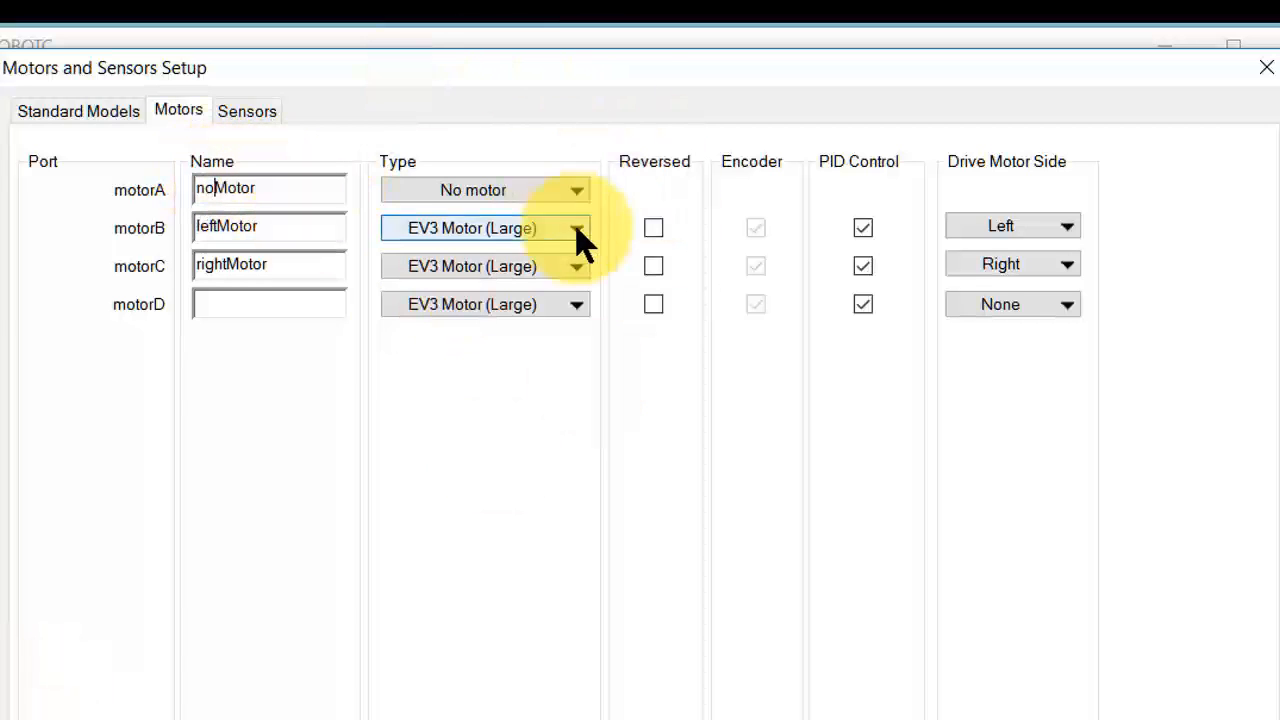
mouse_move(515, 190)
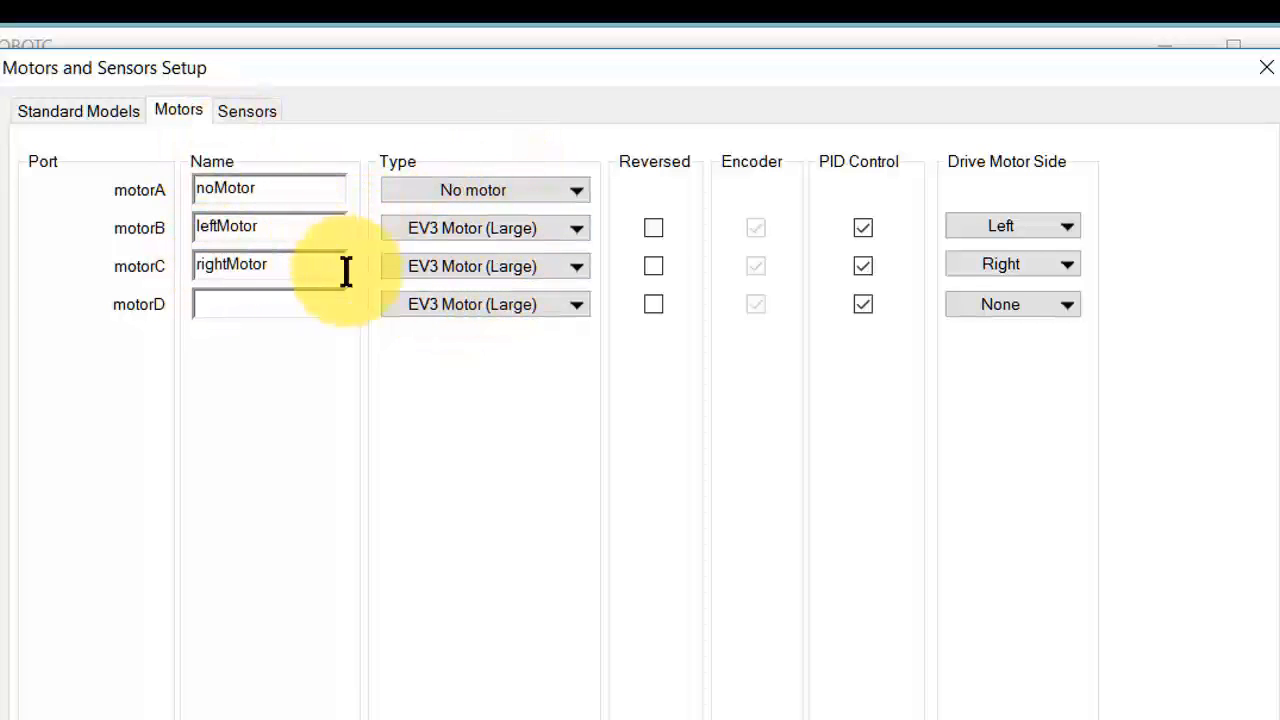
mouse_move(280, 185)
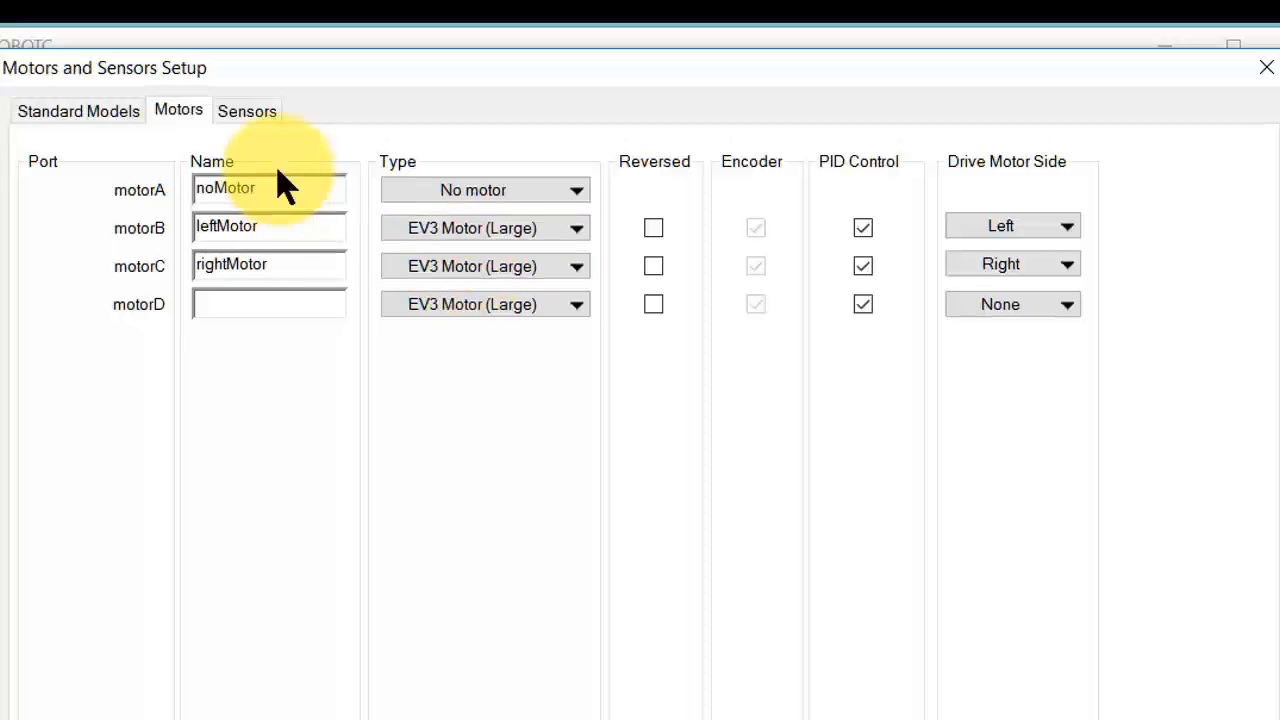
On the Sensors tab, open port S2's sensor type choices to set No Sensor
left_click(246, 110)
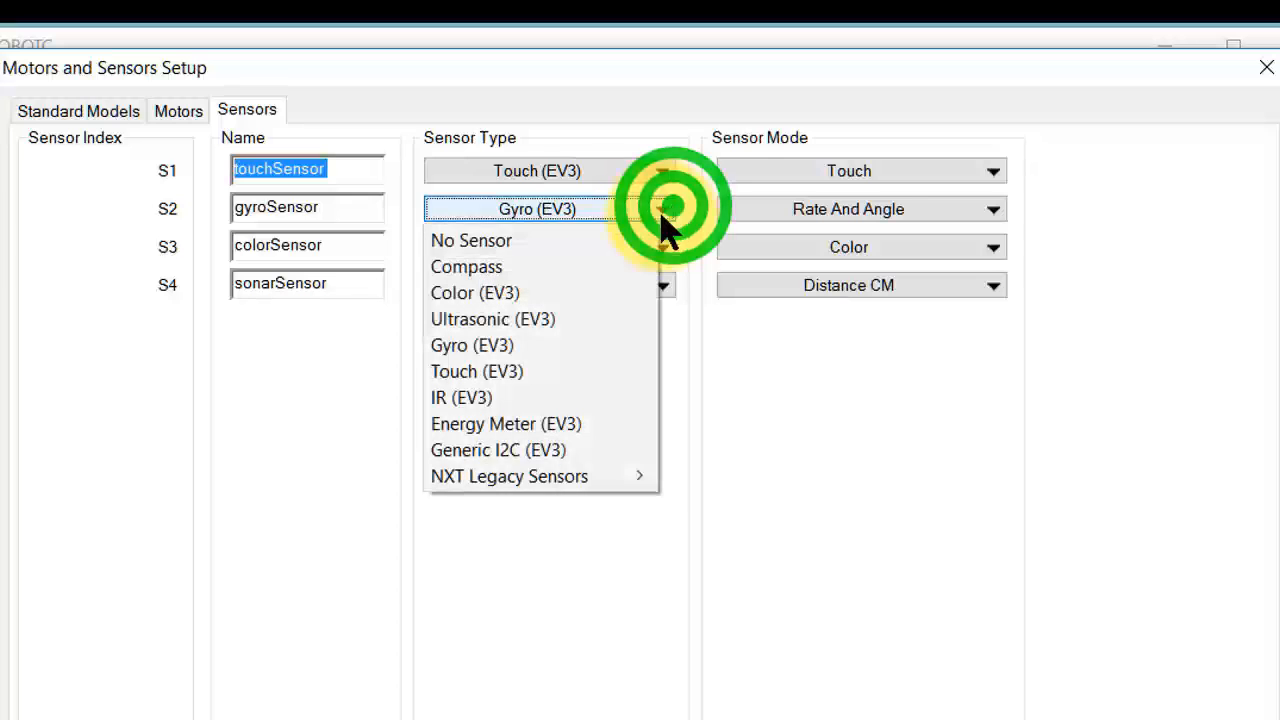
left_click(471, 240)
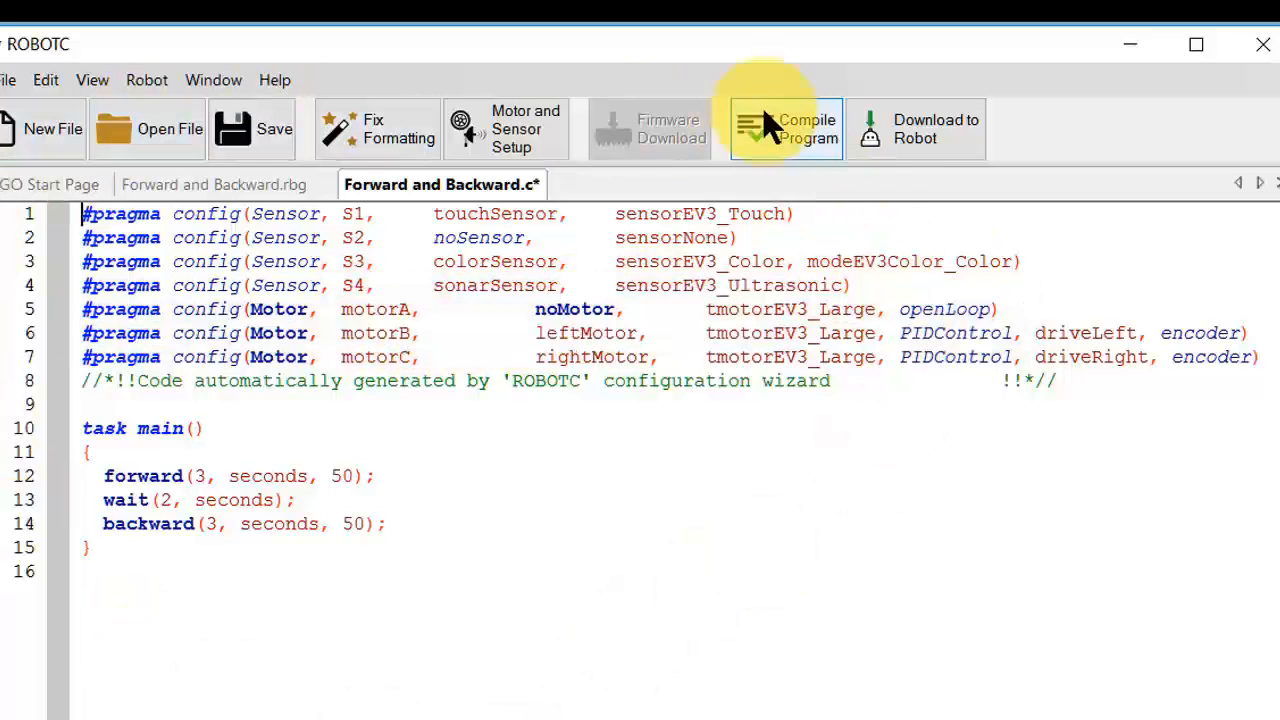
mouse_move(638, 415)
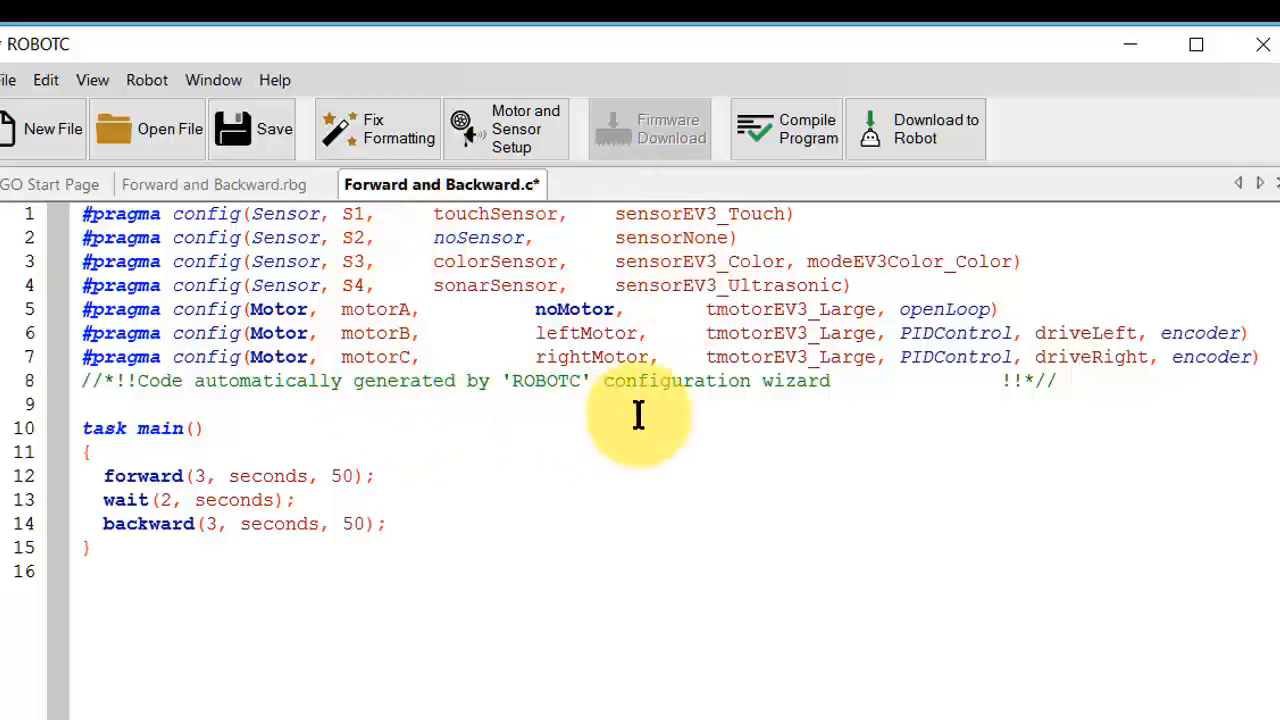
mouse_move(505, 128)
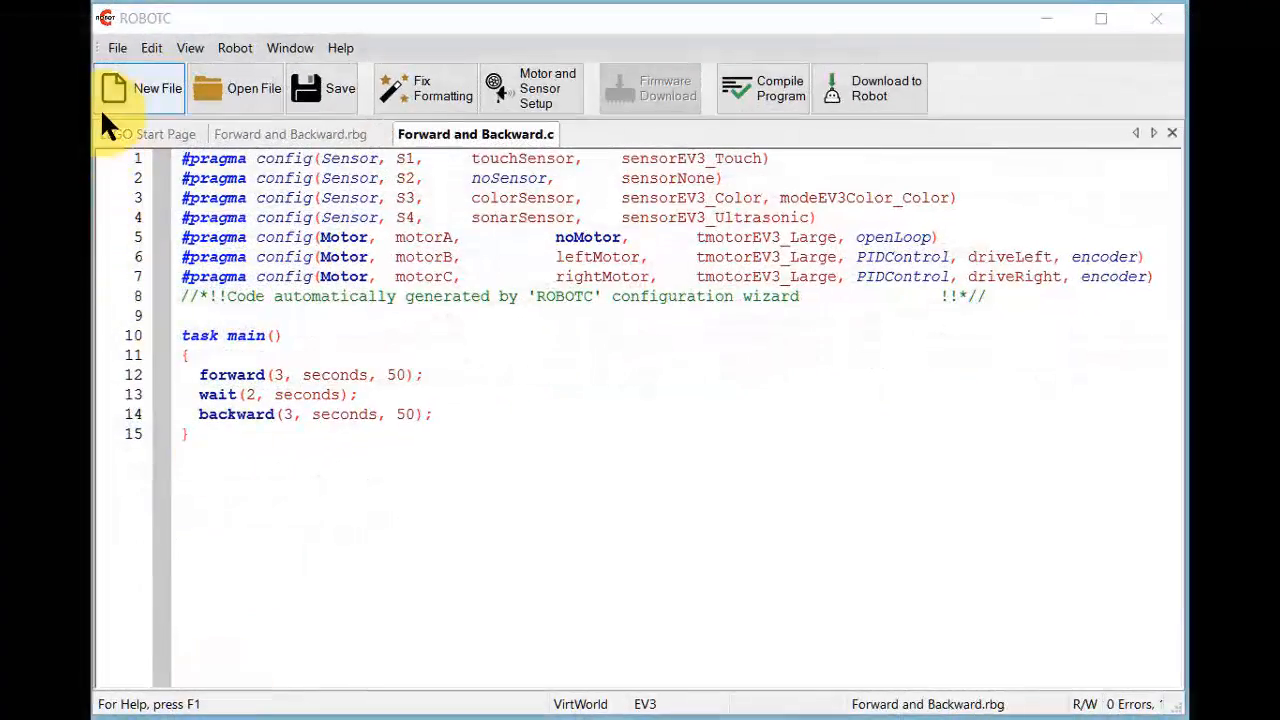
Open the Turn Left and Right - Time.rbg sample, then open the View menu
left_click(117, 47)
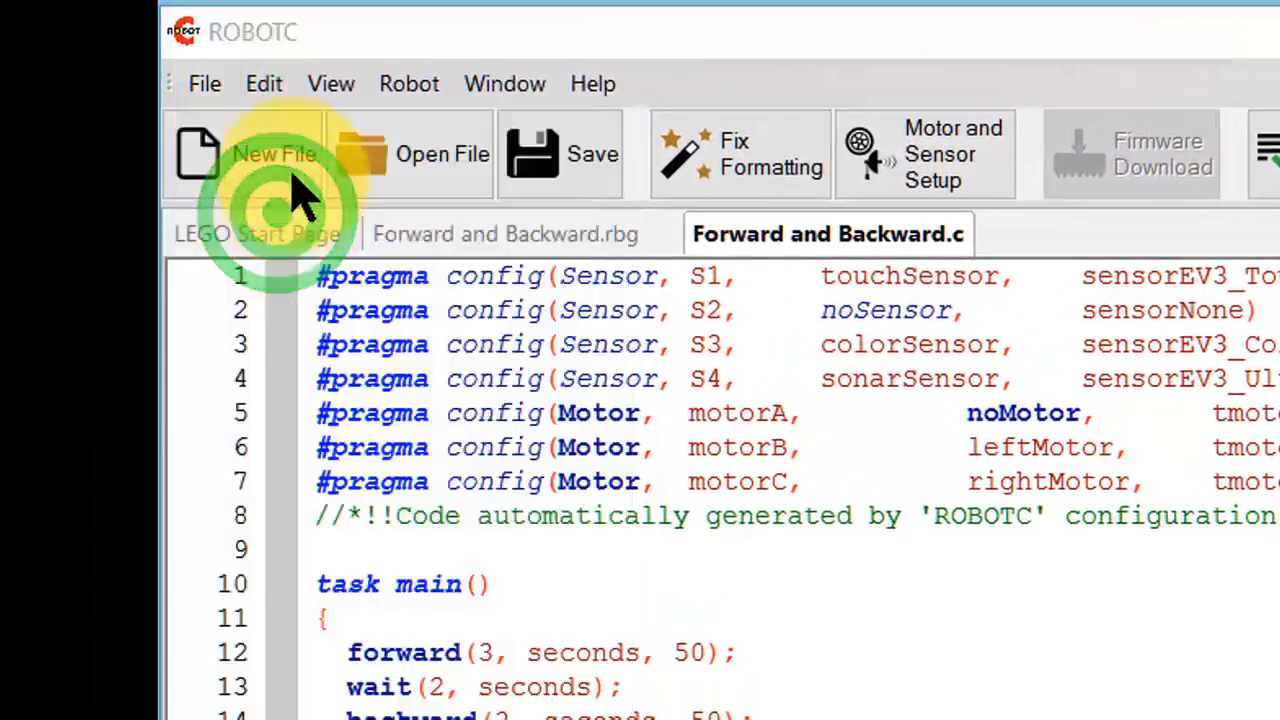
left_click(441, 154)
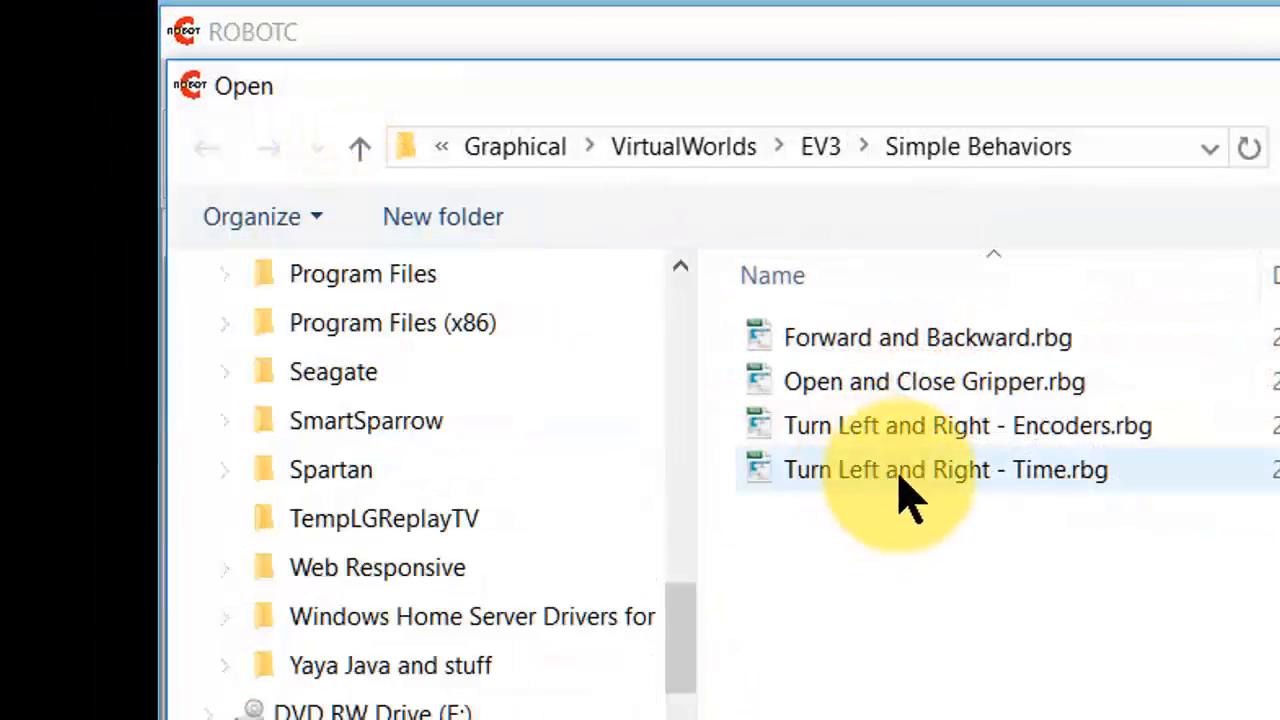
double_click(944, 469)
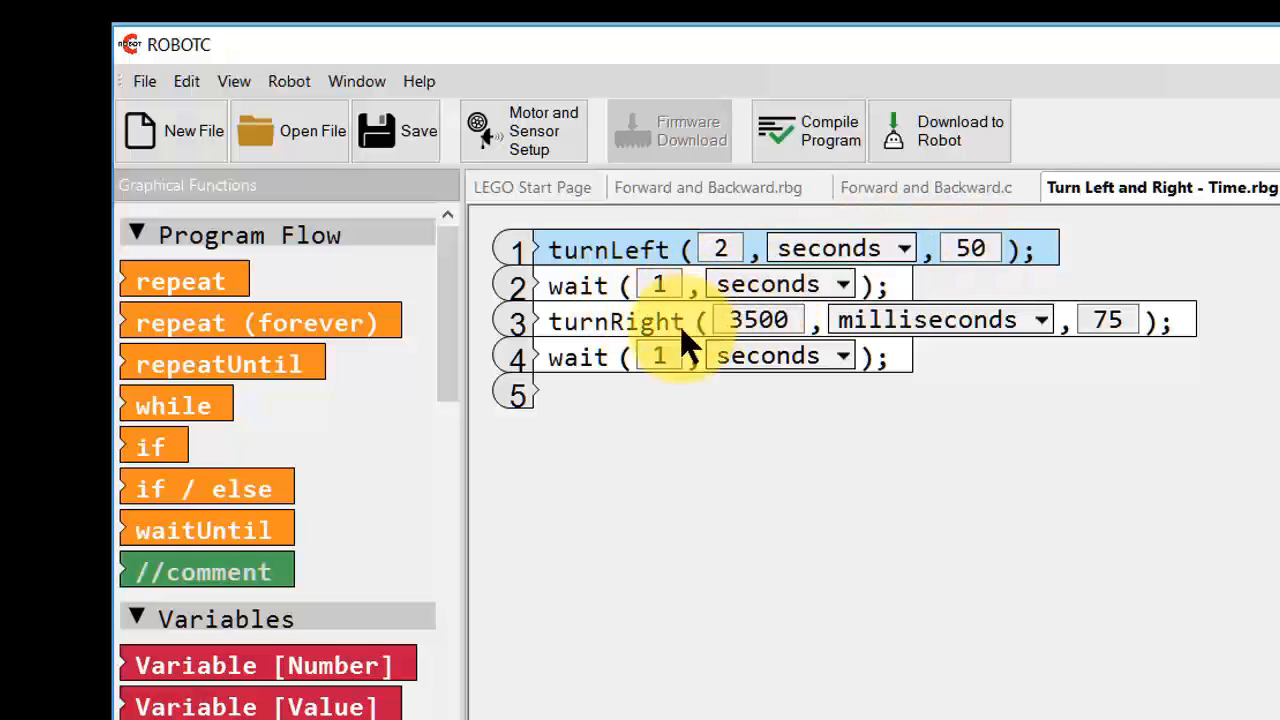
left_click(758, 320)
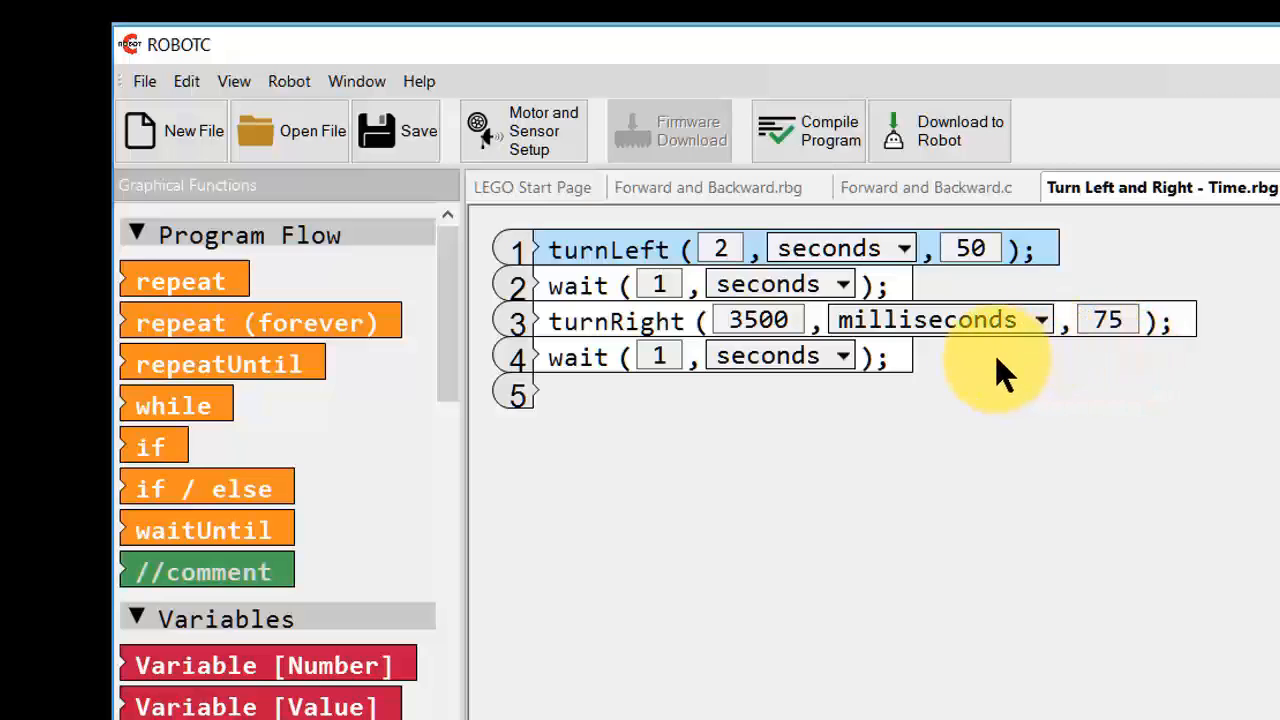
mouse_move(920, 335)
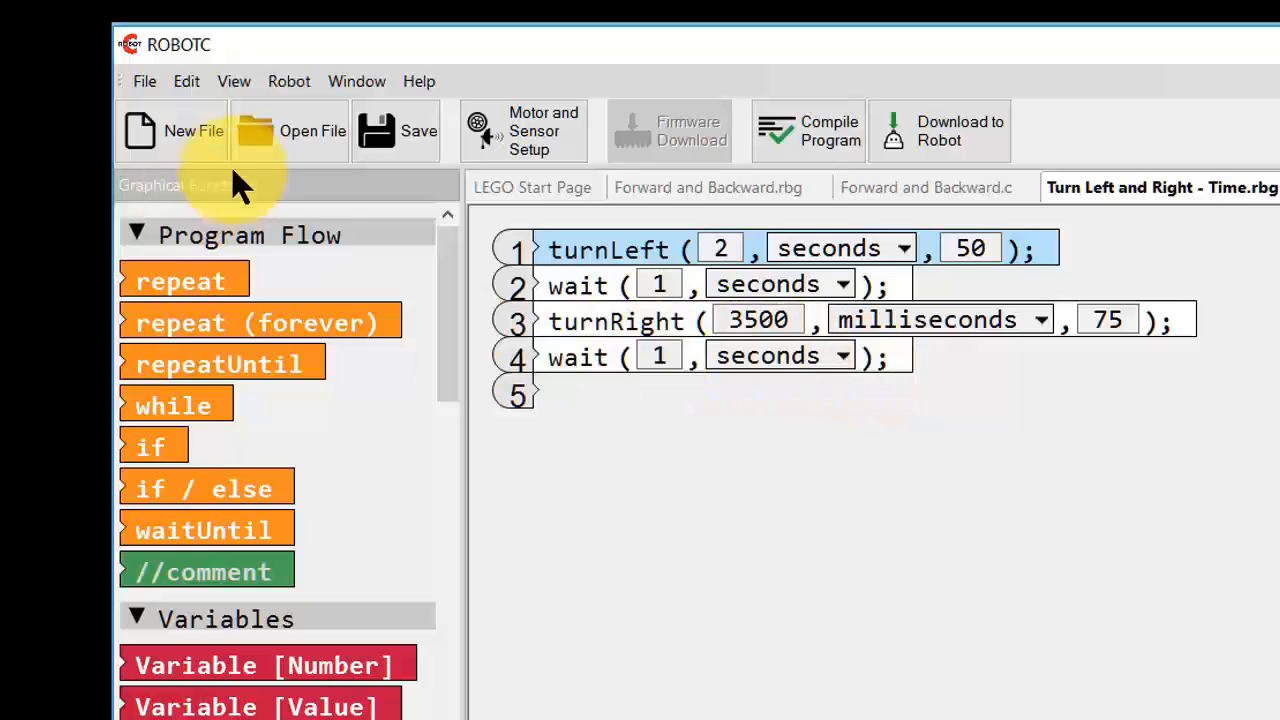
left_click(234, 81)
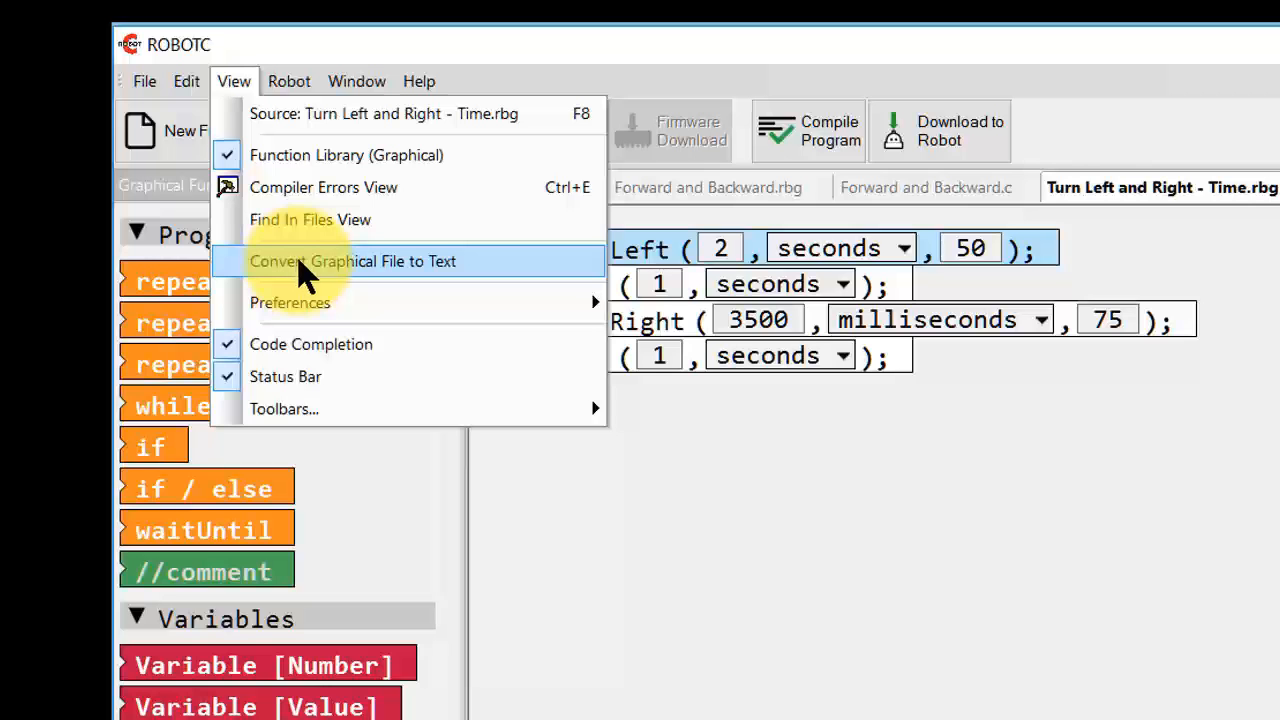
mouse_move(320, 275)
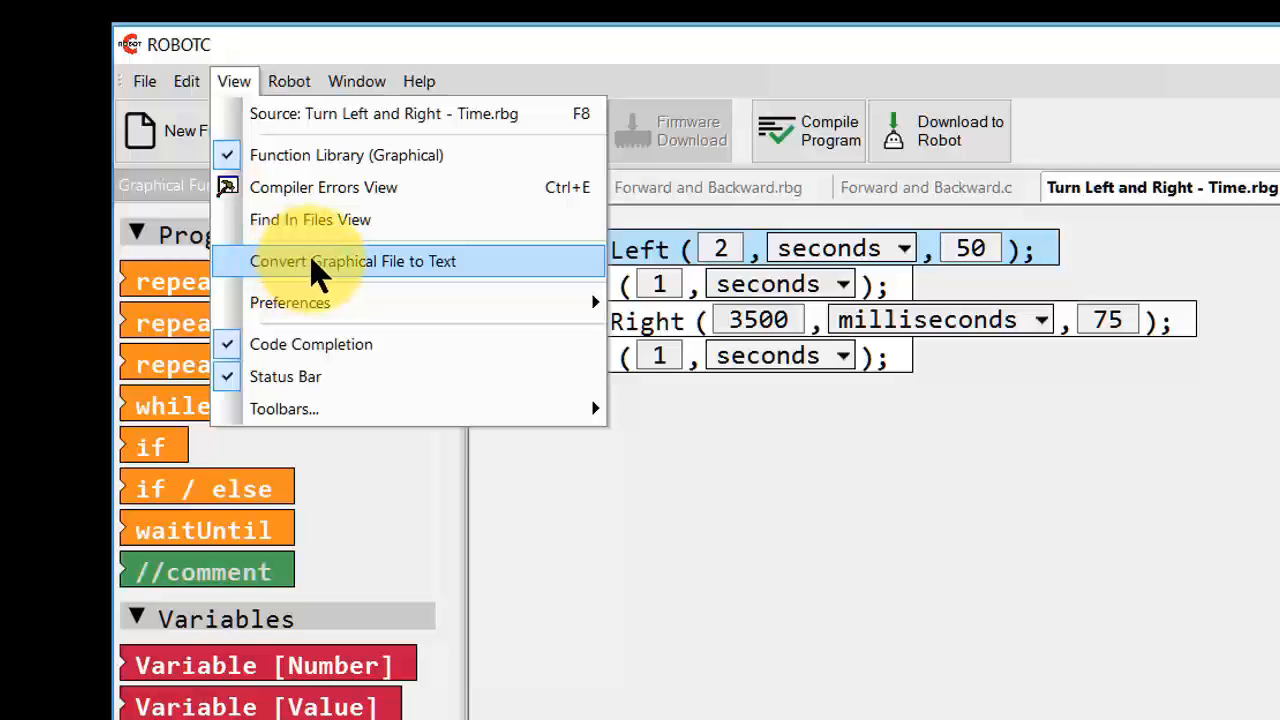
Convert the graphical program to text, creating Turn Left and Right - Time.c
left_click(352, 261)
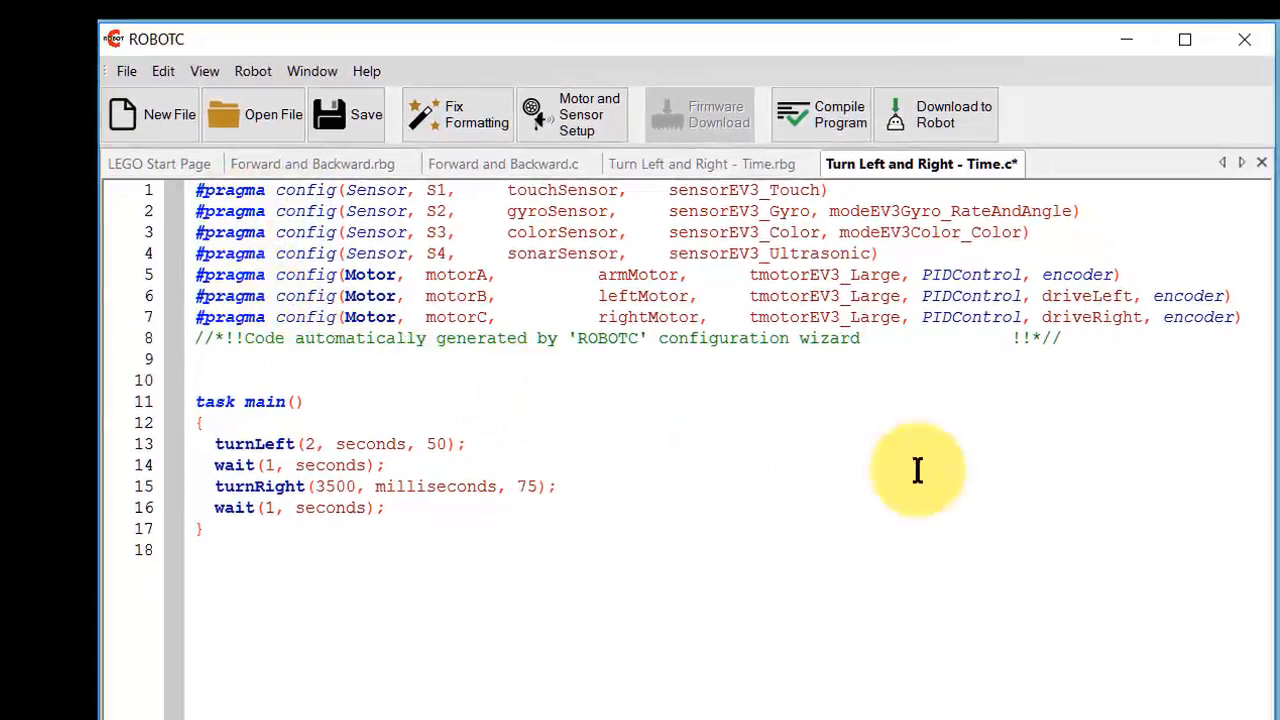
mouse_move(483, 370)
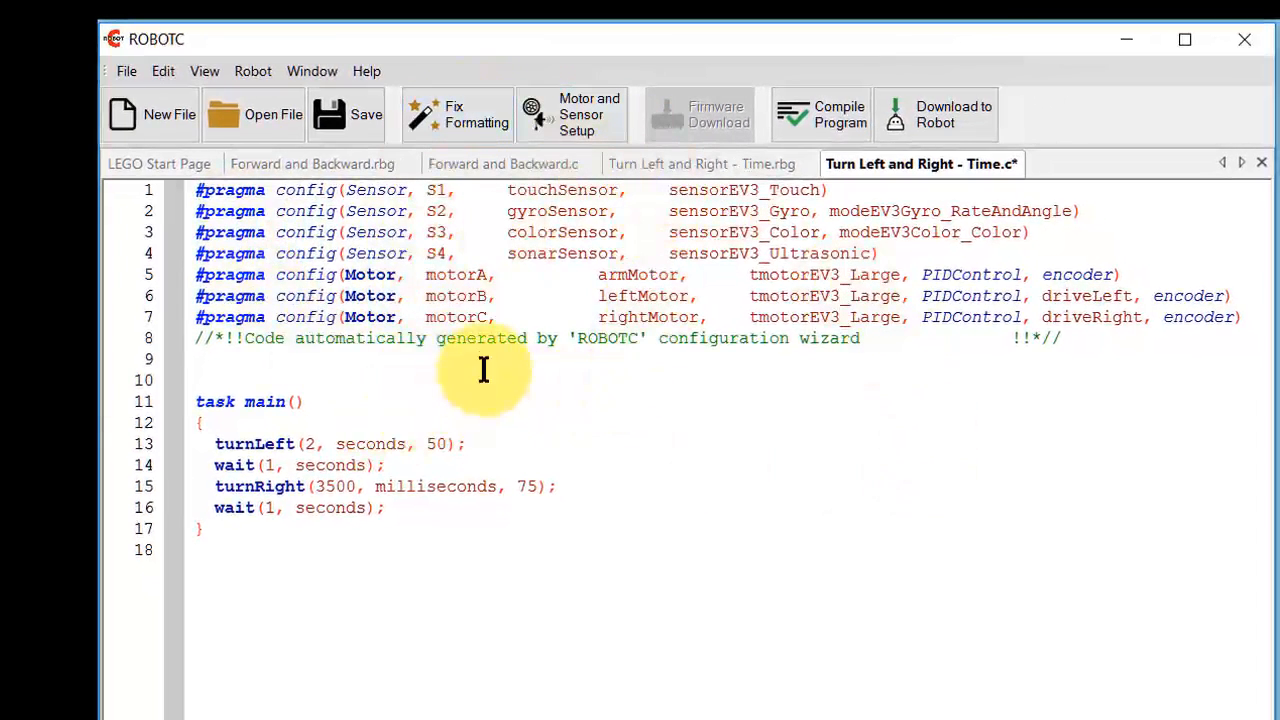
mouse_move(249, 443)
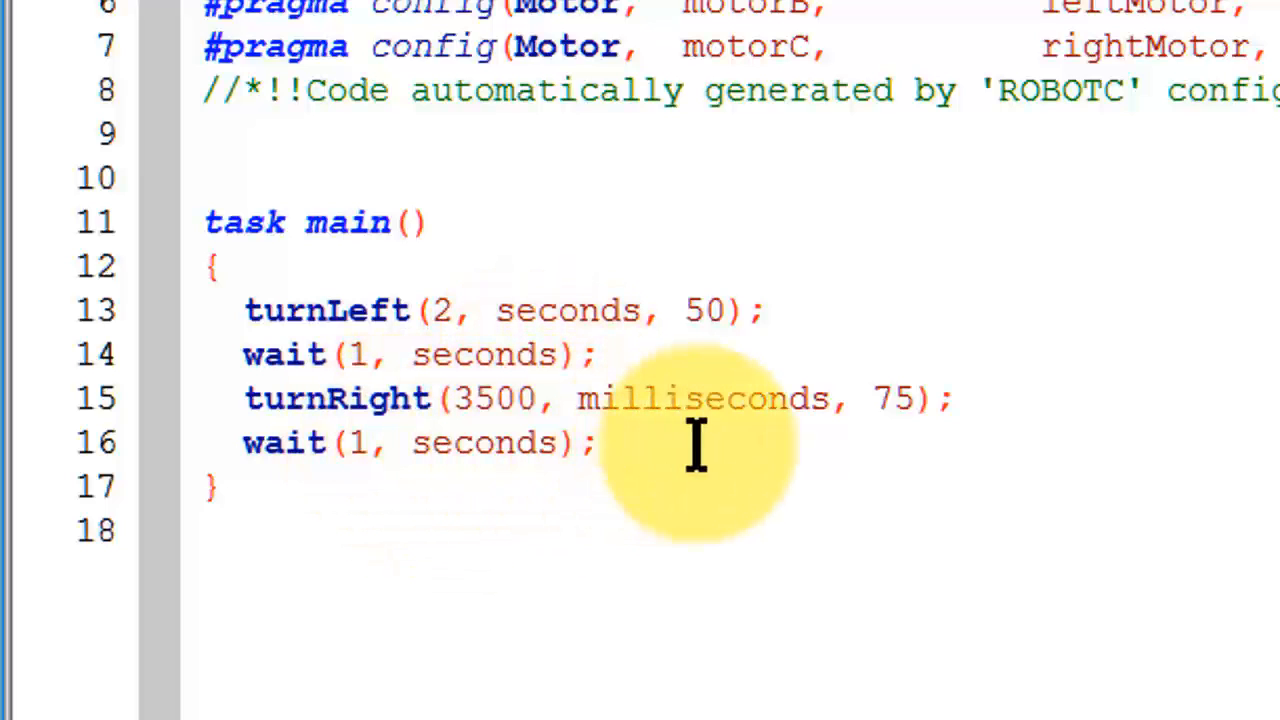
mouse_move(975, 415)
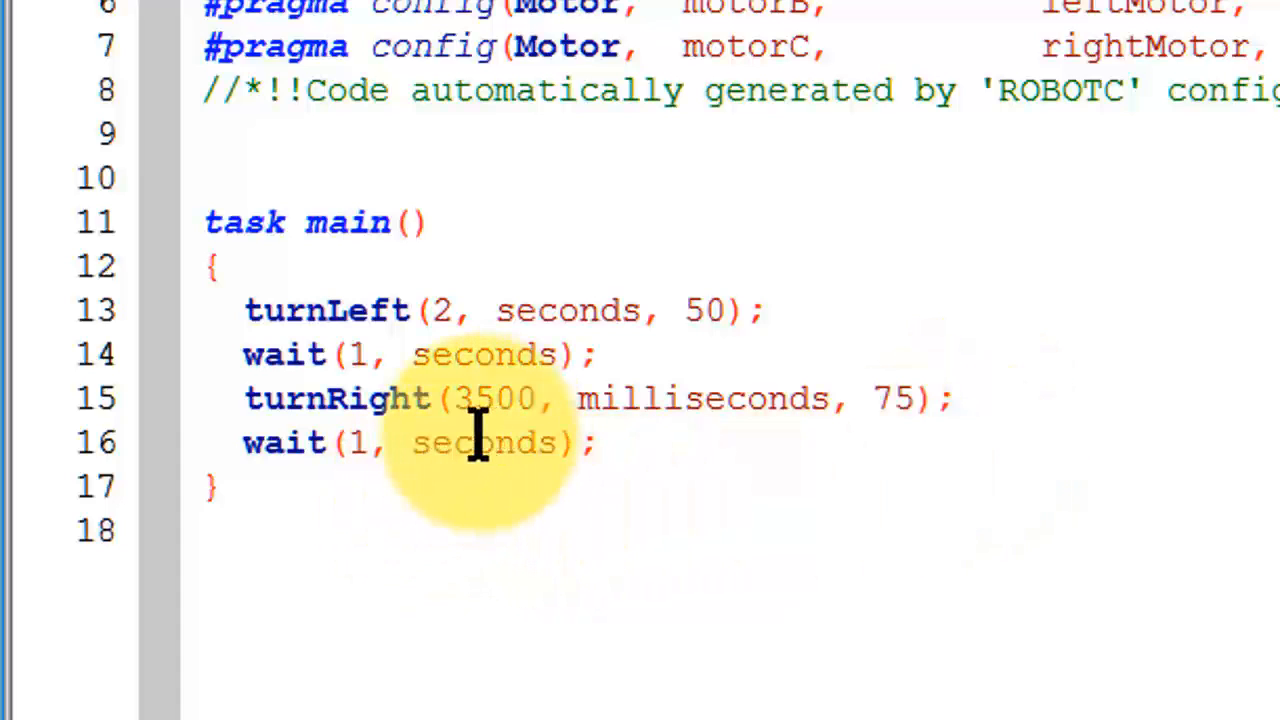
mouse_move(585, 440)
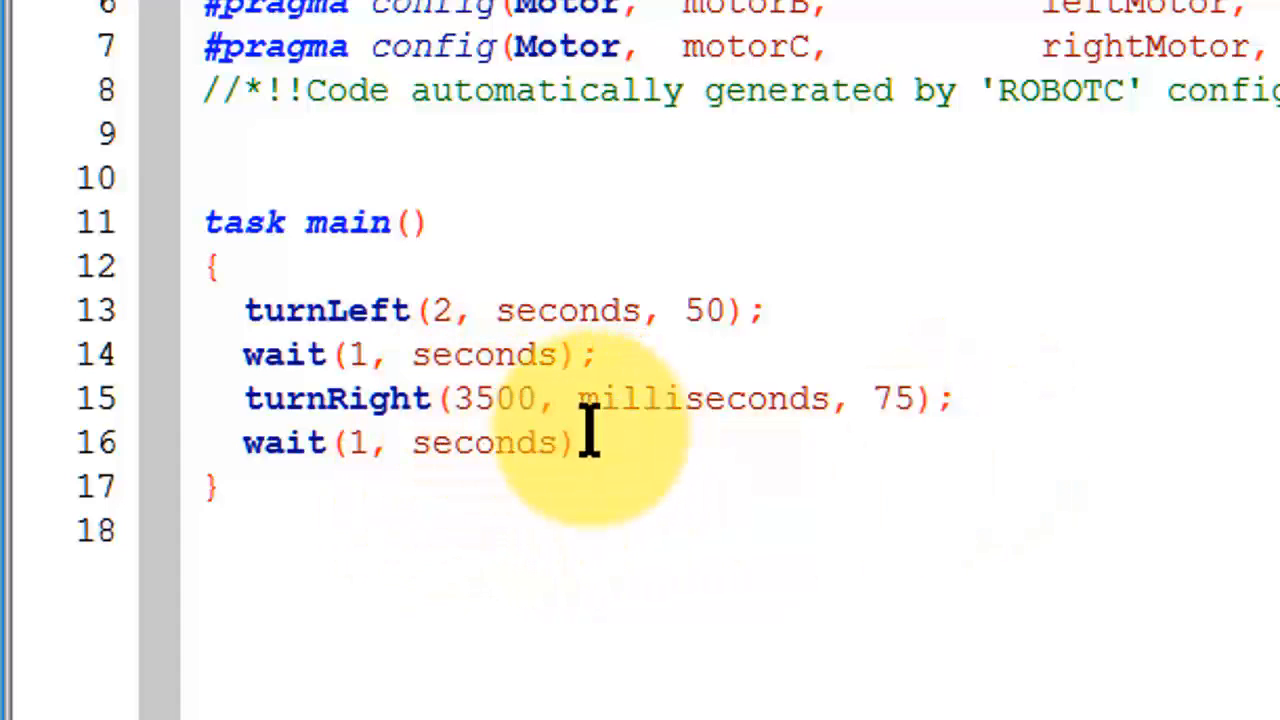
mouse_move(955, 398)
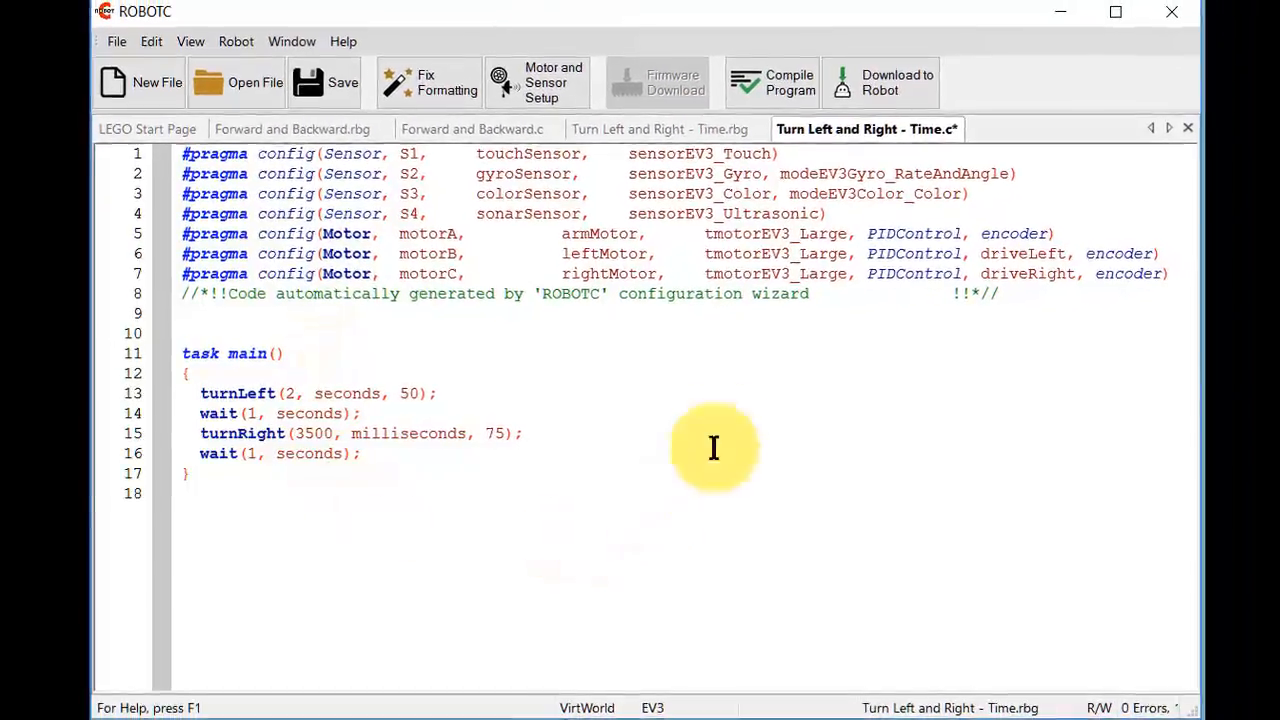
mouse_move(622, 333)
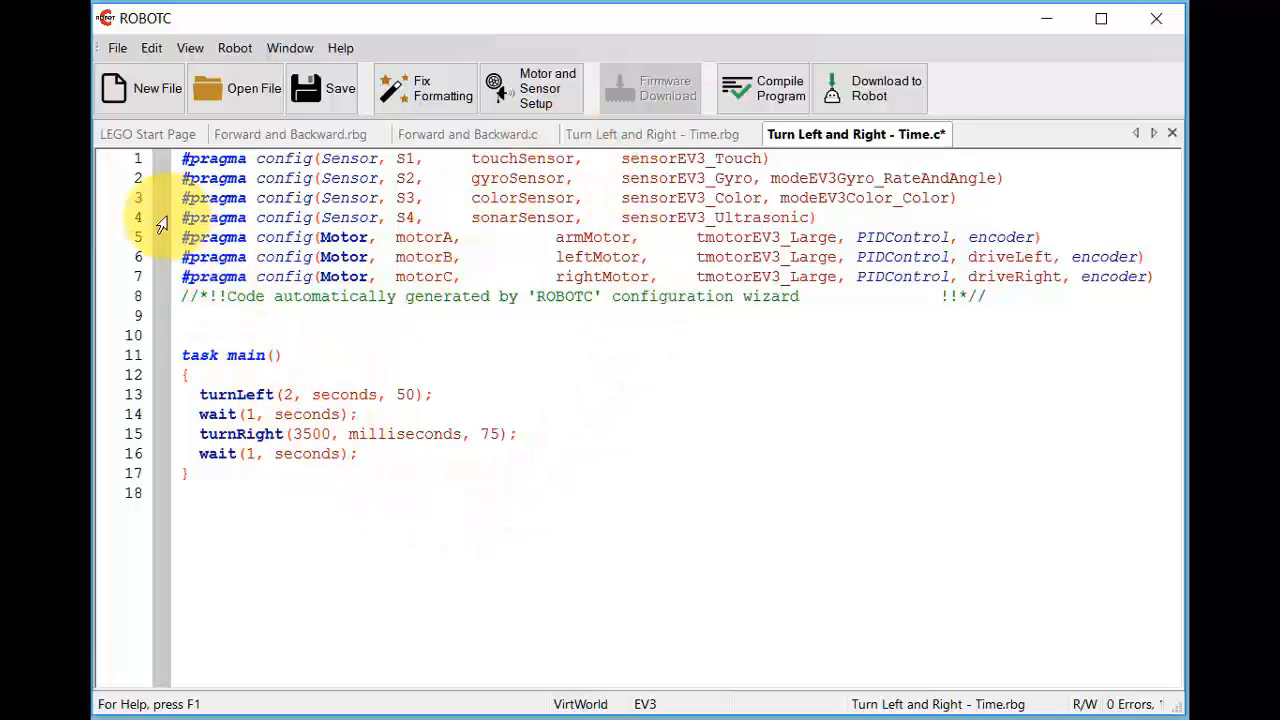
Browse the Simple Behaviors sample programs, then cancel without opening any file
left_click(117, 47)
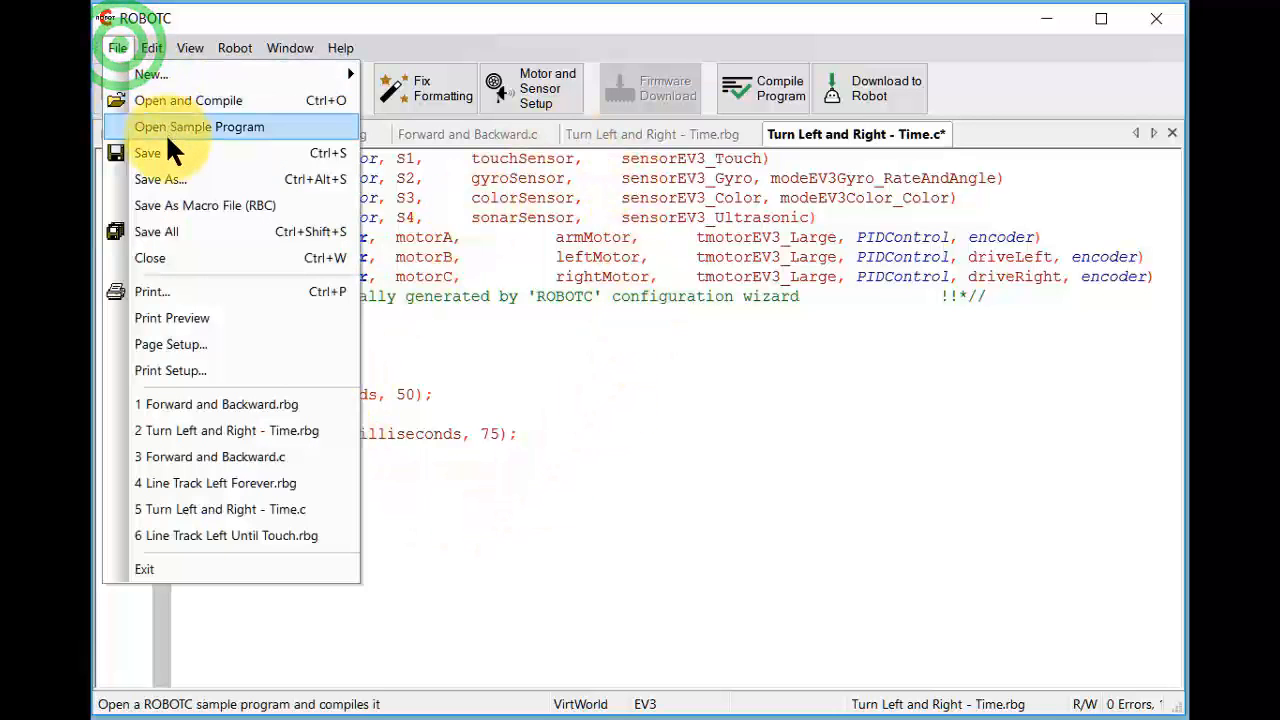
left_click(198, 127)
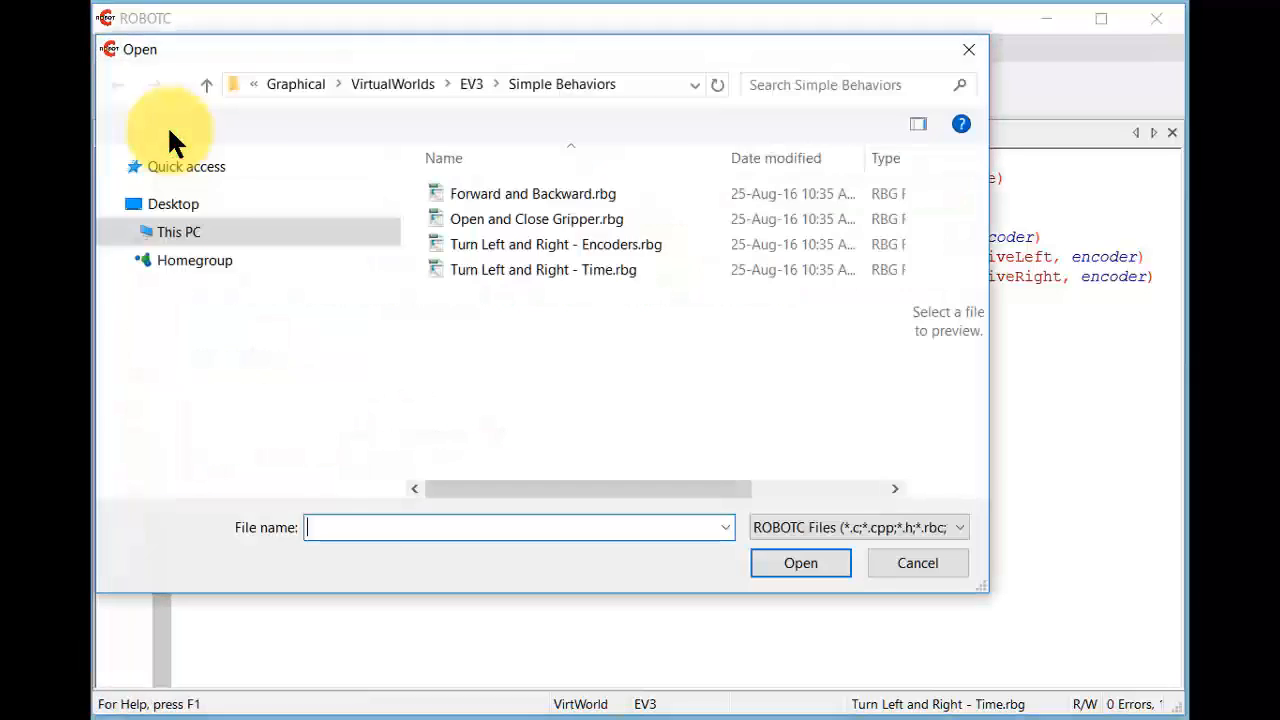
left_click(178, 231)
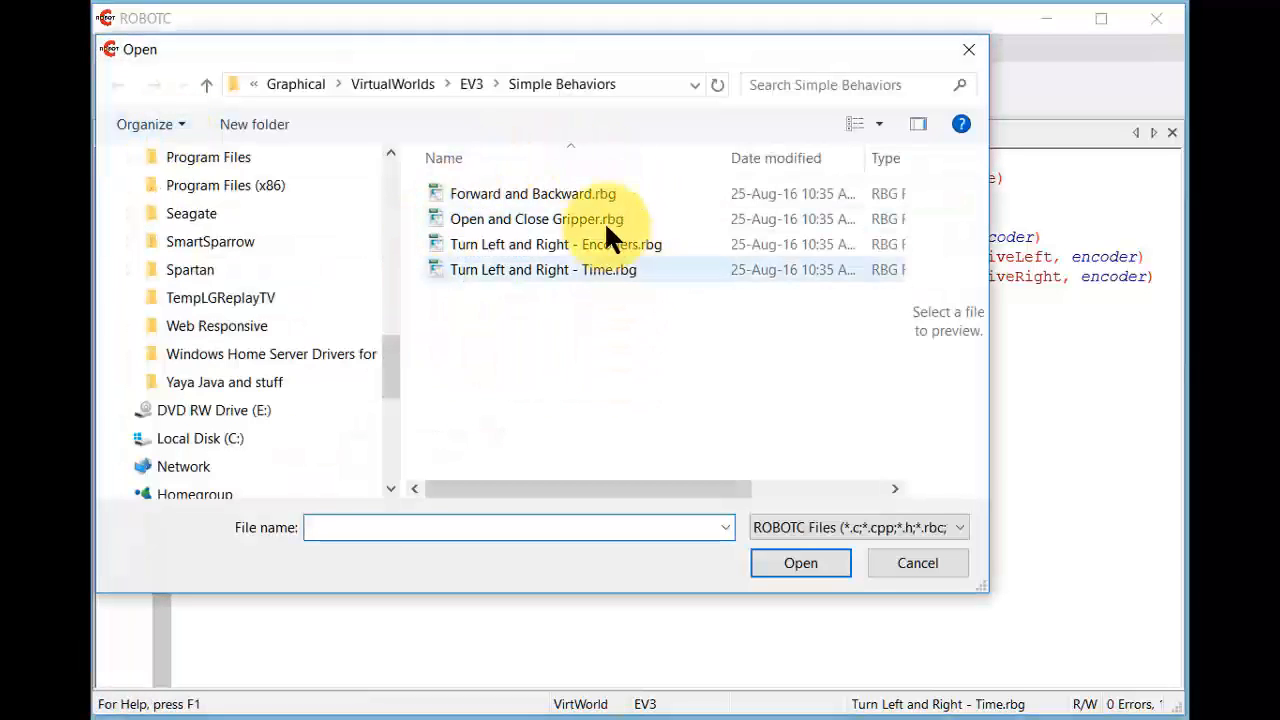
mouse_move(917, 563)
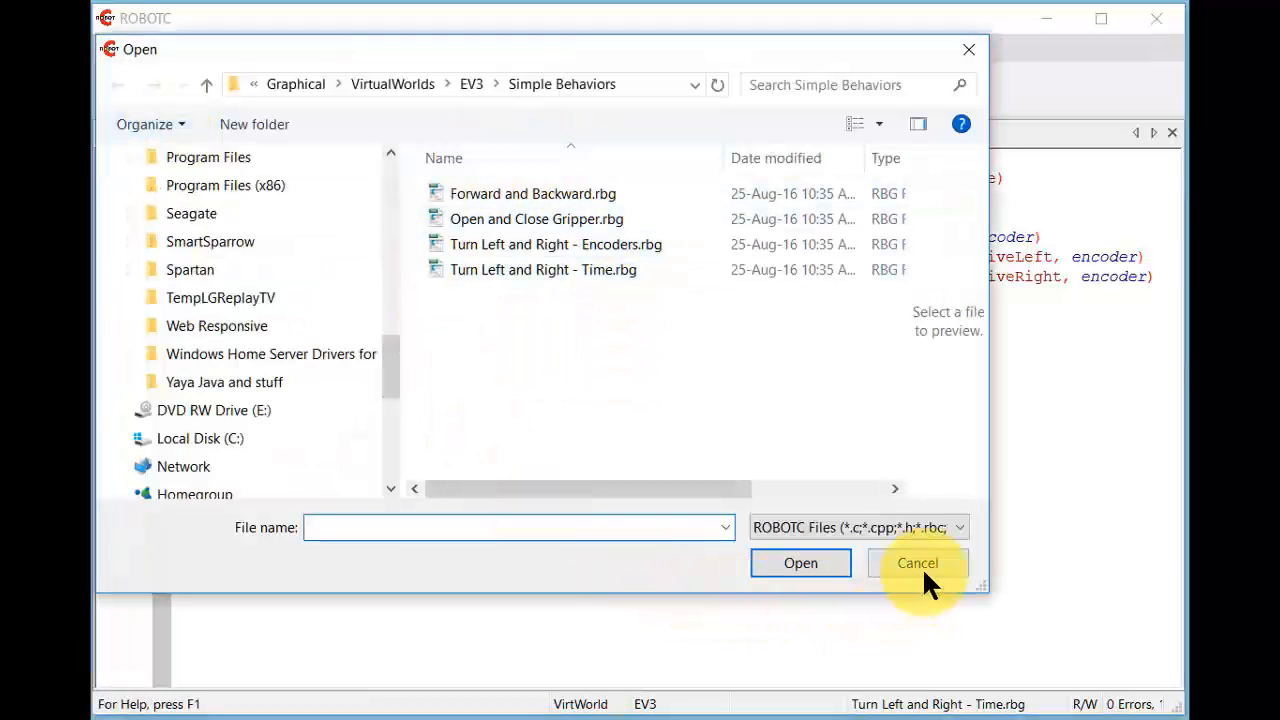
left_click(917, 562)
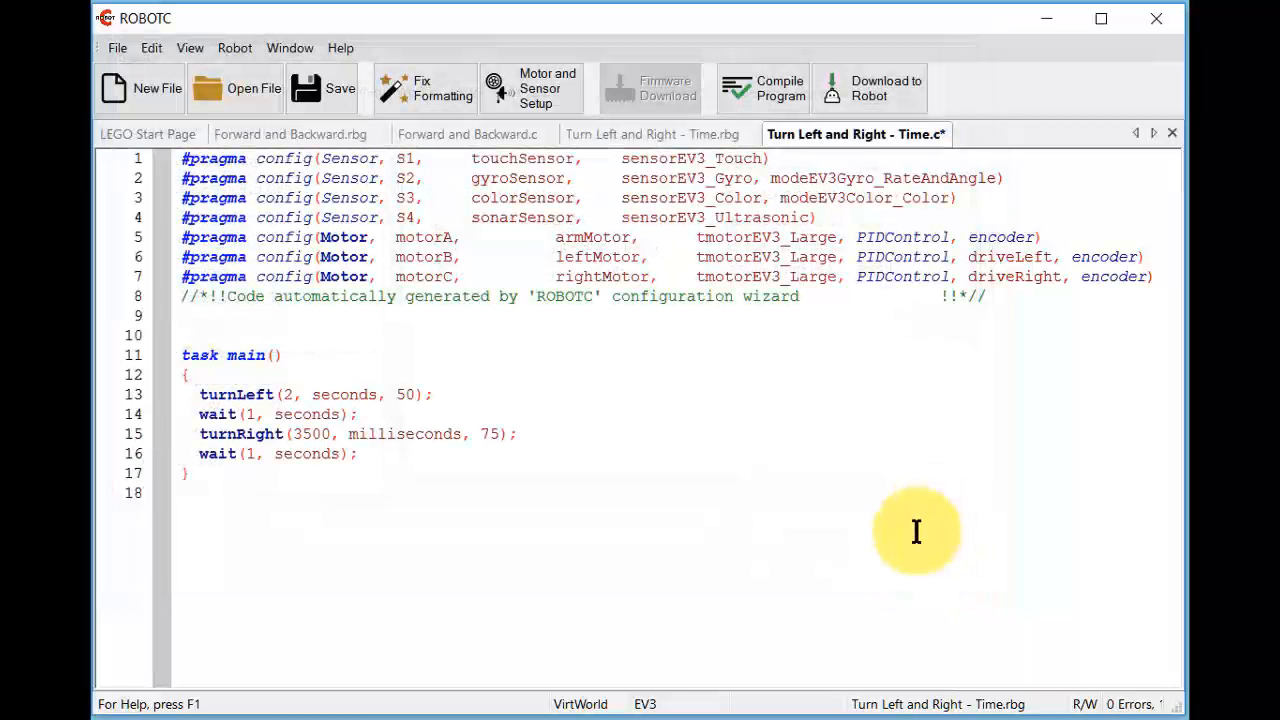
mouse_move(896, 518)
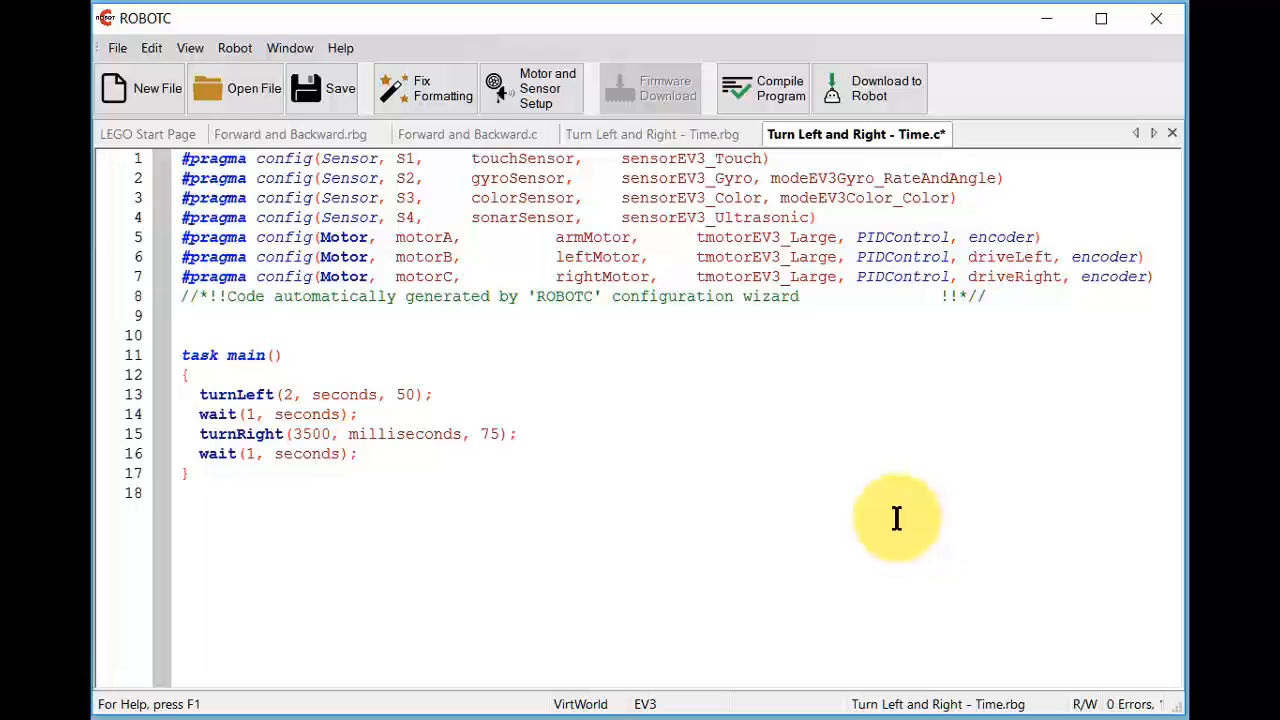
mouse_move(675, 232)
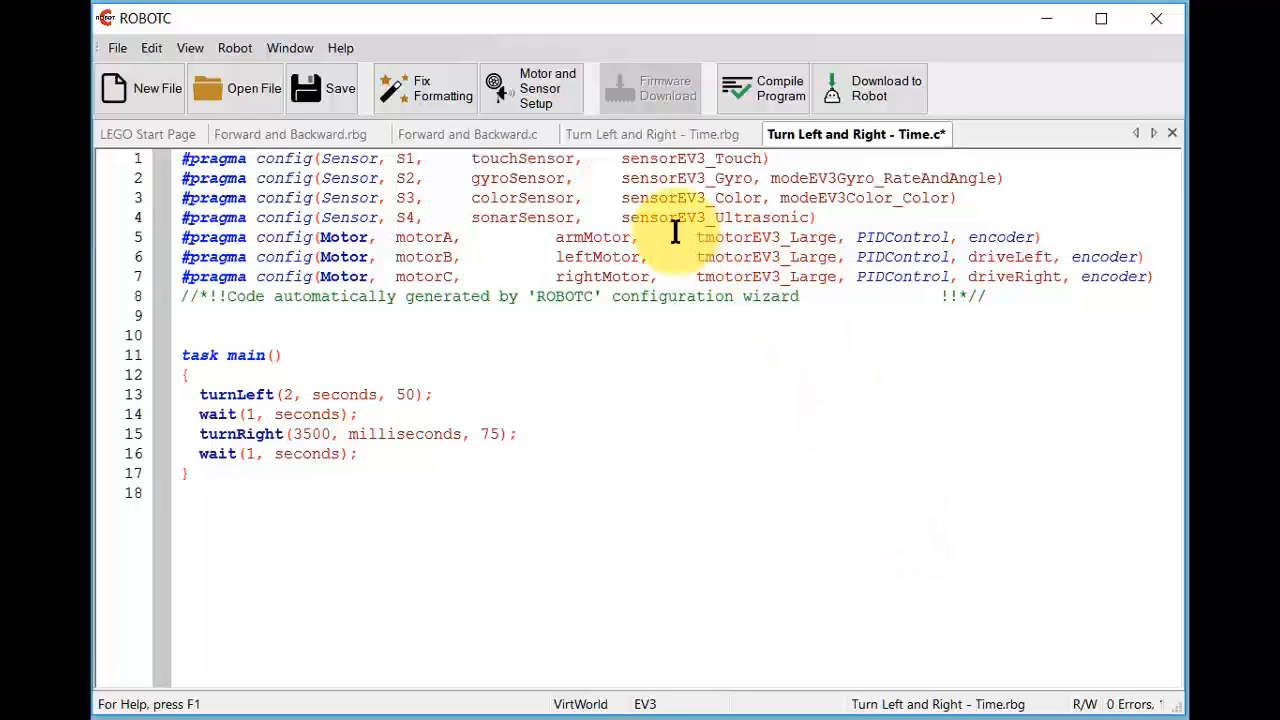
mouse_move(675, 217)
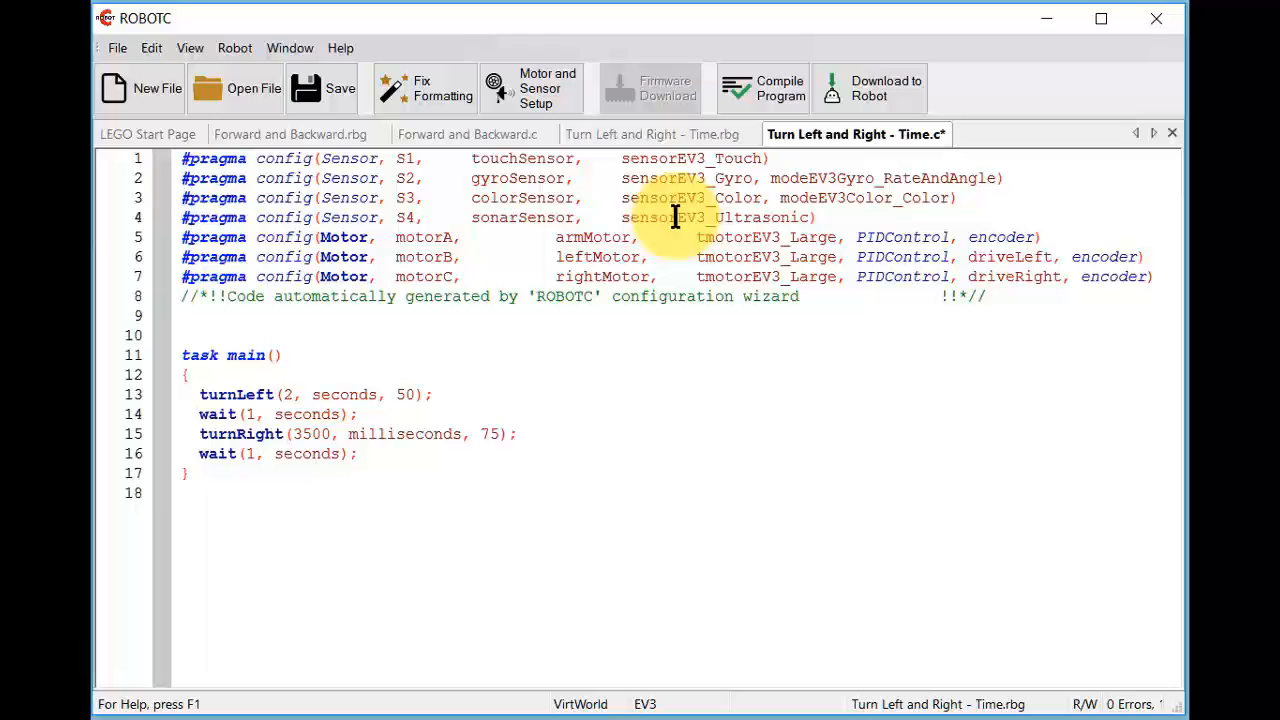
mouse_move(830, 150)
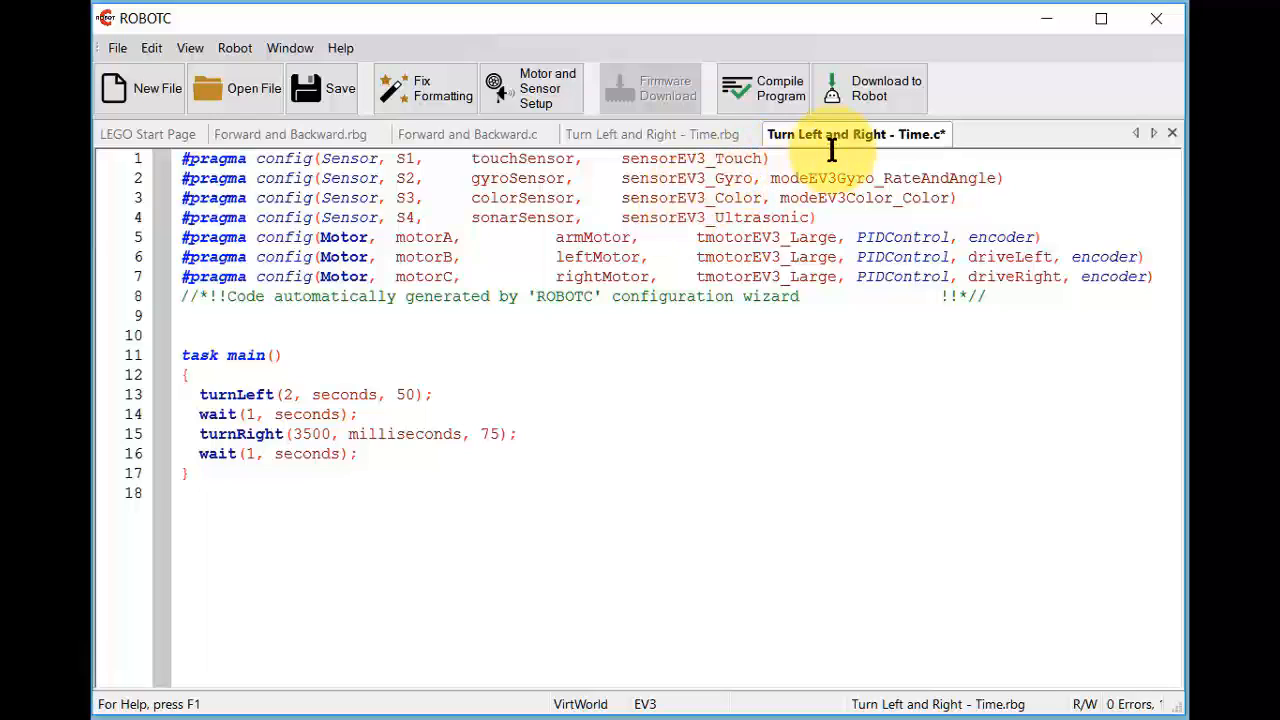
mouse_move(795, 145)
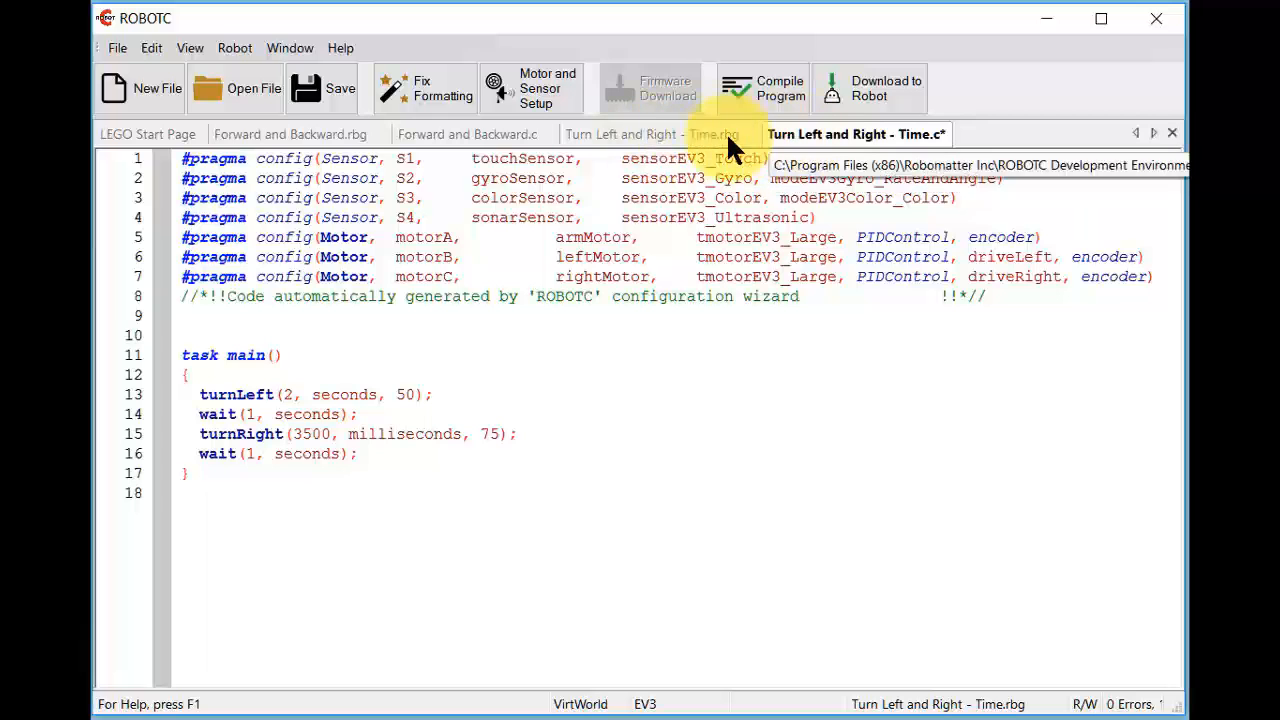
Exit ROBOTC from the File menu
left_click(117, 48)
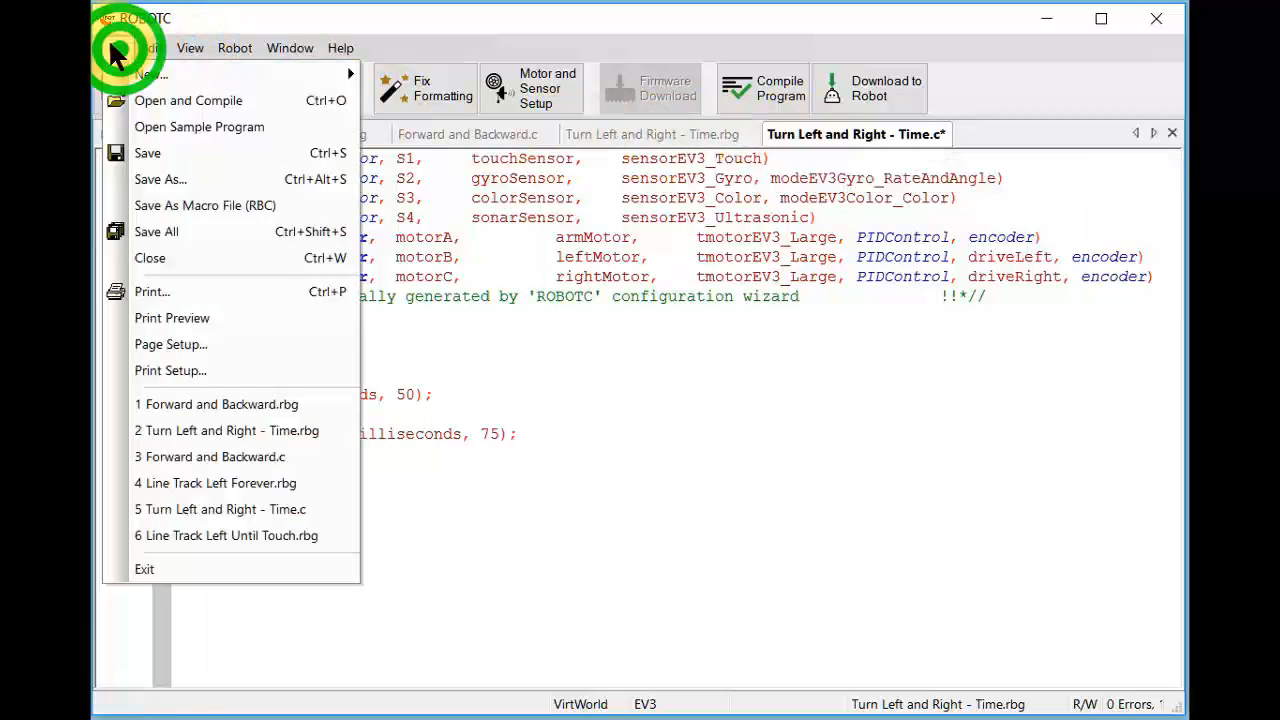
mouse_move(154, 568)
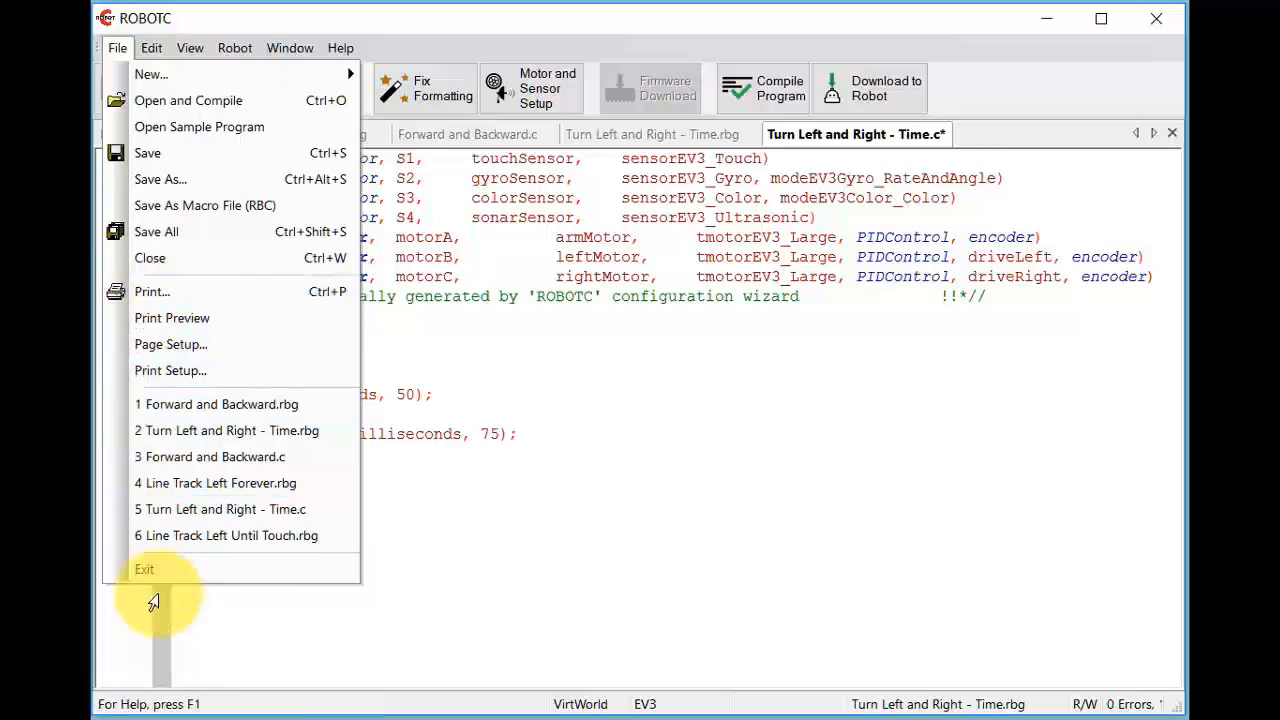
left_click(144, 569)
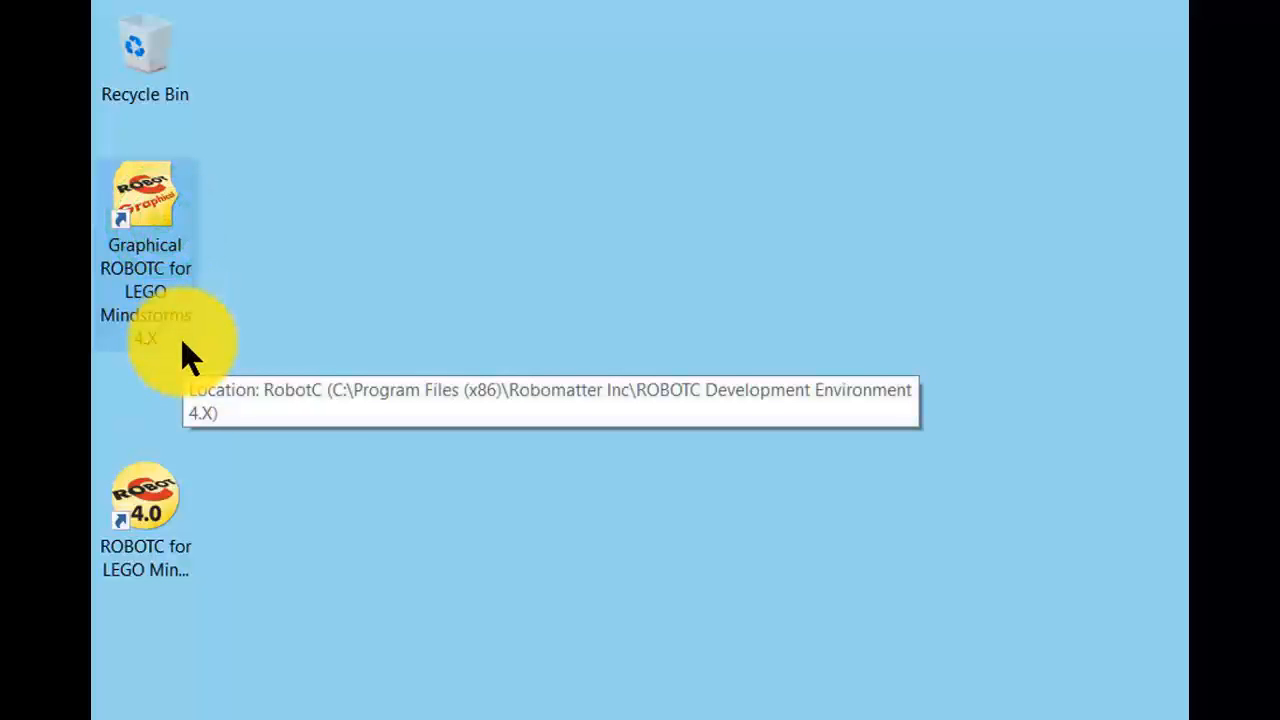
mouse_move(190, 345)
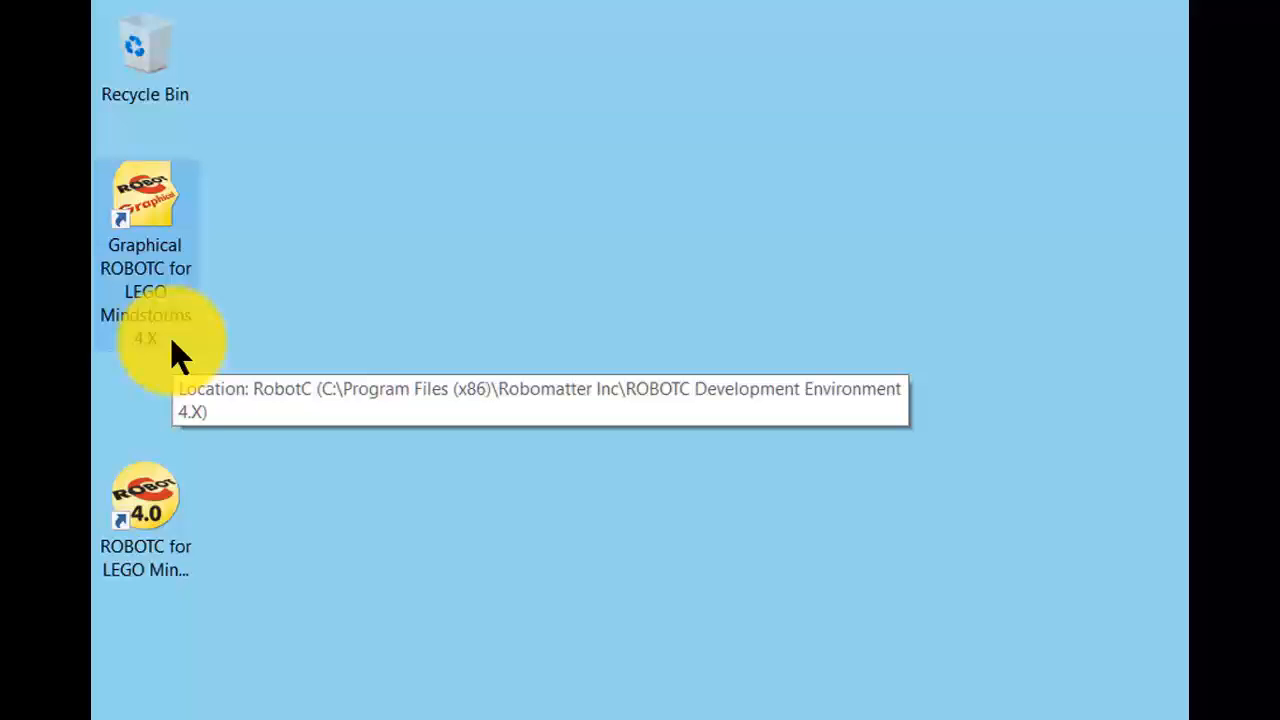
mouse_move(175, 380)
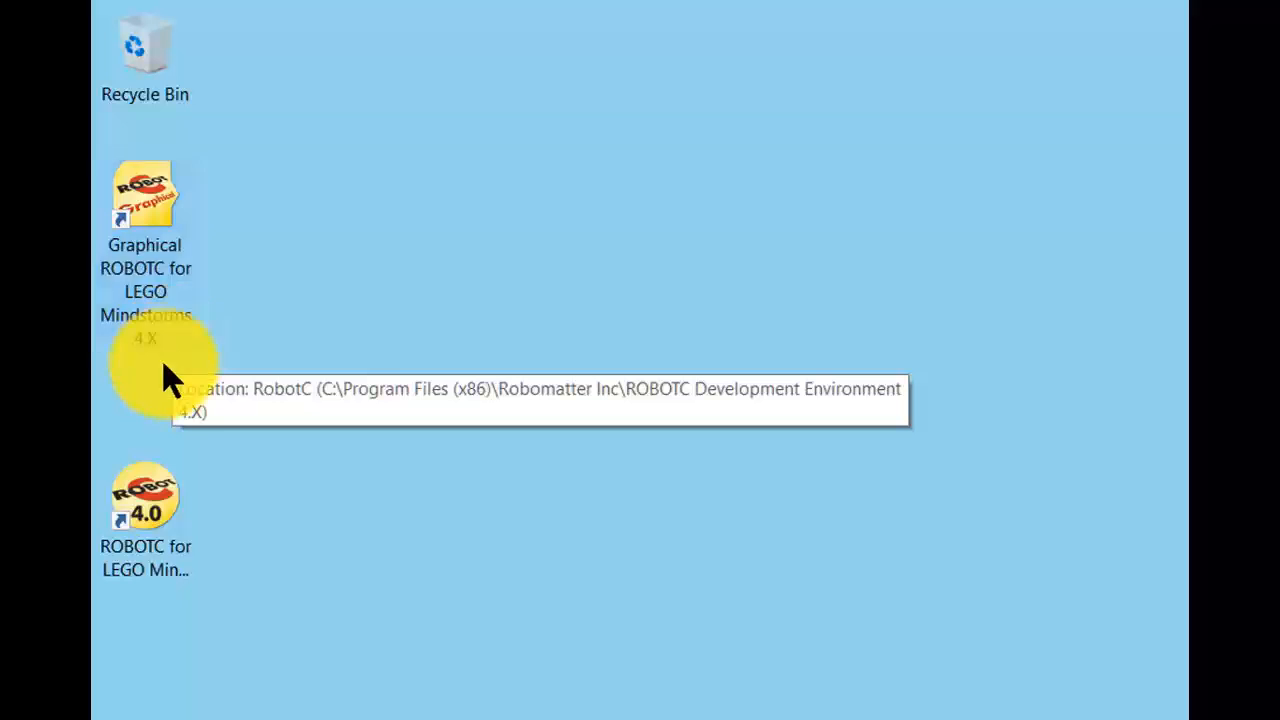
mouse_move(220, 580)
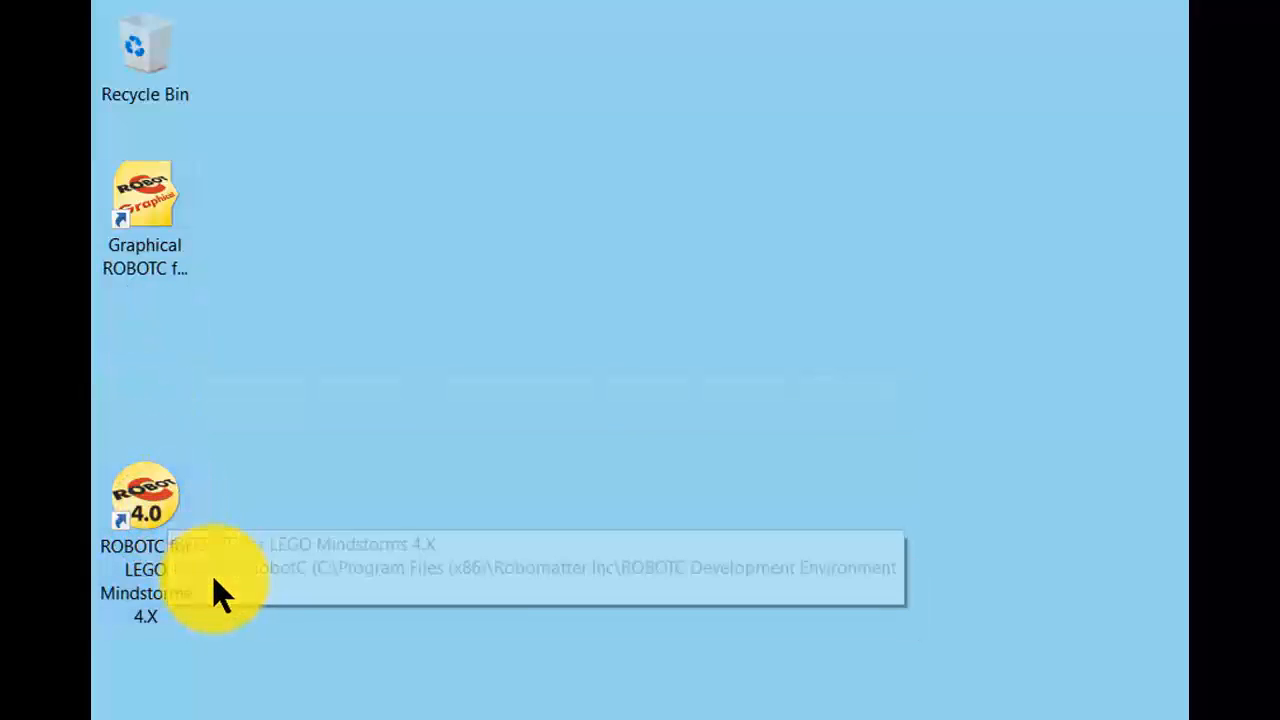
mouse_move(185, 630)
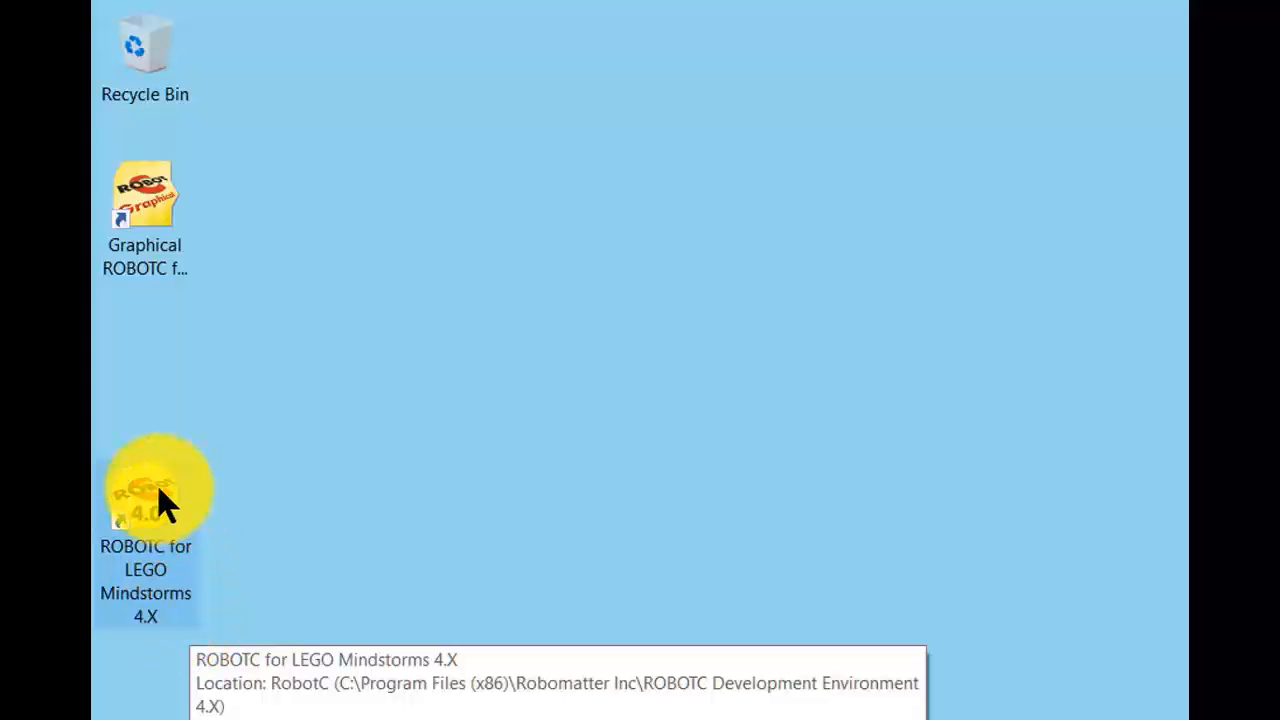
Launch ROBOTC for LEGO Mindstorms 4.X from its desktop shortcut
double_click(145, 490)
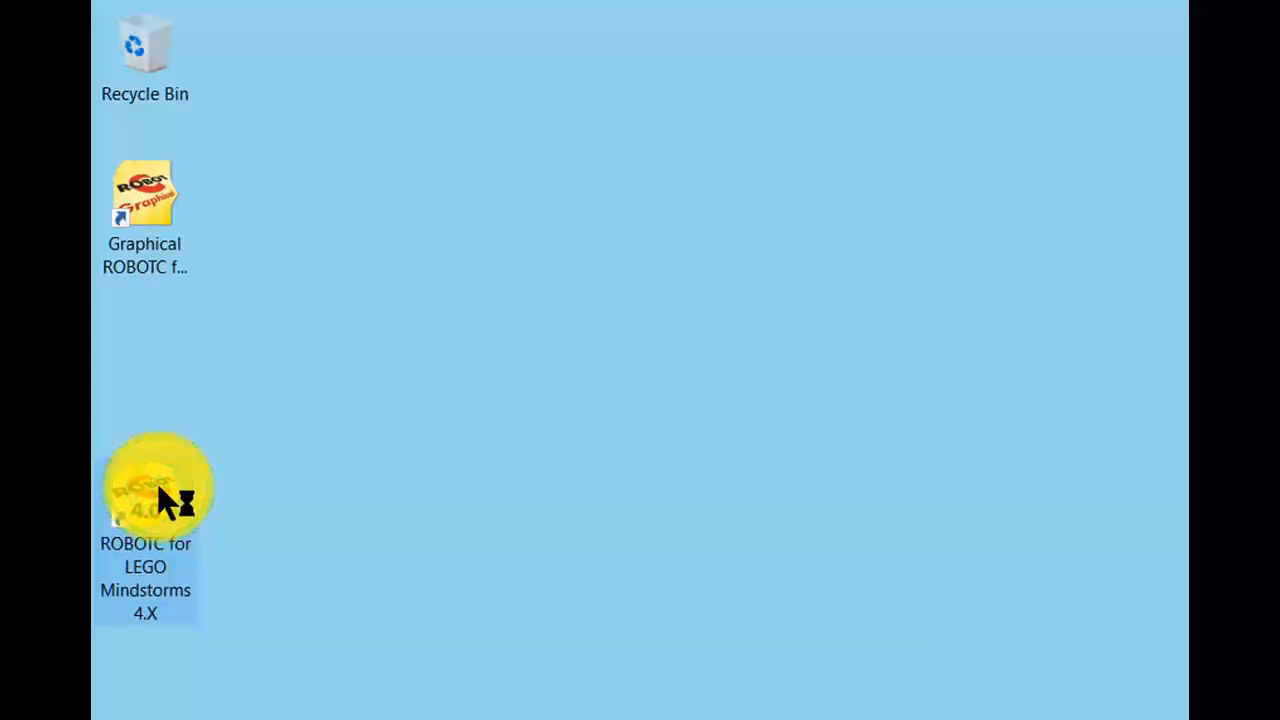
double_click(145, 490)
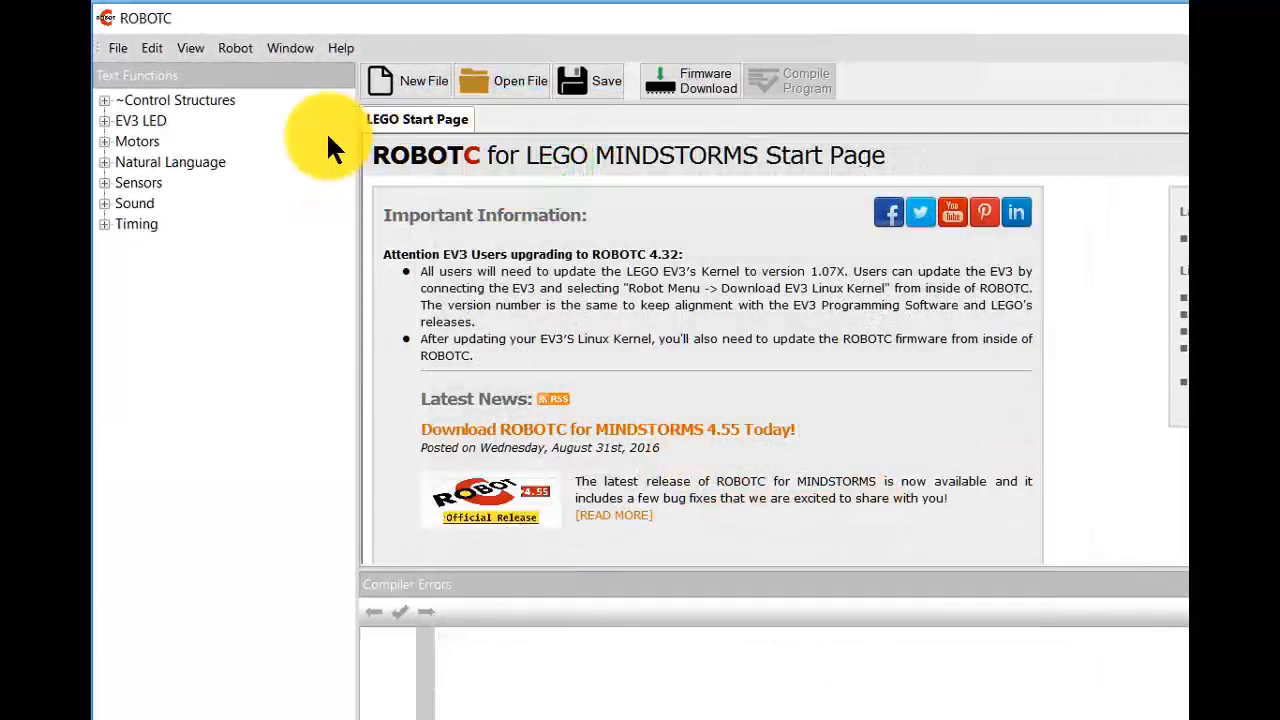
Set the compiler target to Virtual Worlds and review the virtual world options
left_click(235, 48)
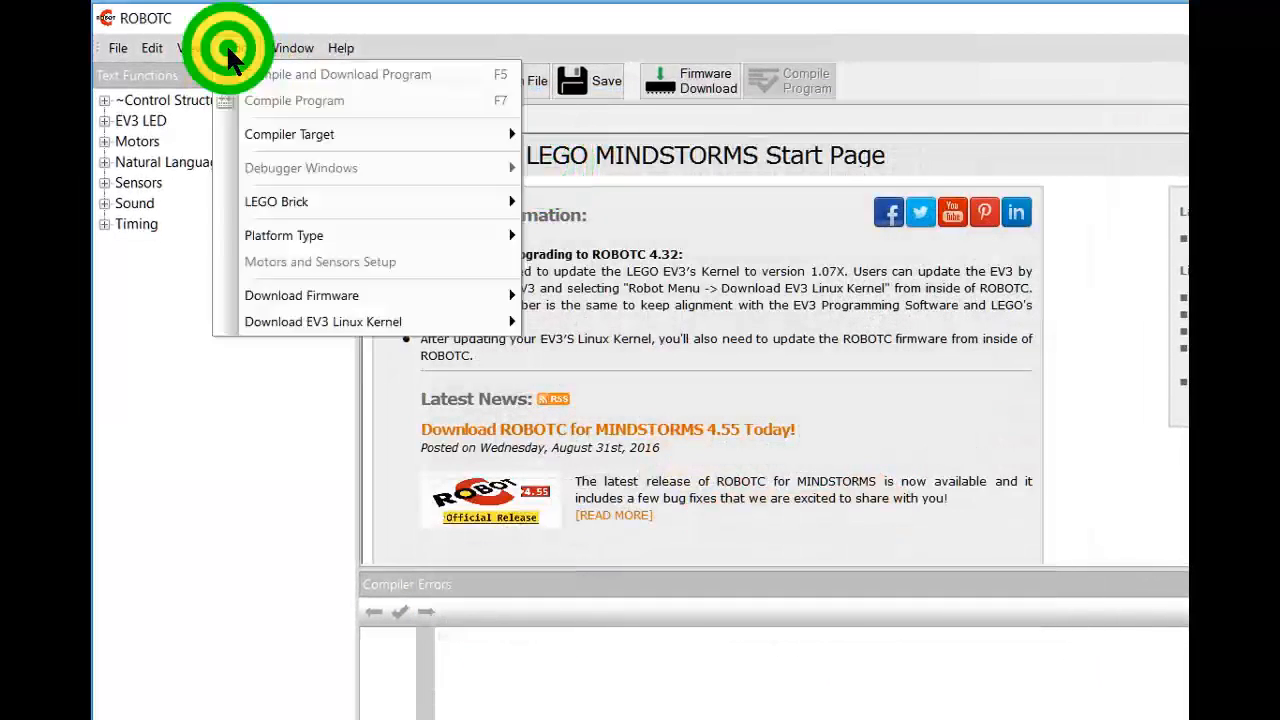
left_click(289, 152)
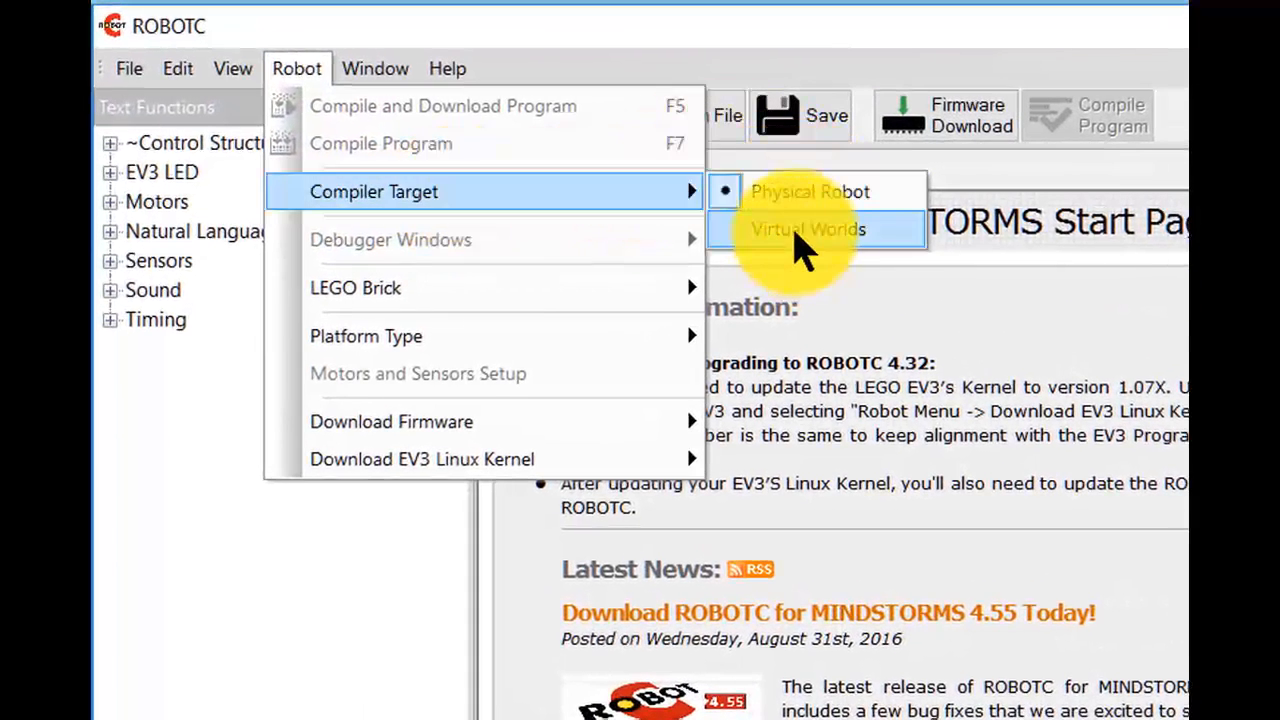
left_click(808, 229)
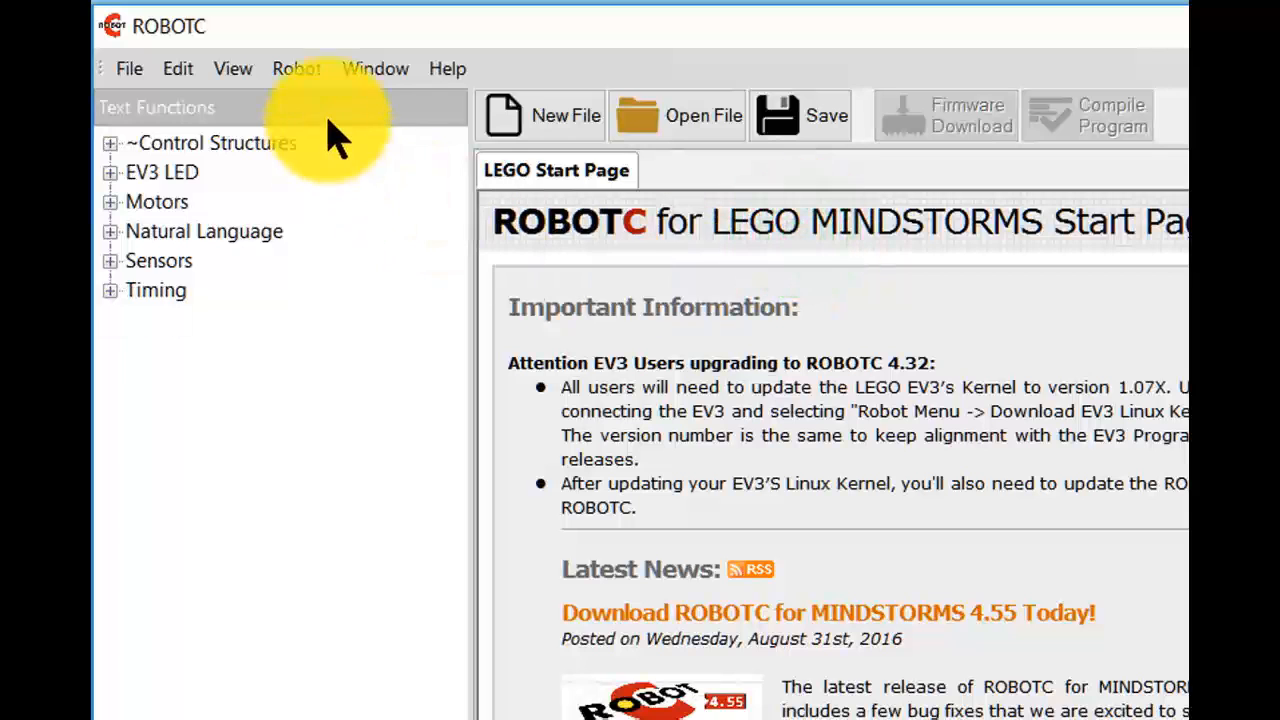
left_click(296, 68)
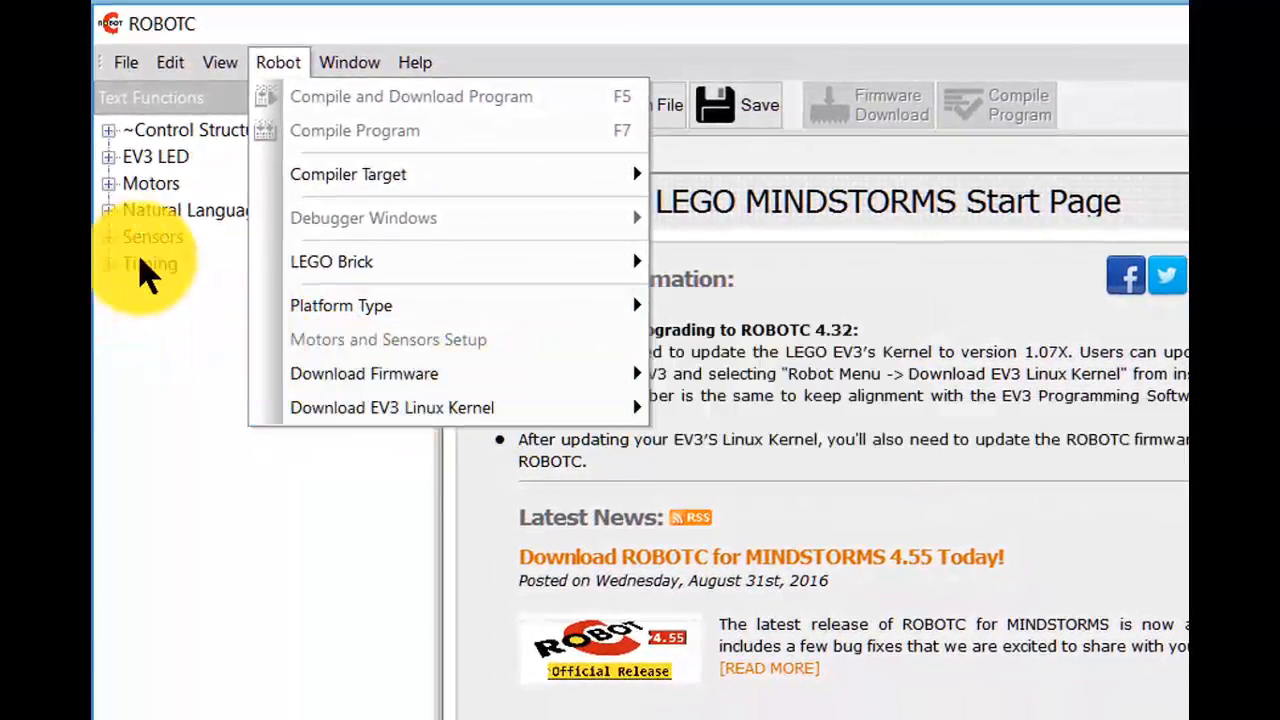
left_click(219, 62)
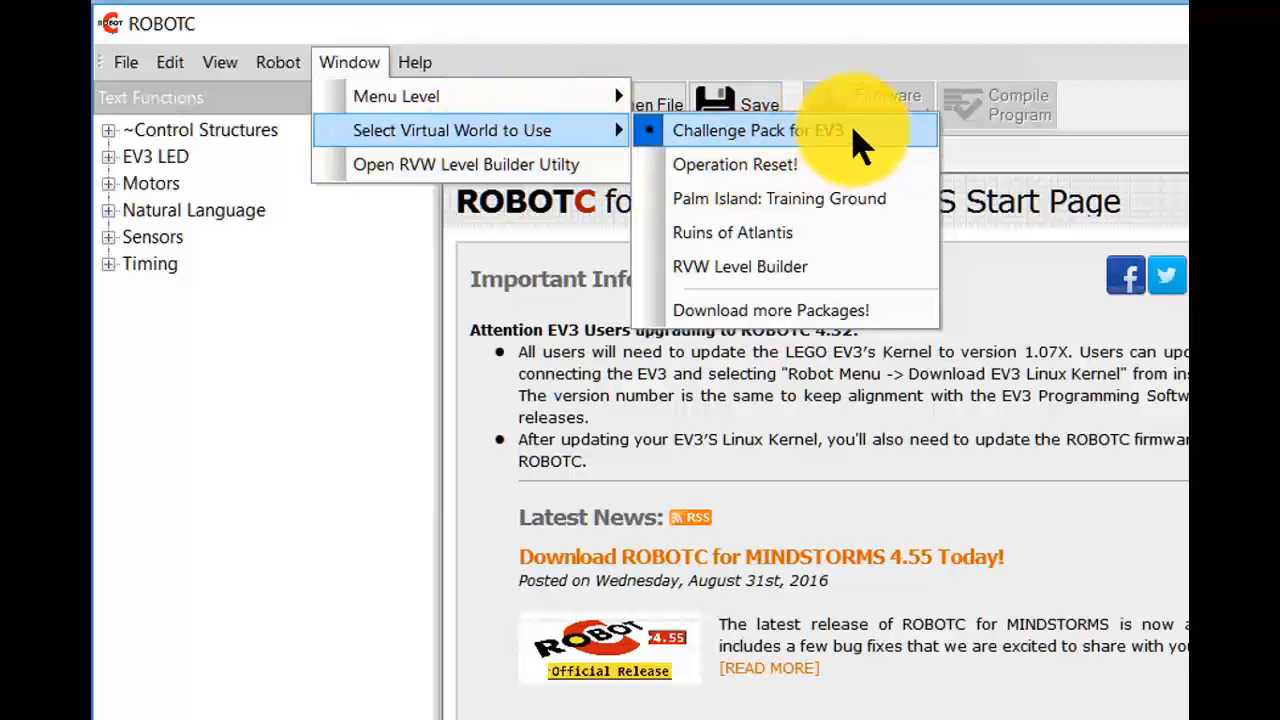
mouse_move(465, 164)
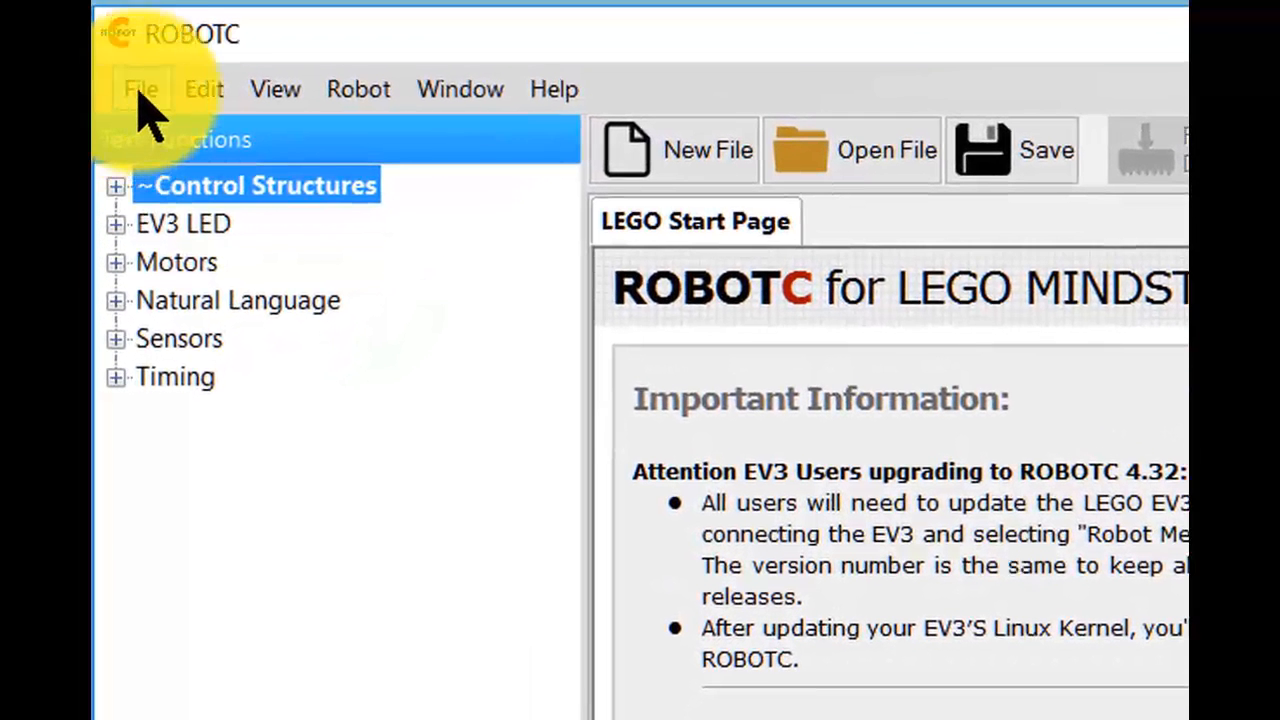
Browse Natural Language > Simple Behaviors samples and open Forward and Backward.c
left_click(141, 89)
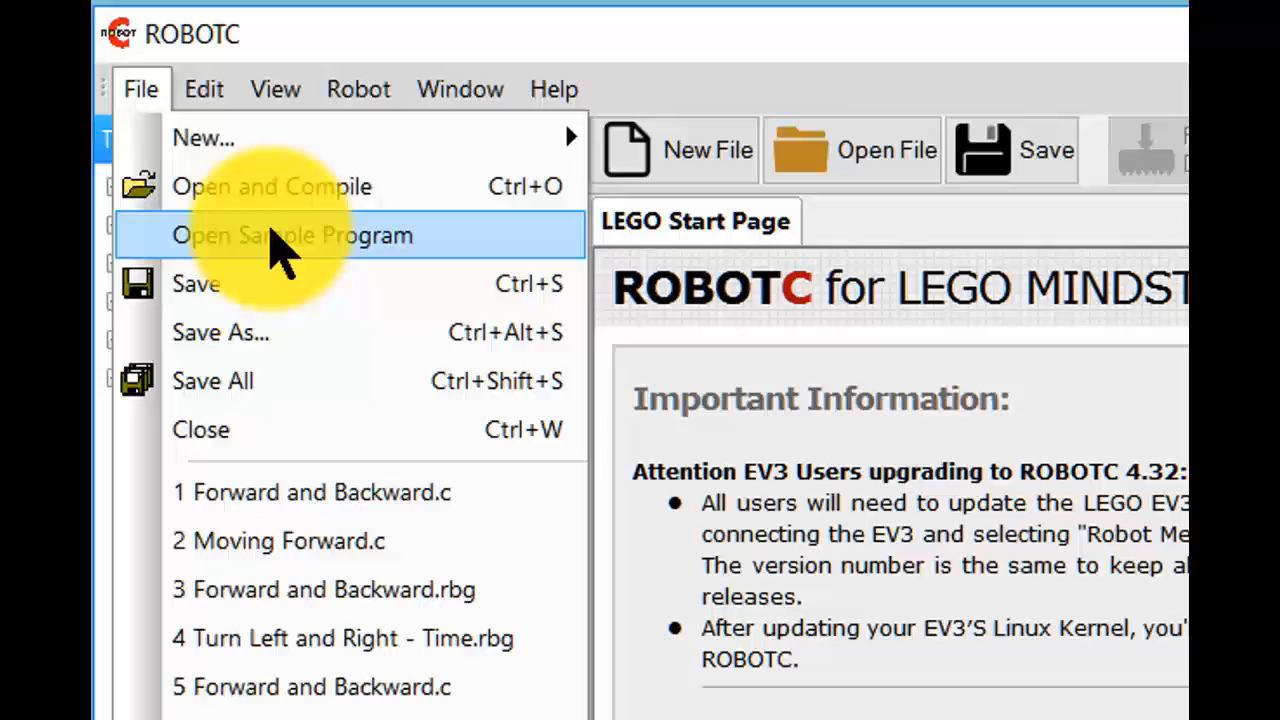
left_click(293, 235)
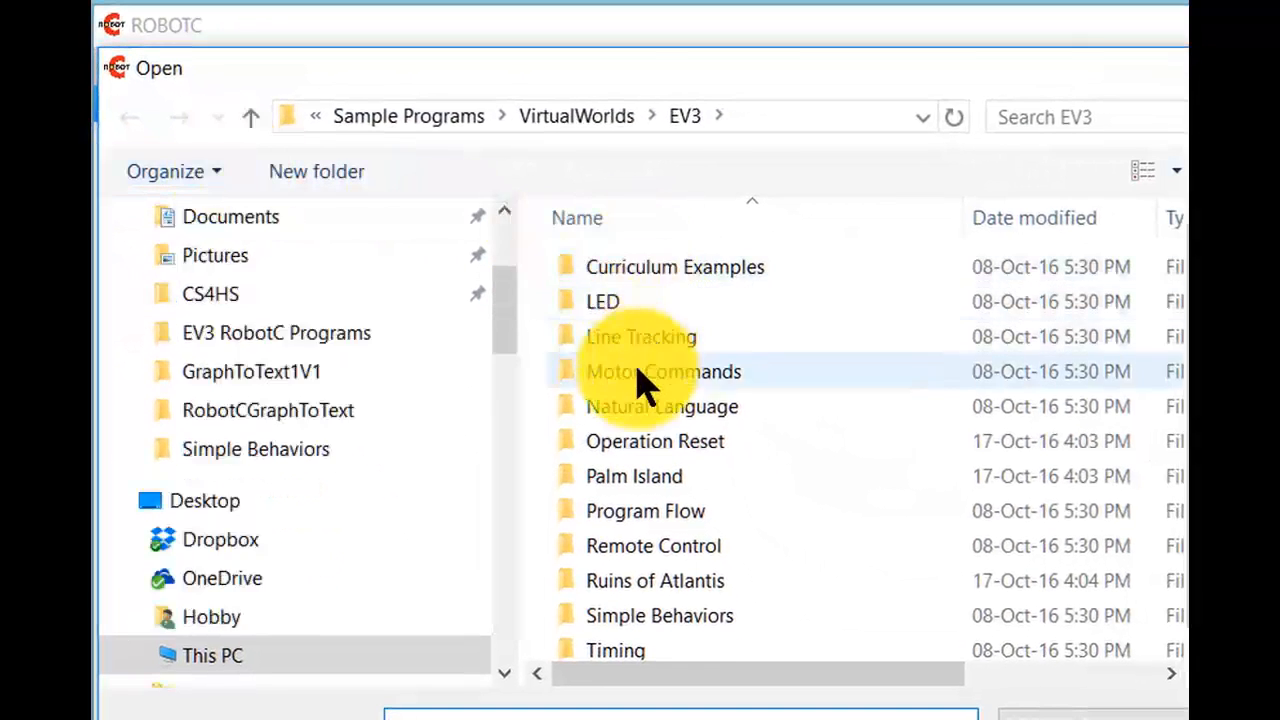
mouse_move(661, 406)
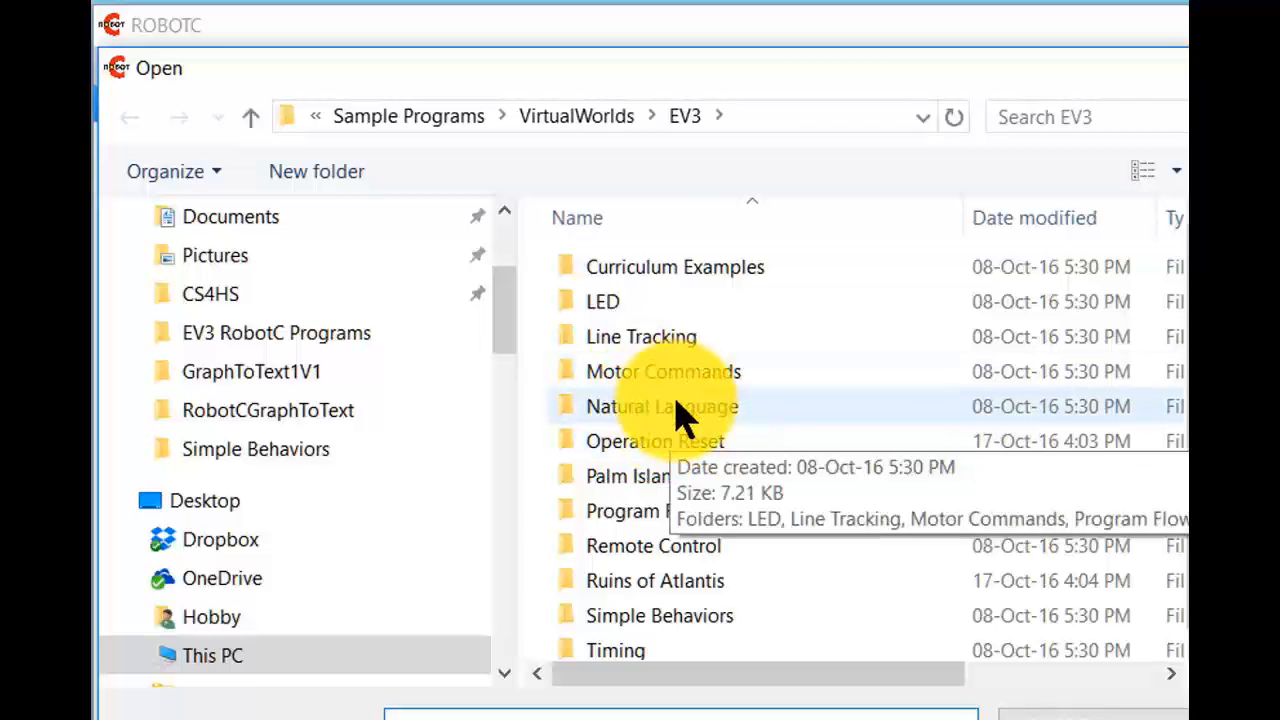
double_click(661, 406)
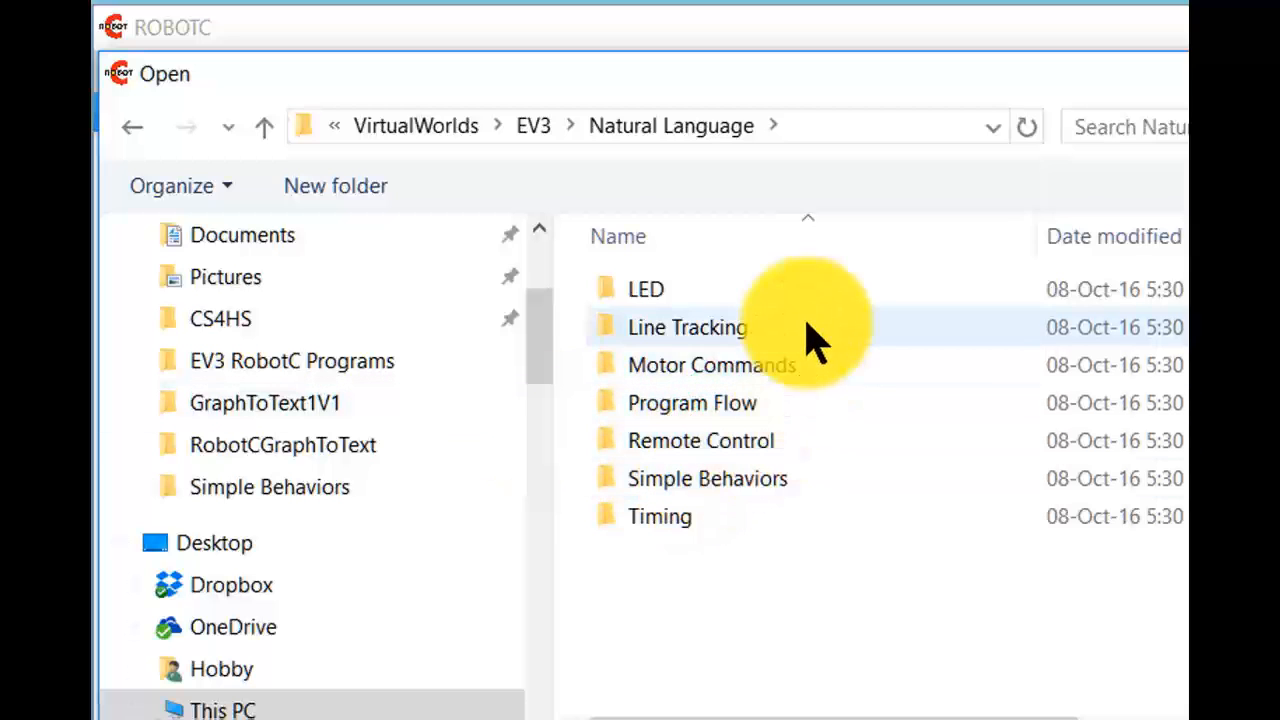
mouse_move(640, 560)
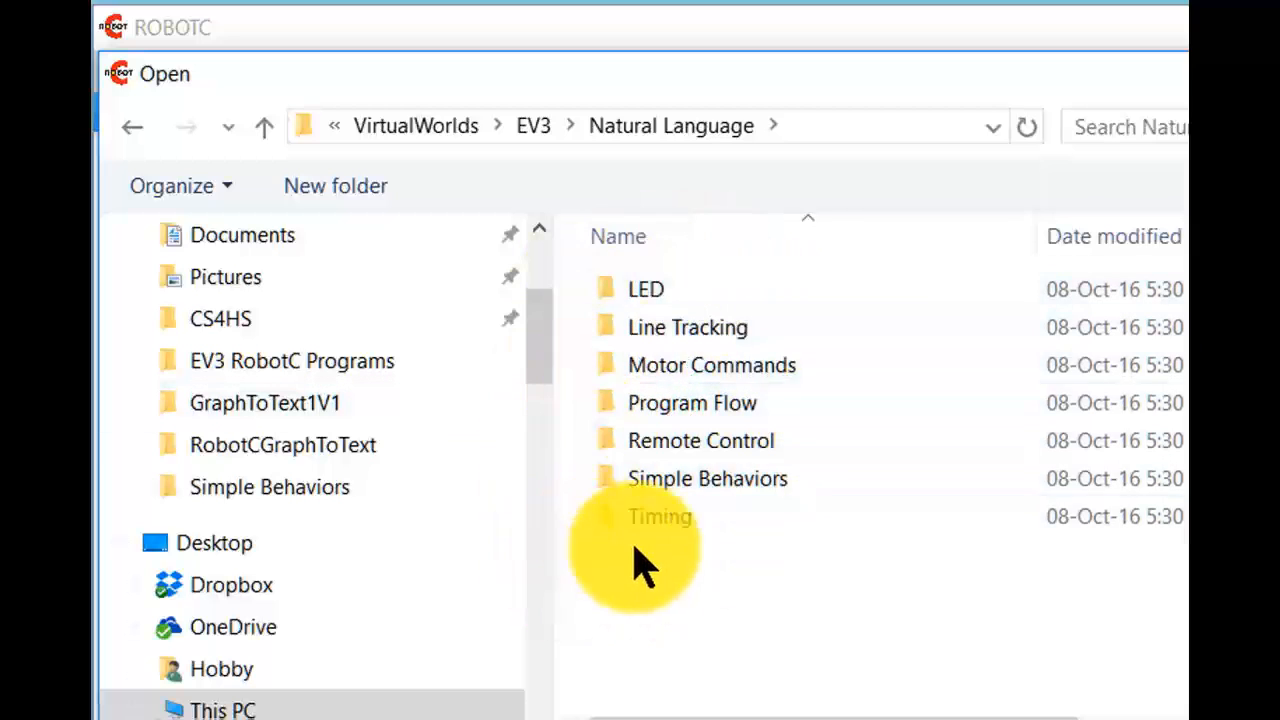
mouse_move(707, 478)
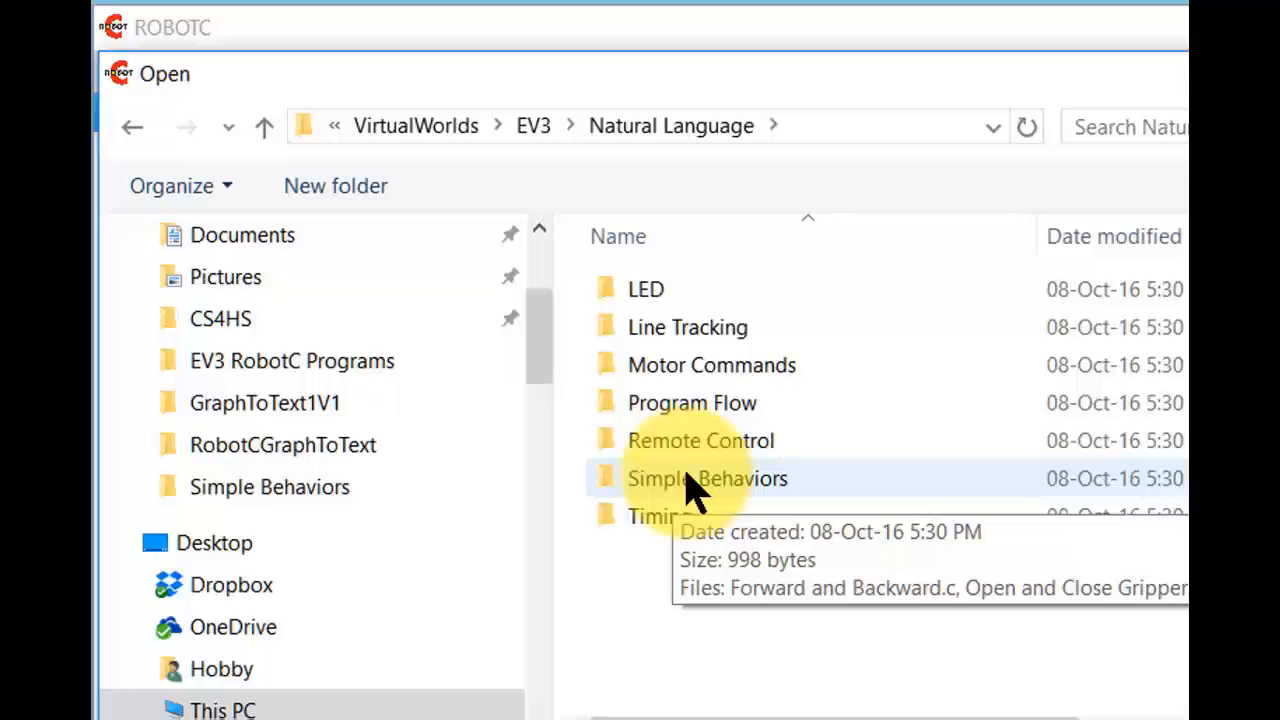
left_click(707, 478)
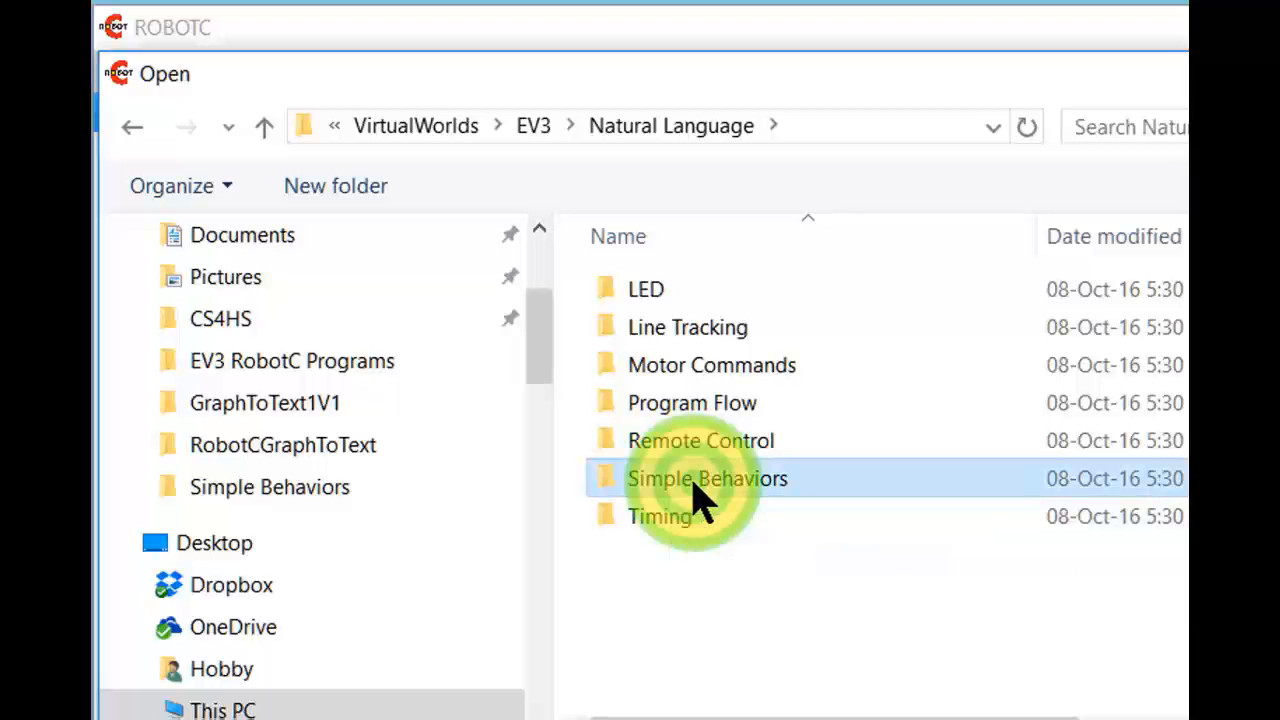
double_click(707, 478)
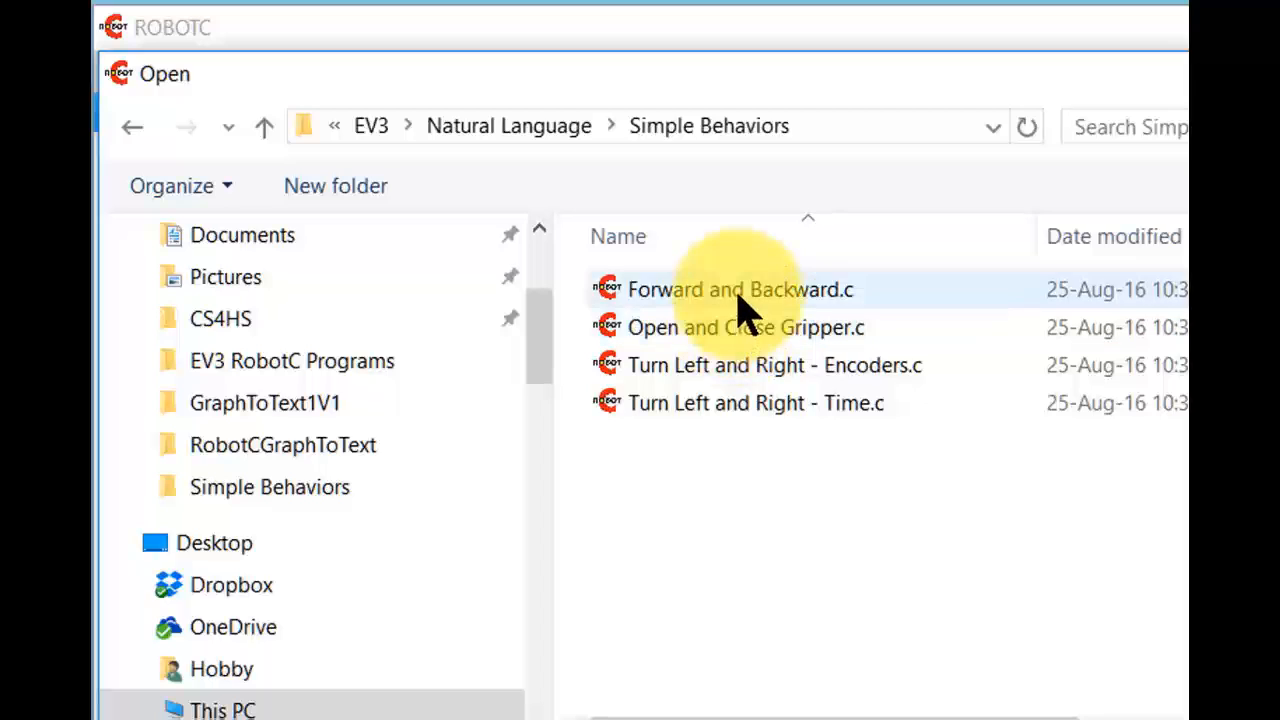
double_click(740, 289)
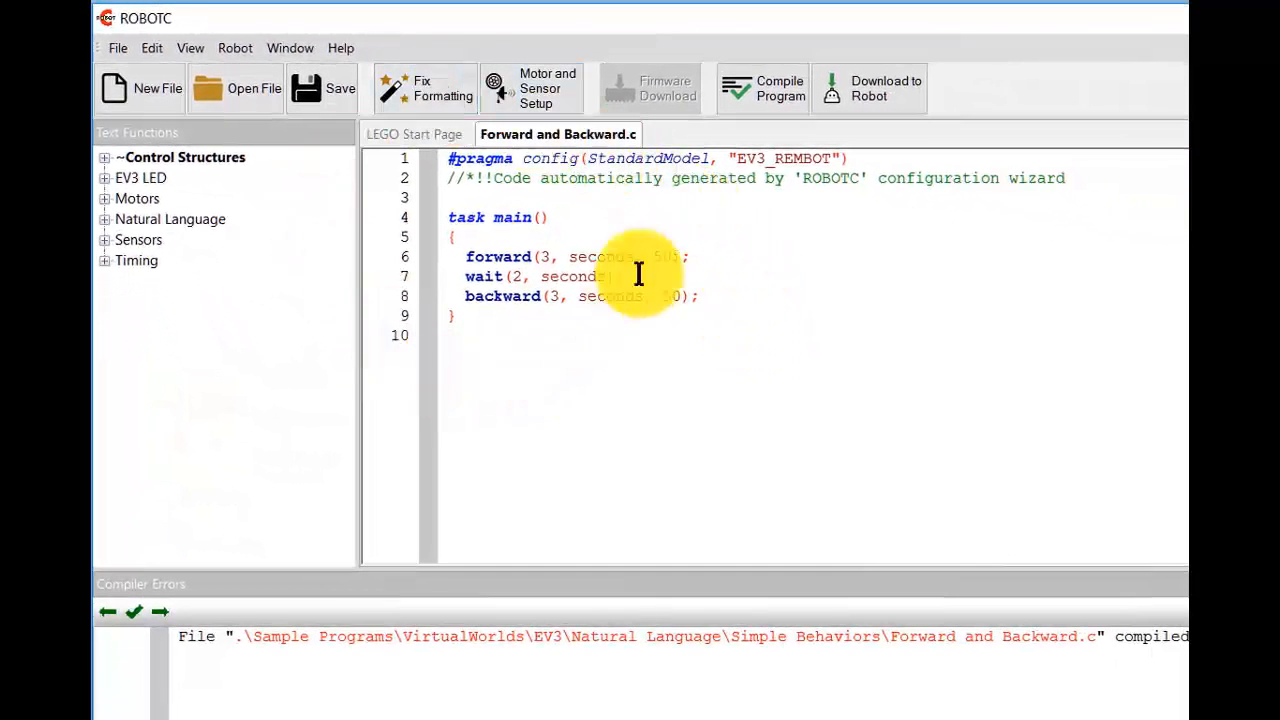
mouse_move(504, 287)
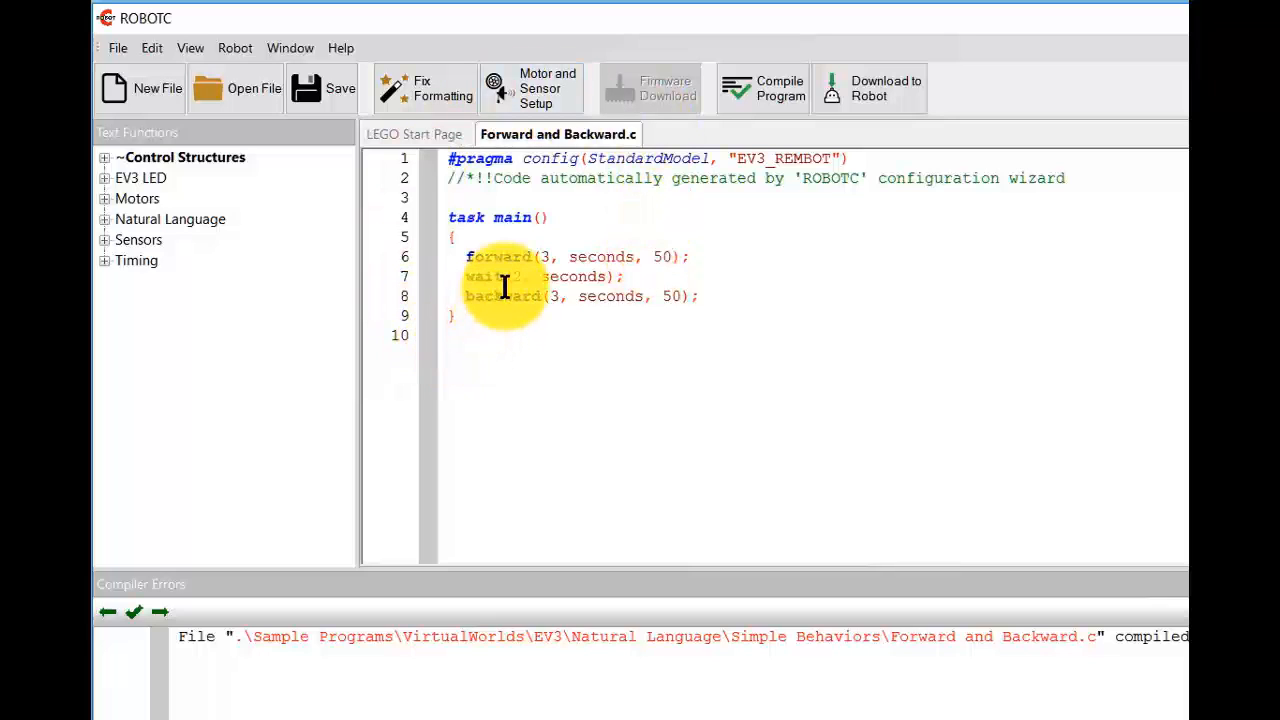
mouse_move(550, 275)
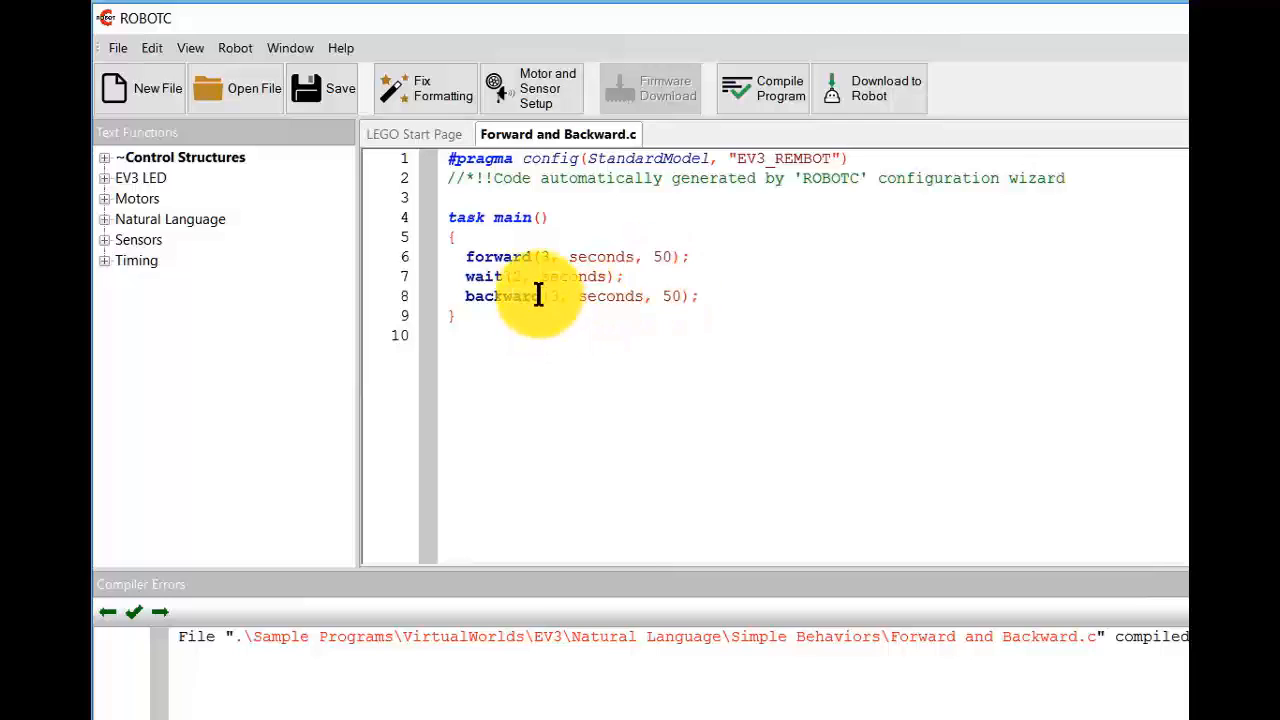
mouse_move(688, 300)
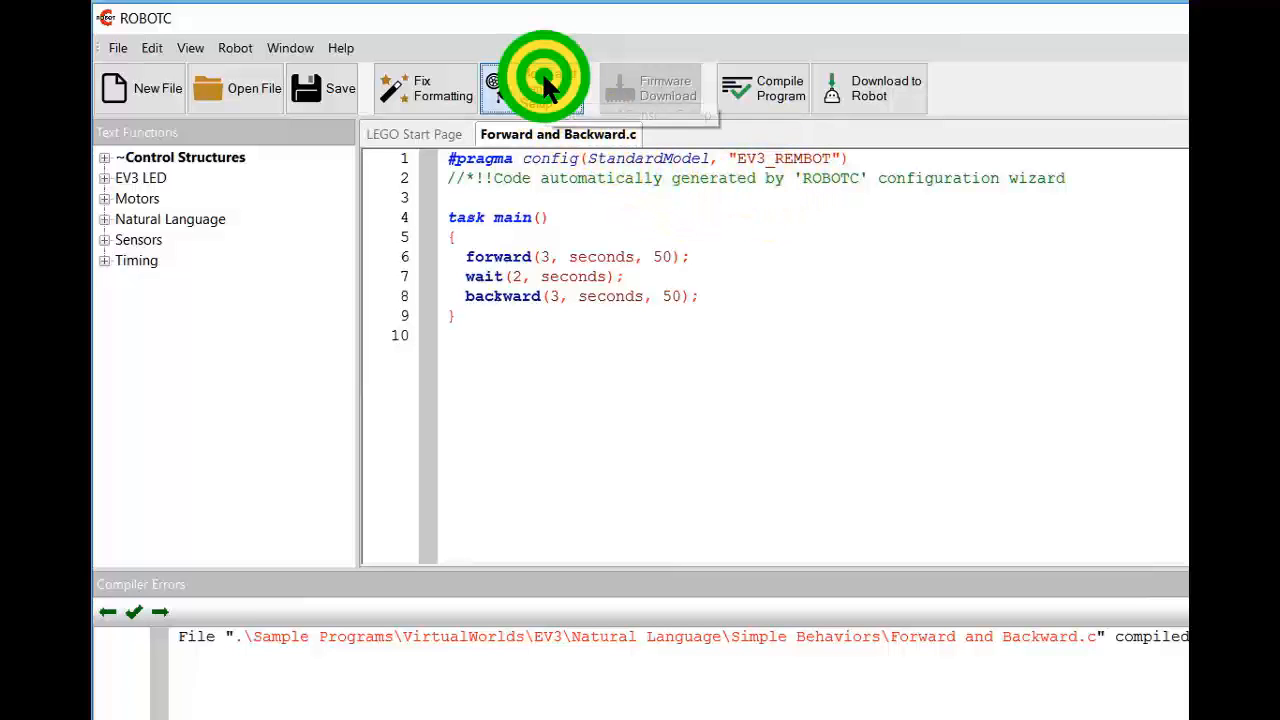
Review the Standard Models, Motors and Sensors tabs, then accept to insert EV3_REMBOT pragmas
left_click(545, 88)
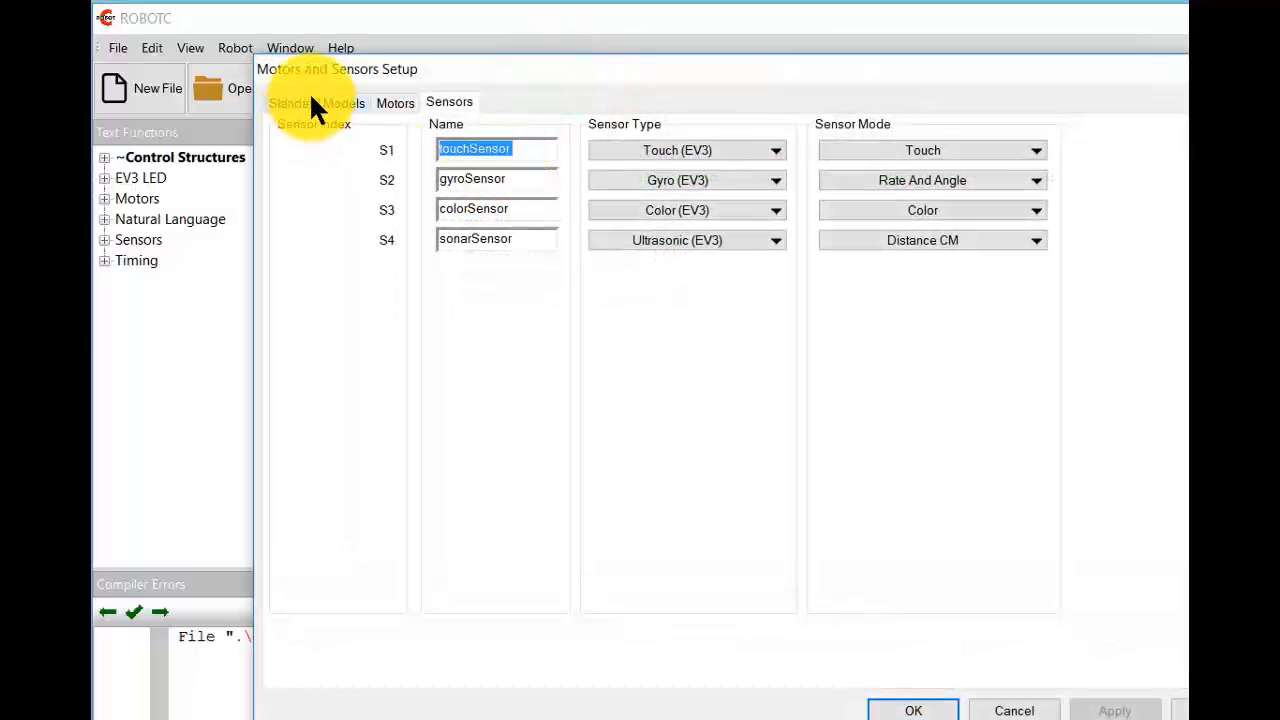
left_click(317, 101)
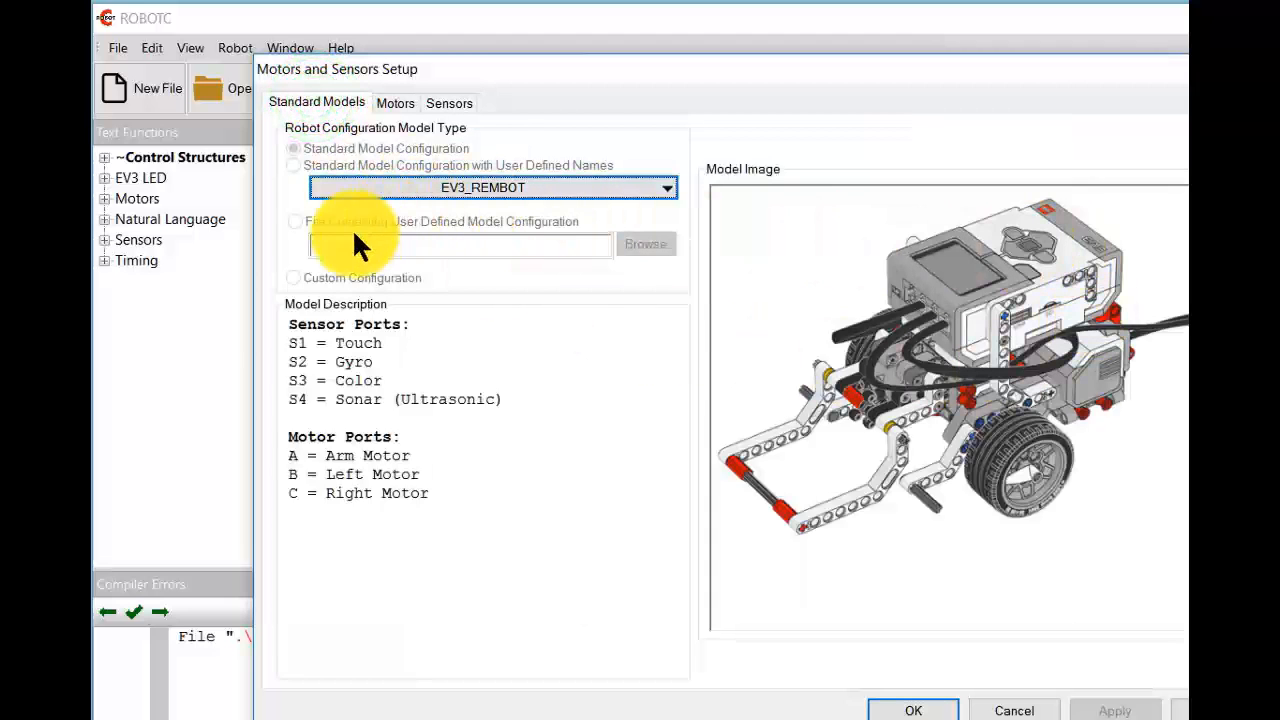
mouse_move(340, 358)
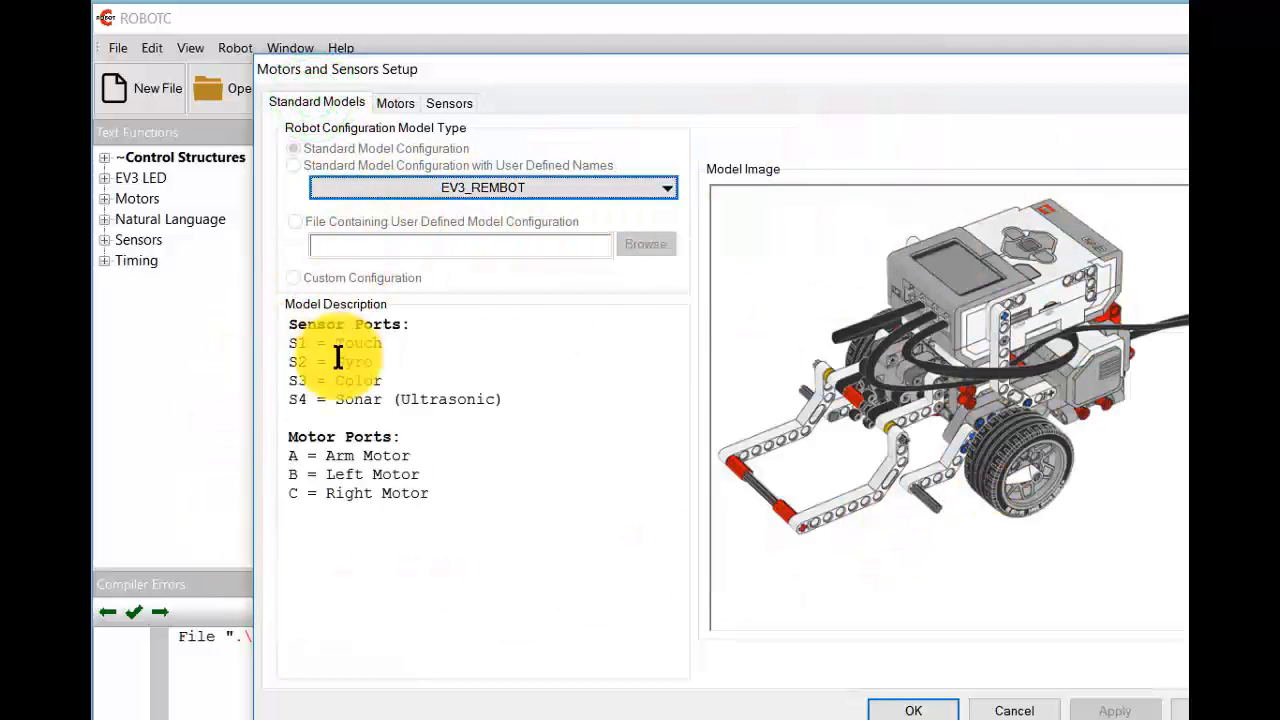
mouse_move(878, 543)
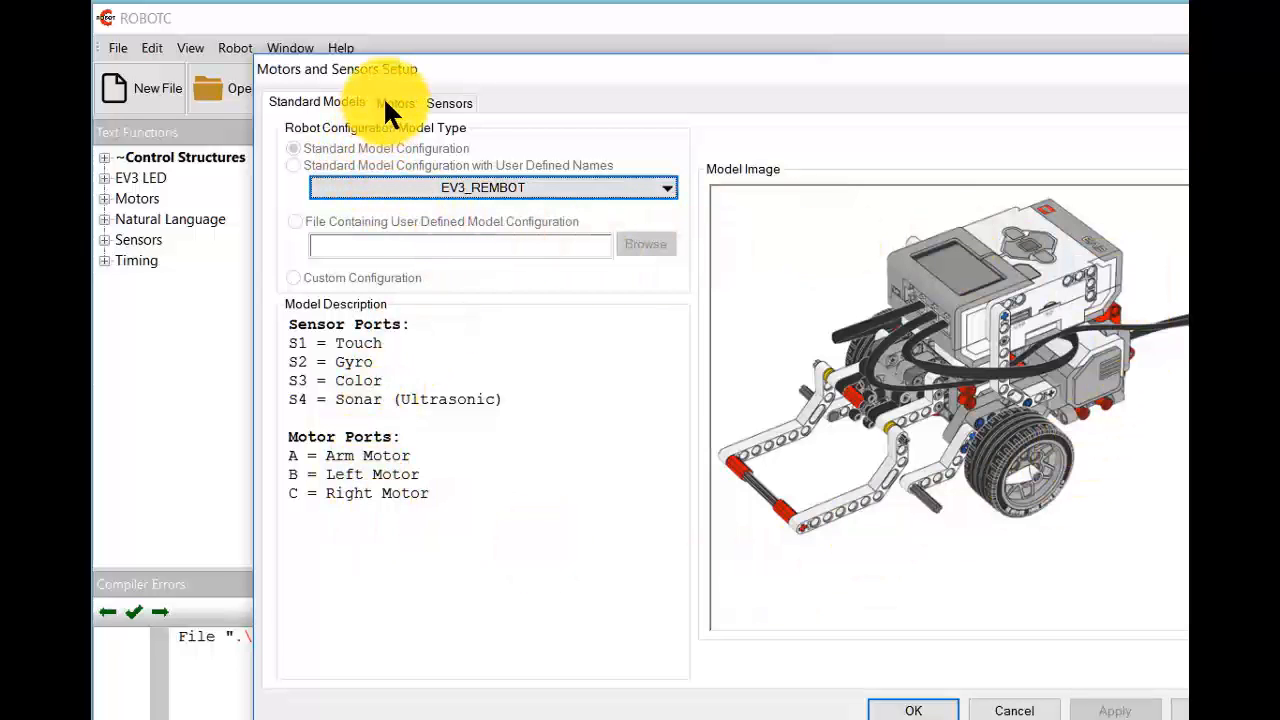
left_click(395, 102)
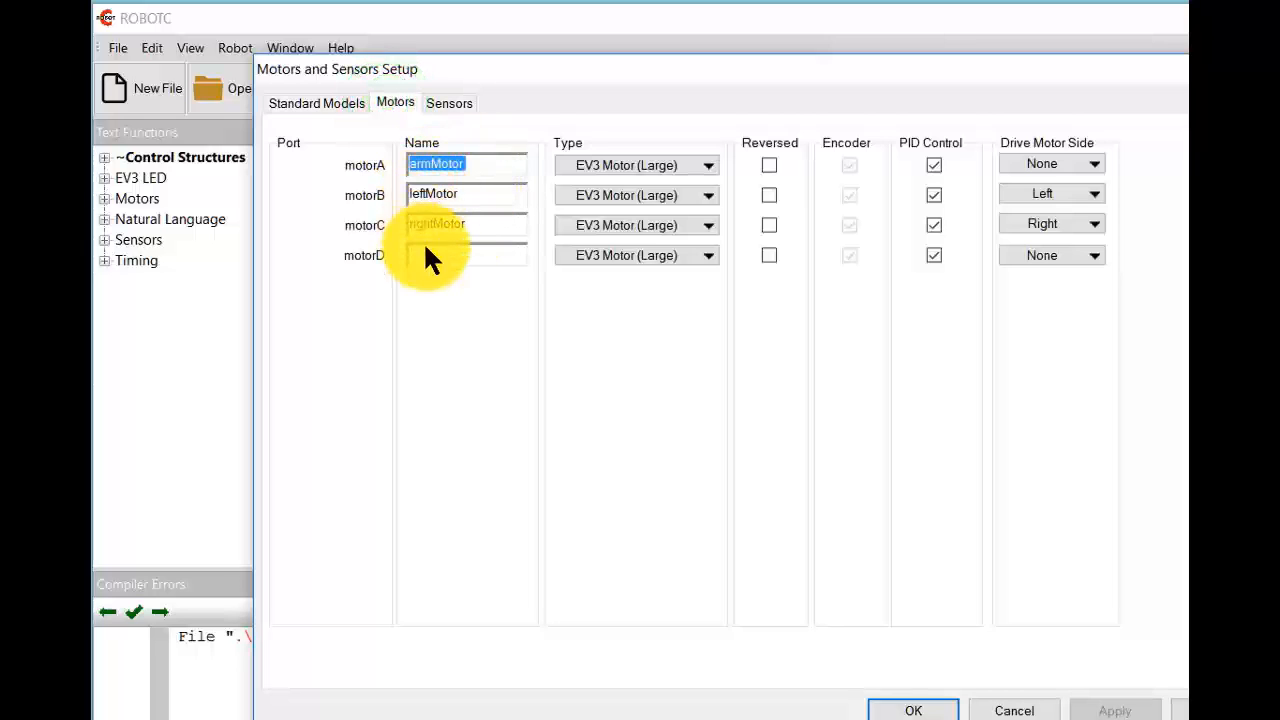
left_click(449, 102)
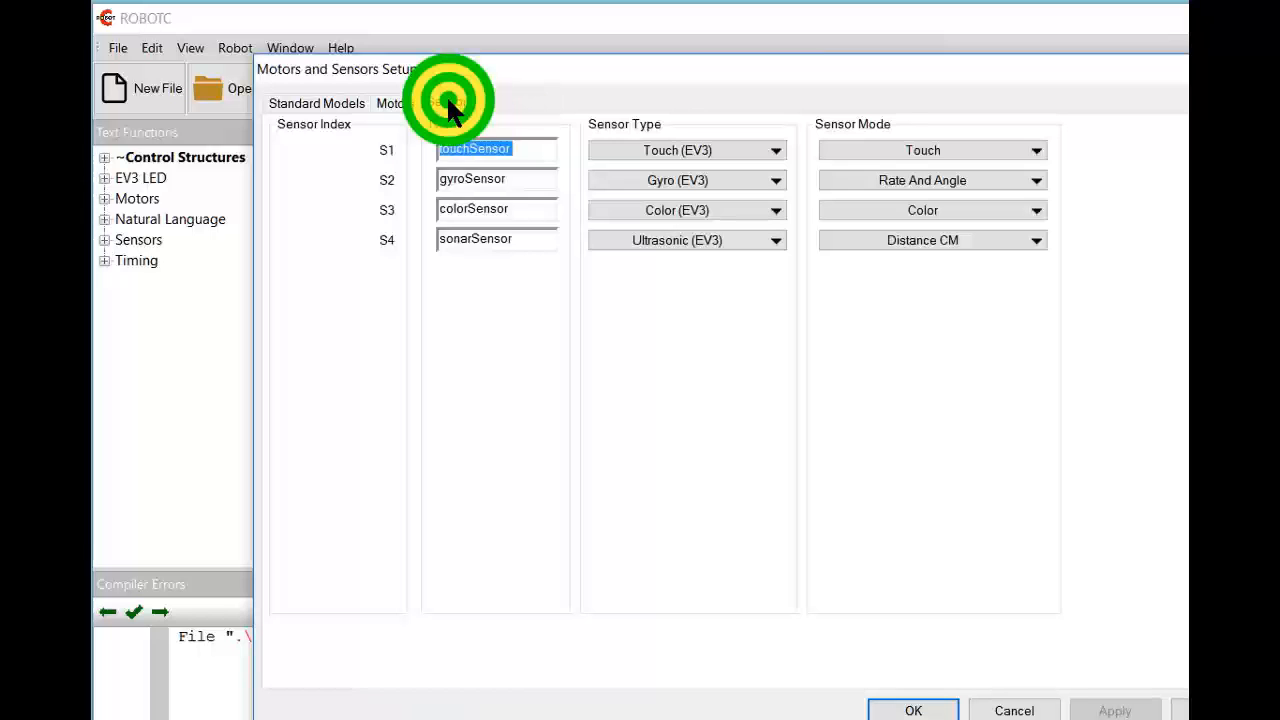
left_click(449, 101)
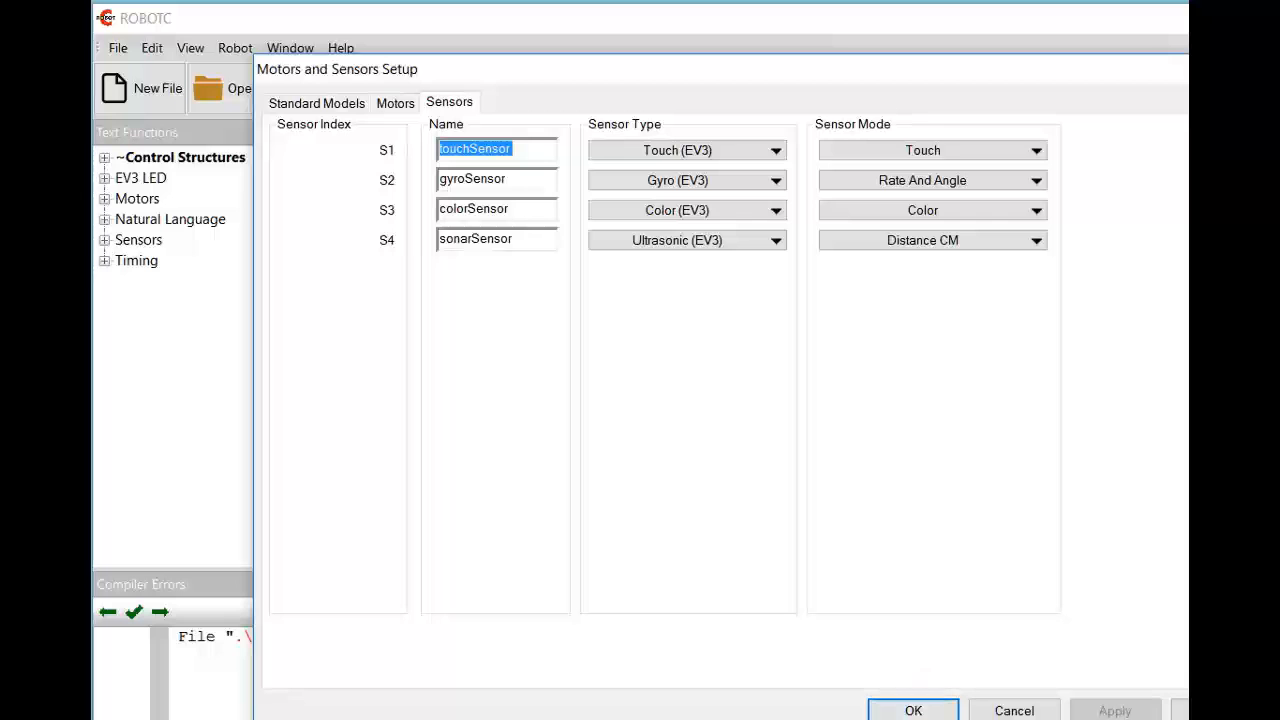
left_click(911, 710)
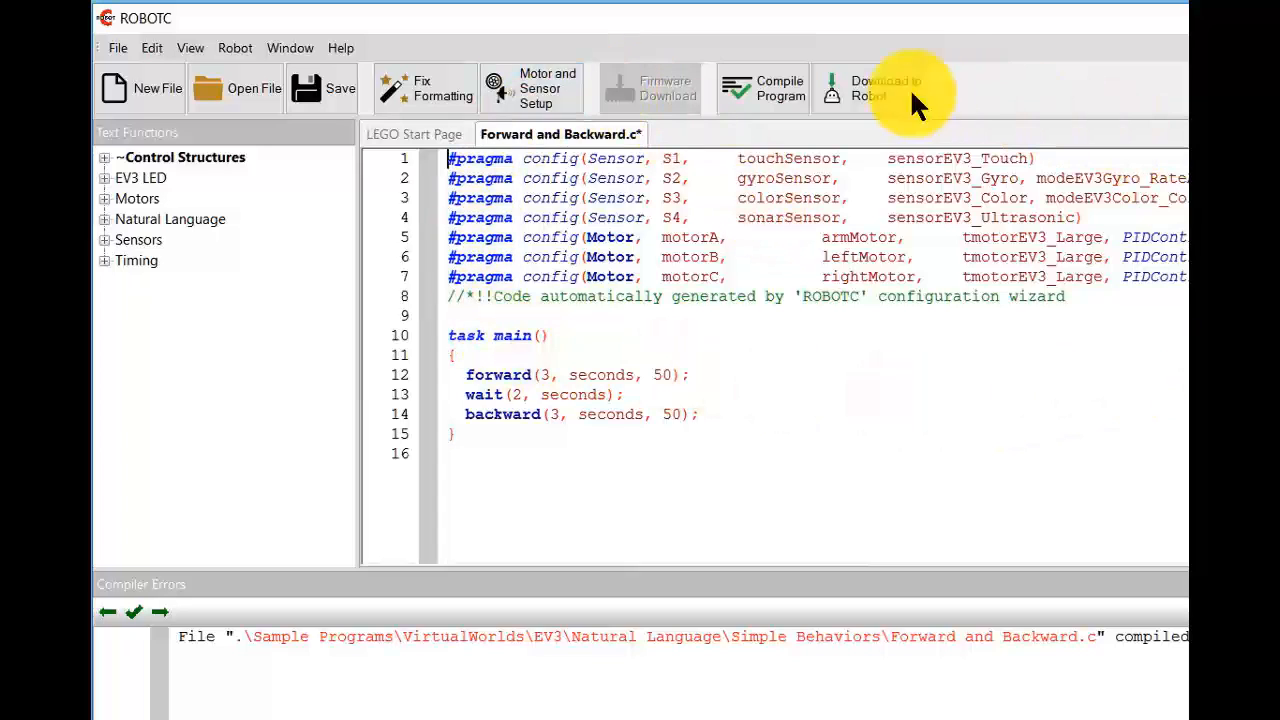
mouse_move(619, 200)
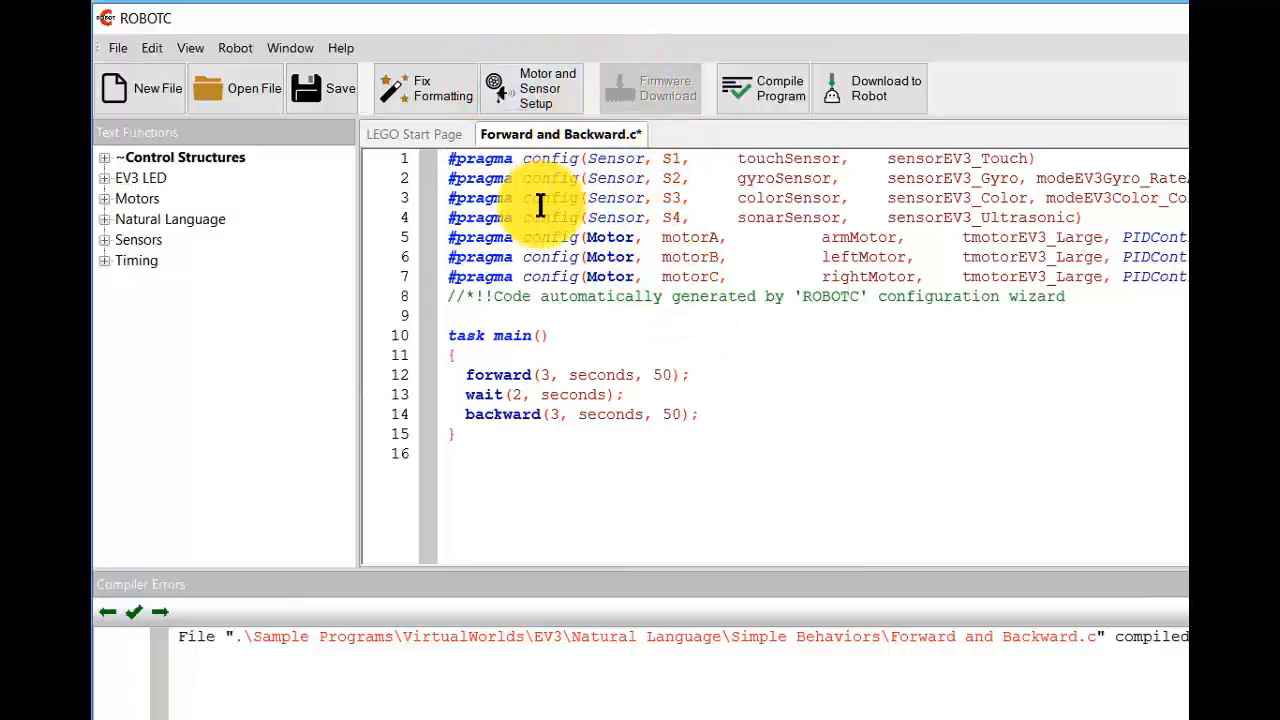
mouse_move(442, 325)
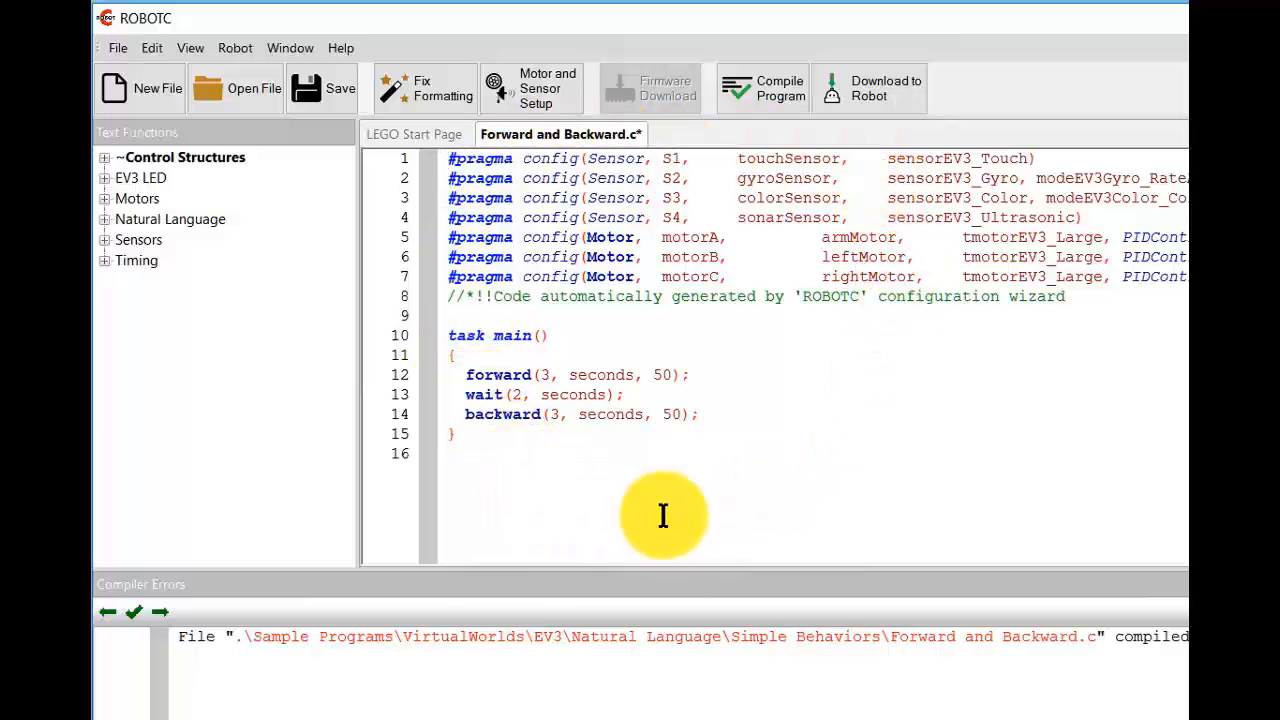
mouse_move(567, 210)
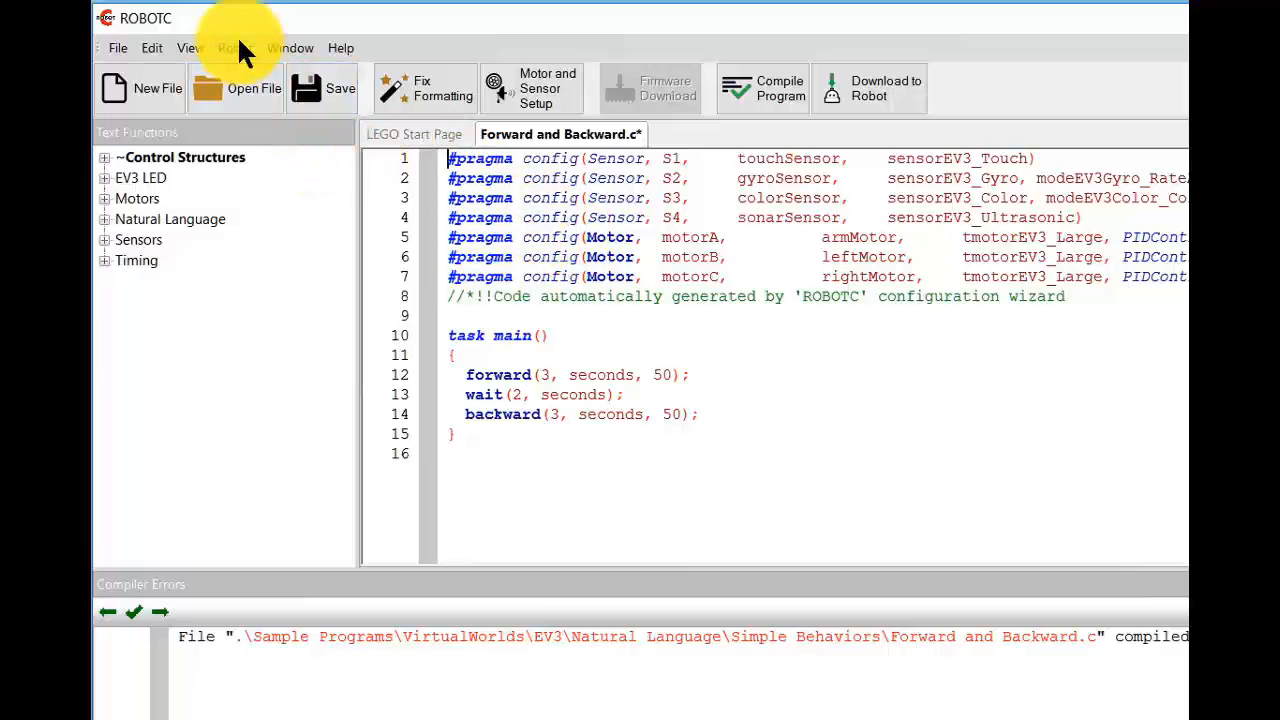
mouse_move(120, 55)
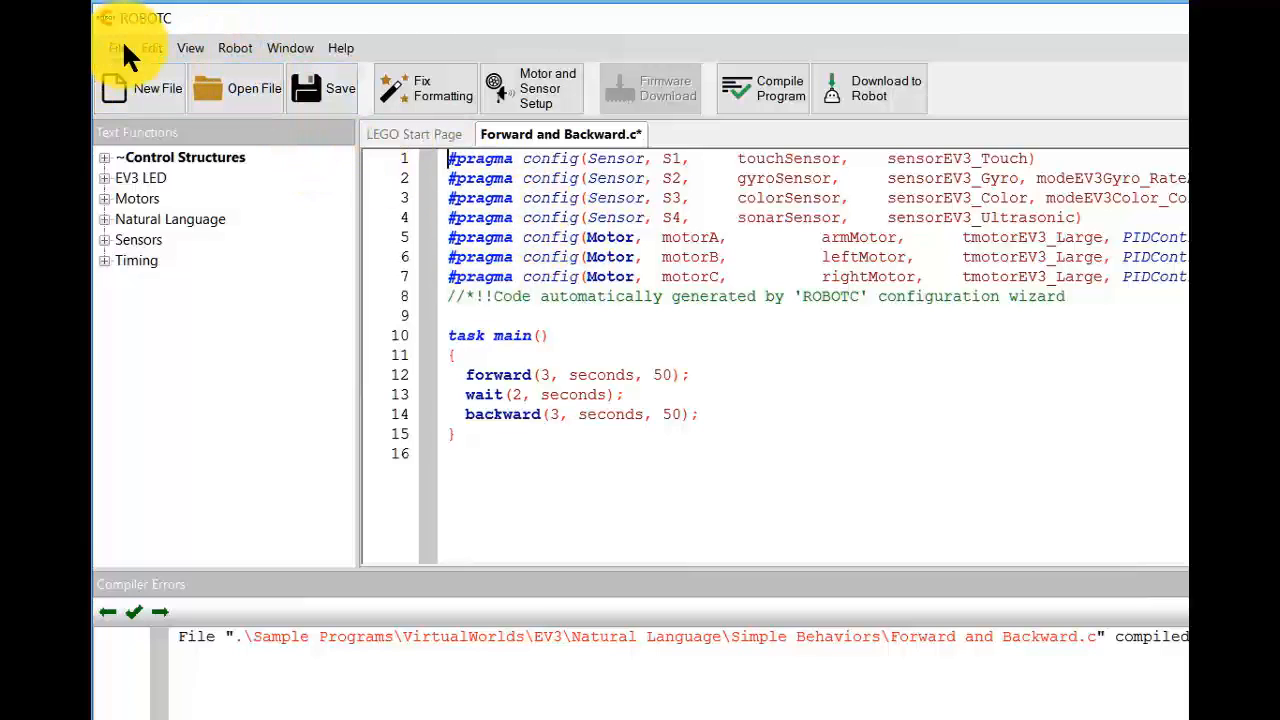
left_click(118, 47)
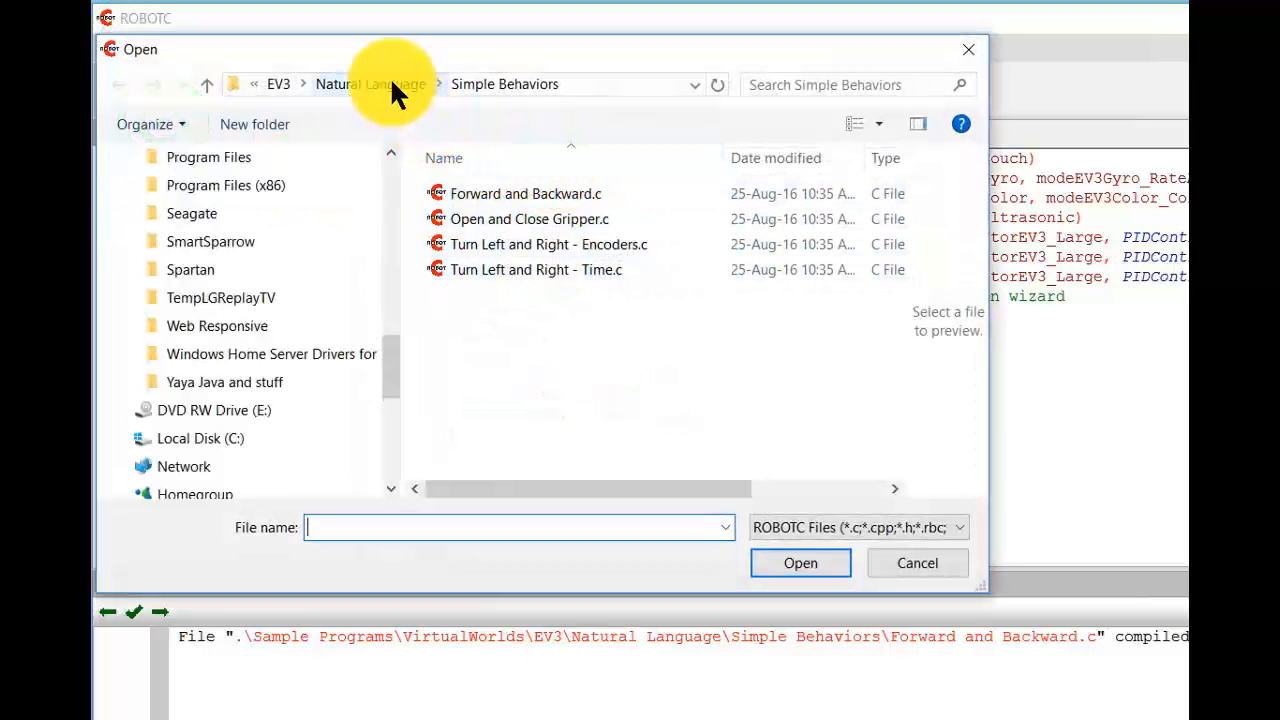
left_click(369, 84)
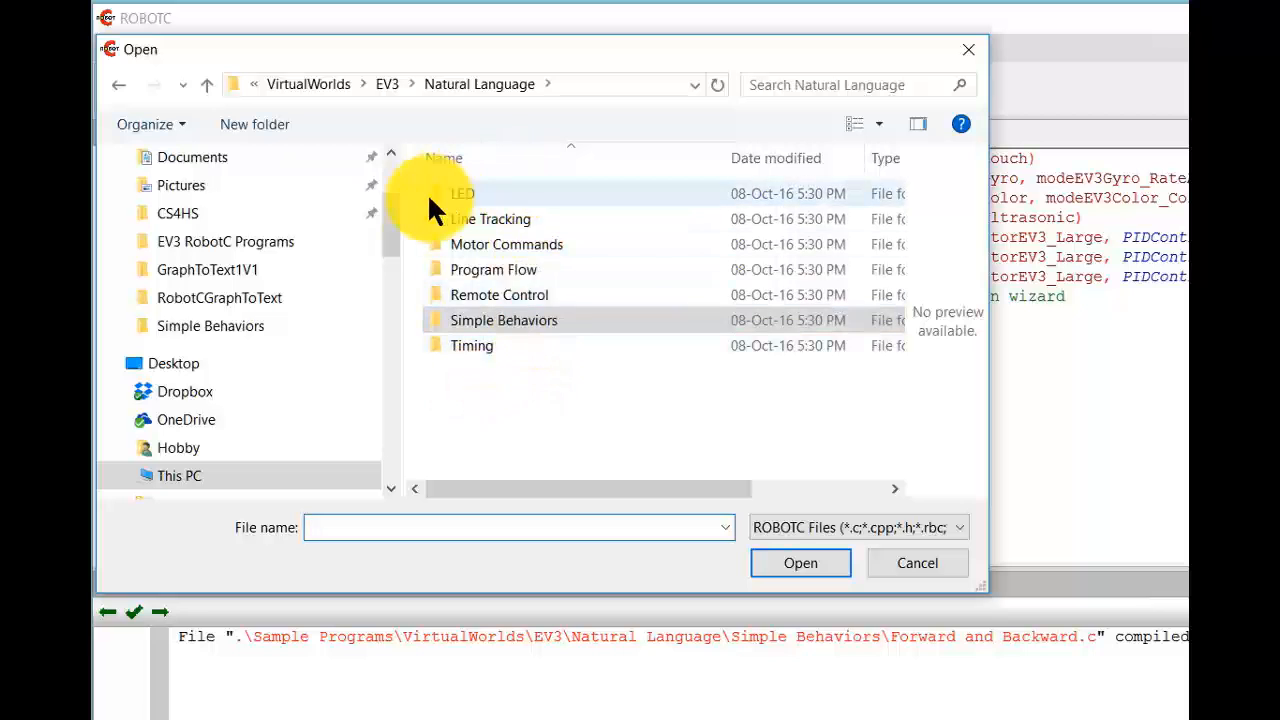
mouse_move(790, 545)
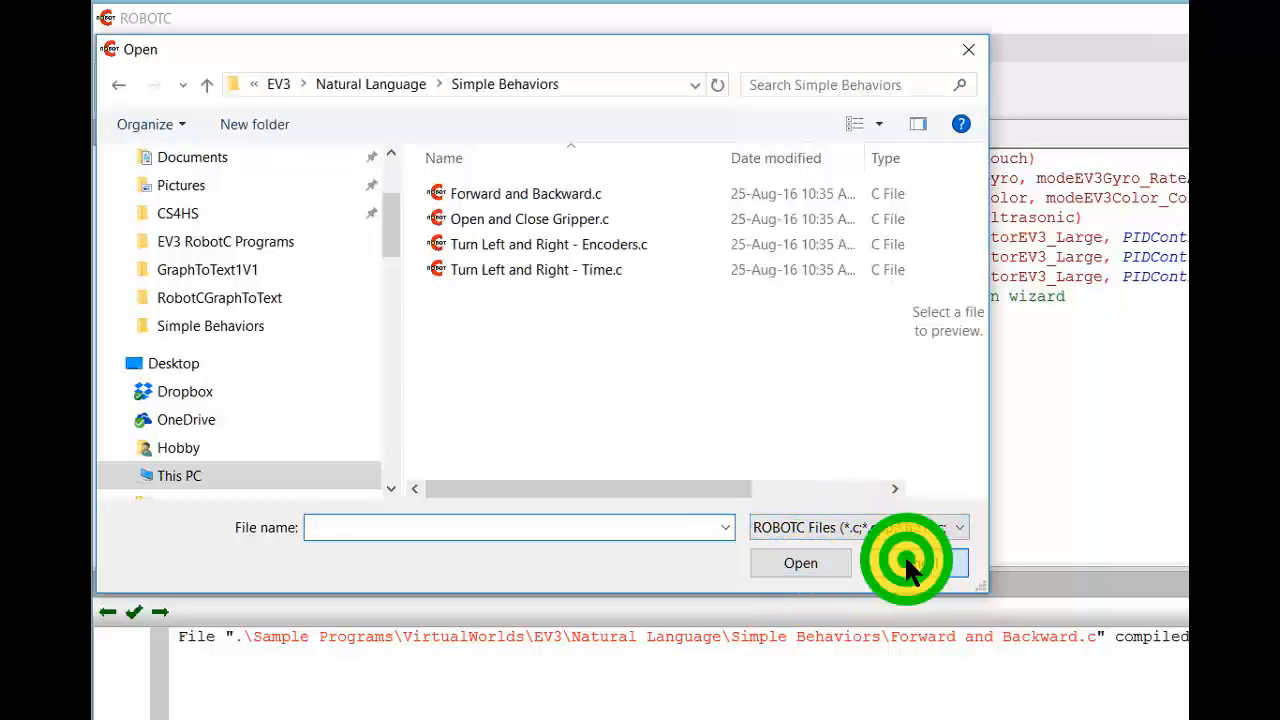
left_click(800, 563)
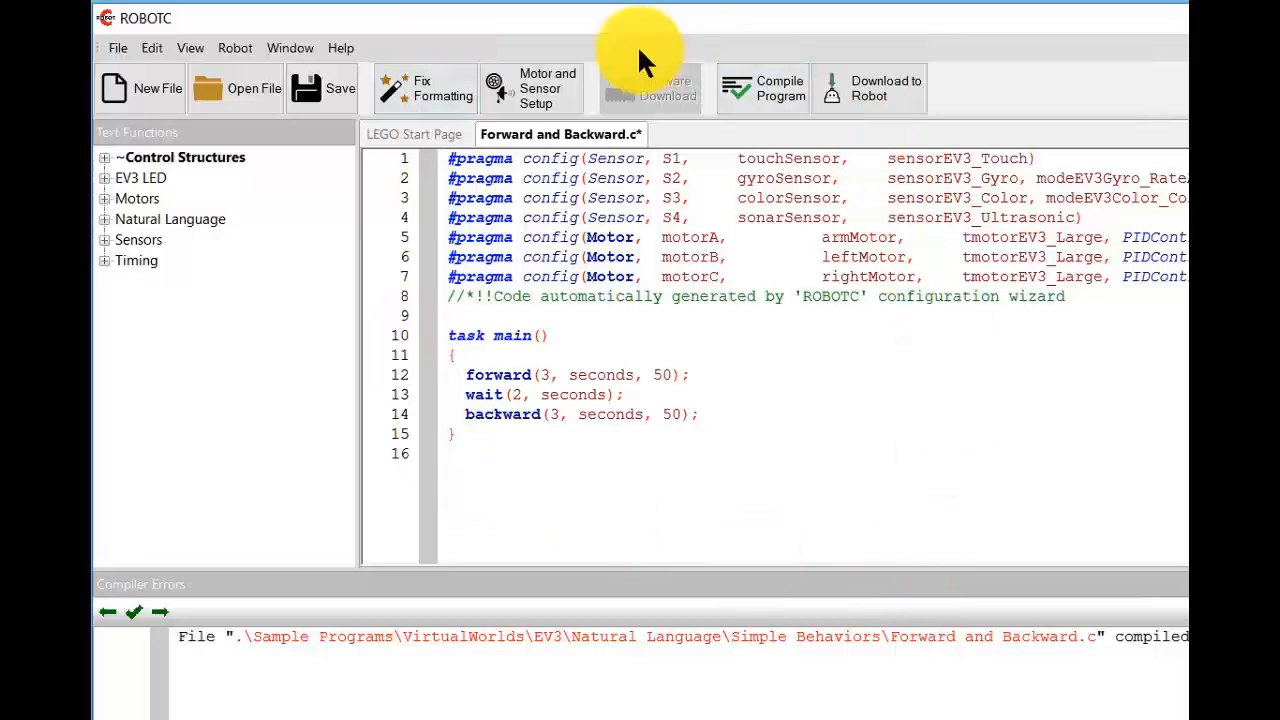
mouse_move(870, 360)
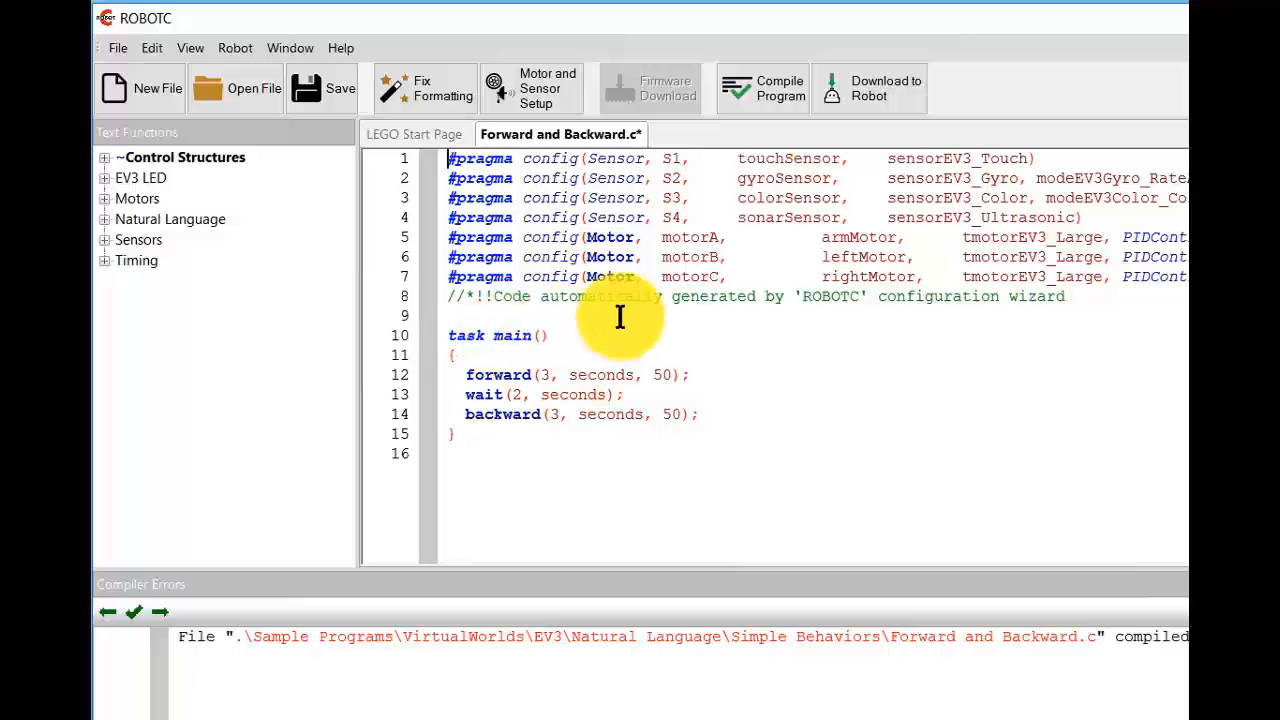
mouse_move(758, 422)
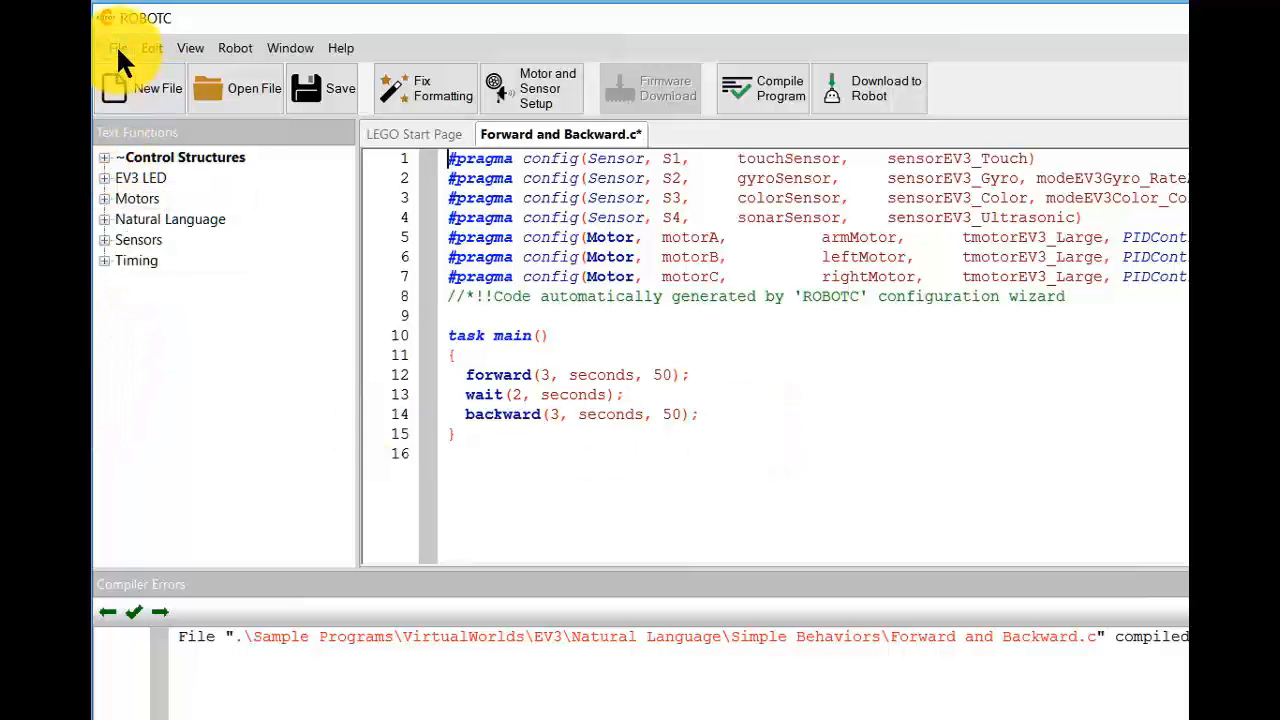
Open the File menu showing the Exit command
left_click(118, 48)
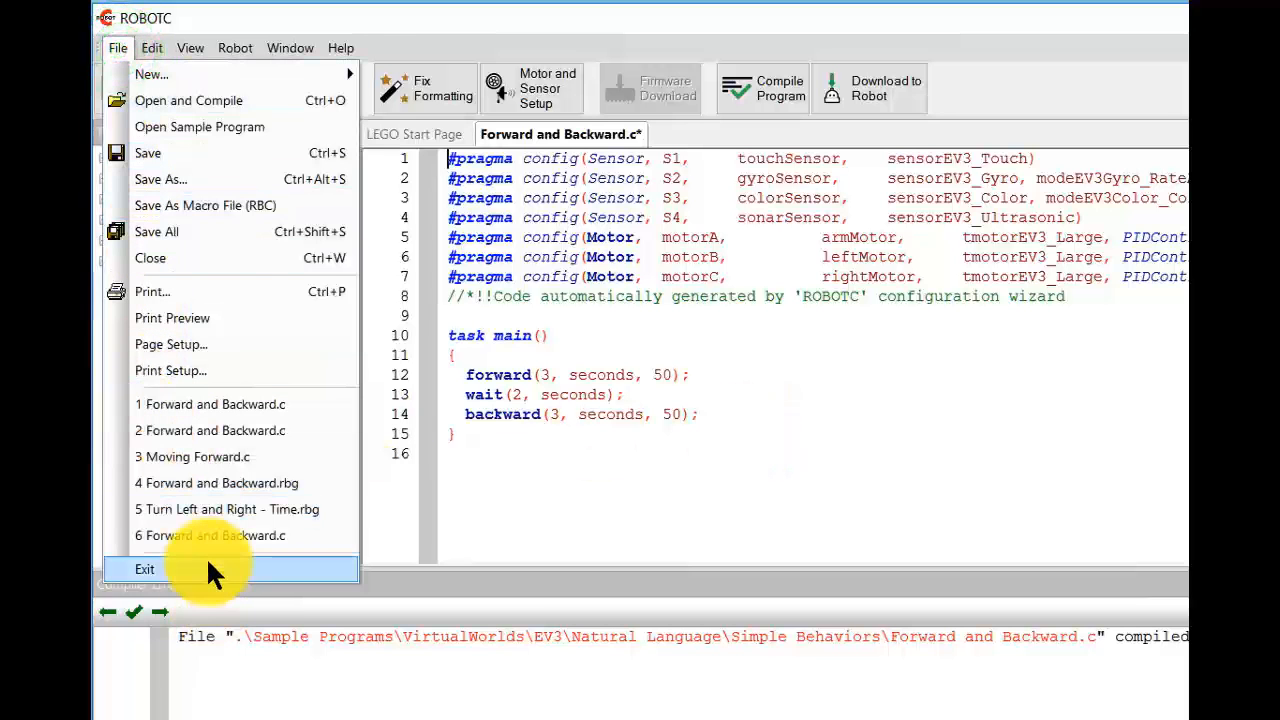